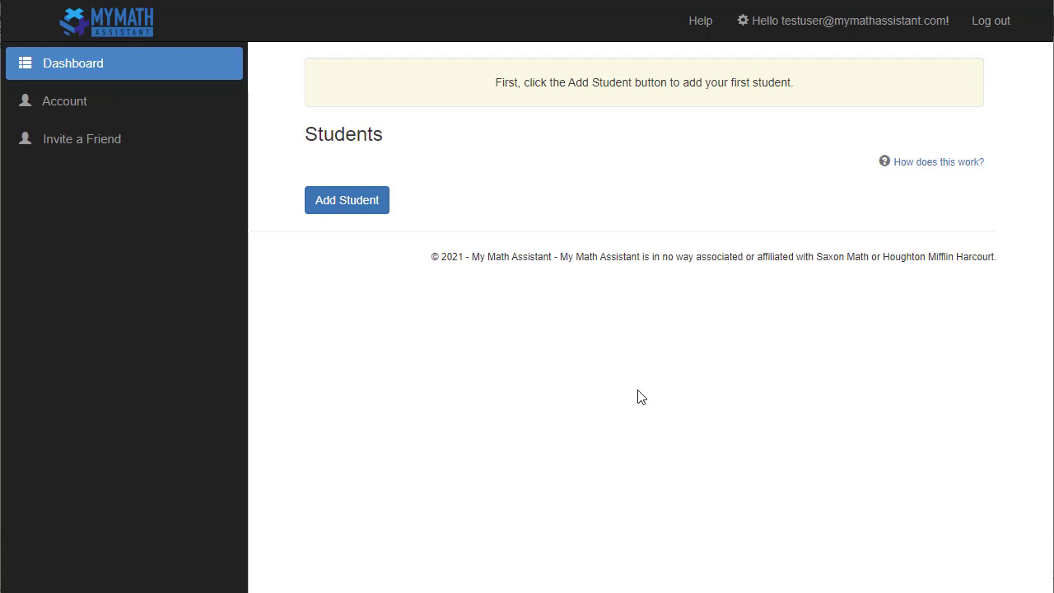
mouse_move(425, 426)
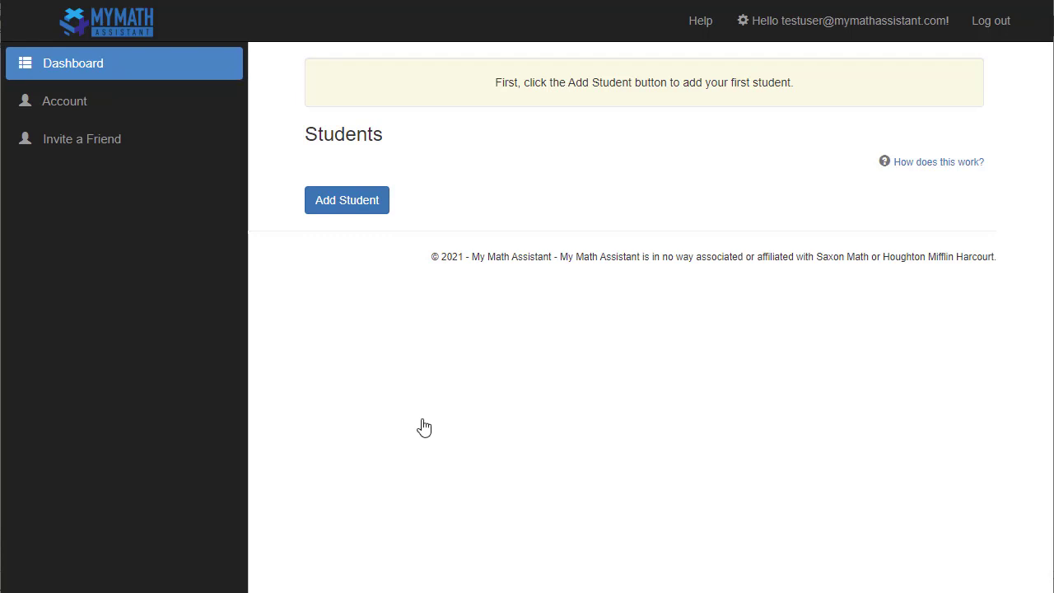
mouse_move(349, 178)
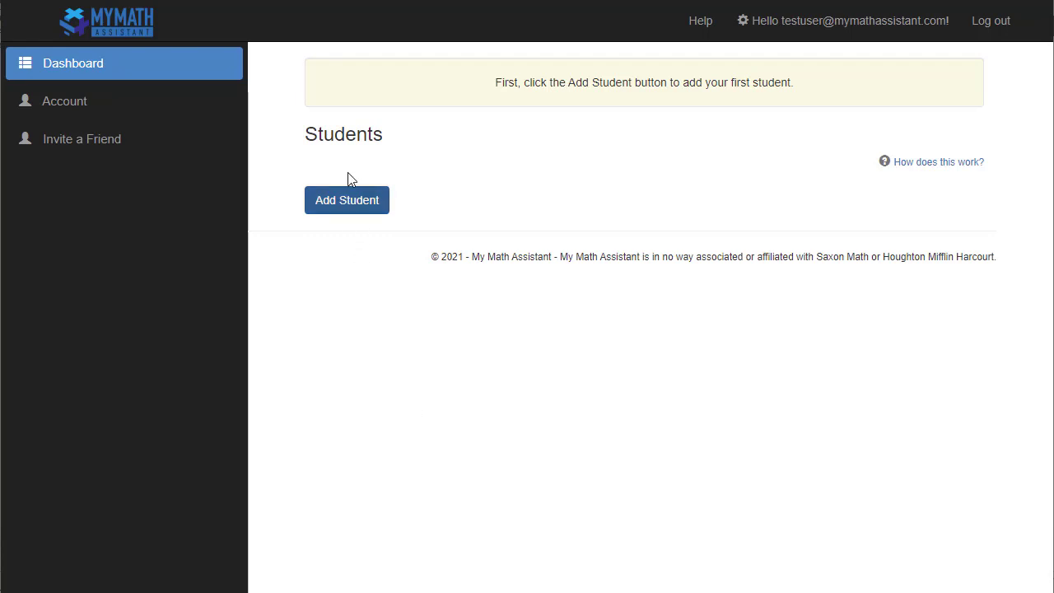
Start a new student named Sample Kid with user name 'samplekid' and move to the password field.
click(346, 201)
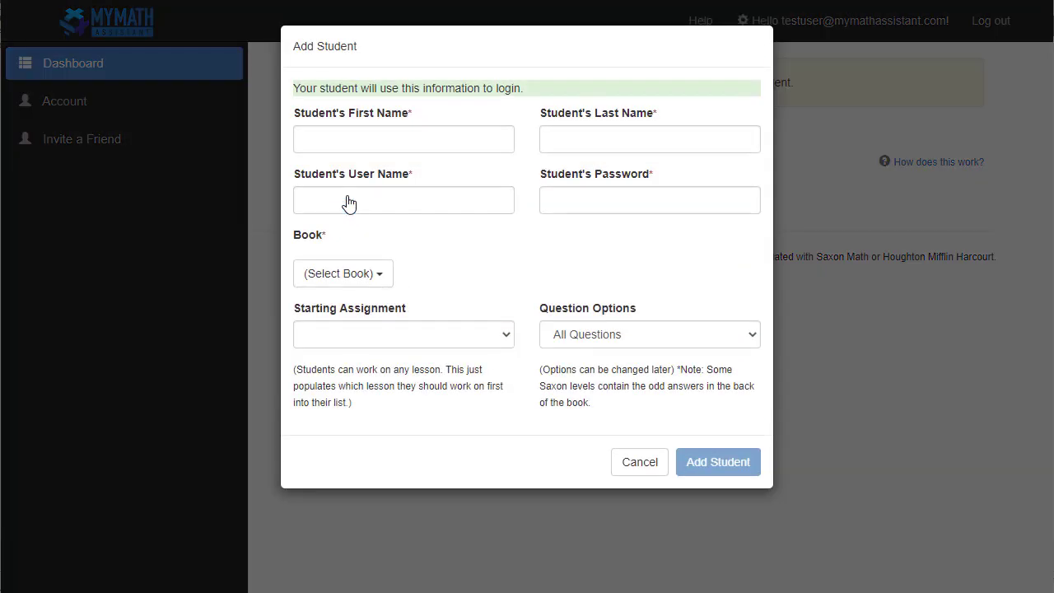
mouse_move(359, 232)
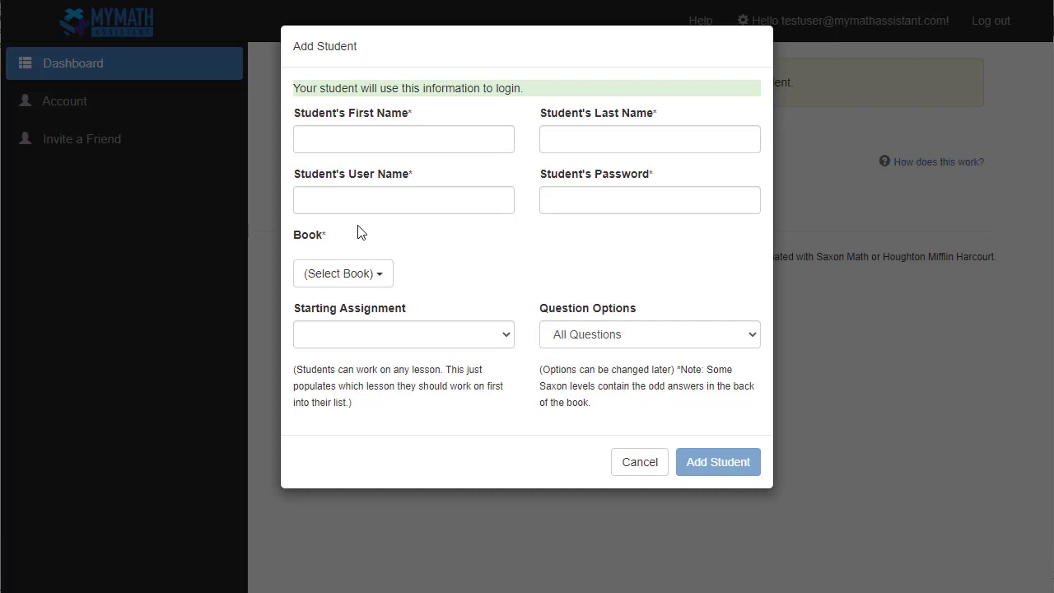
text(Sample)
text(Kid)
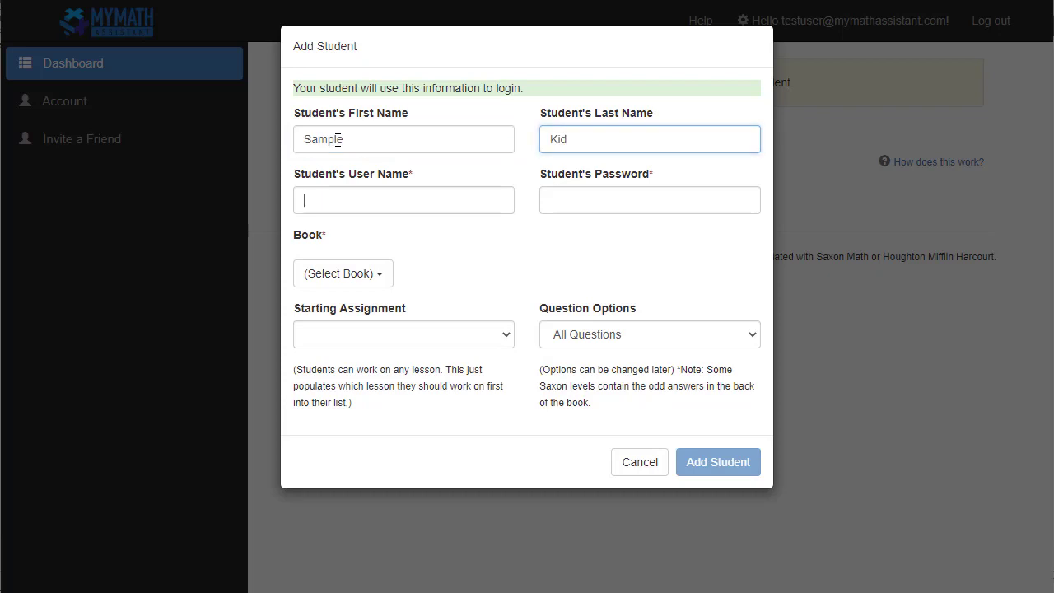
text(sample)
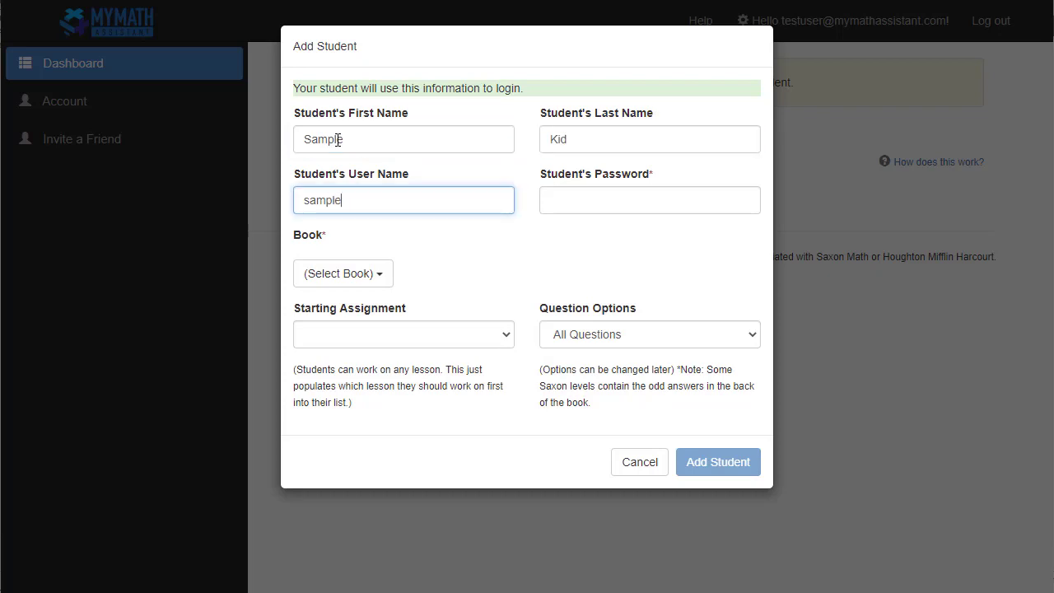
text(kid)
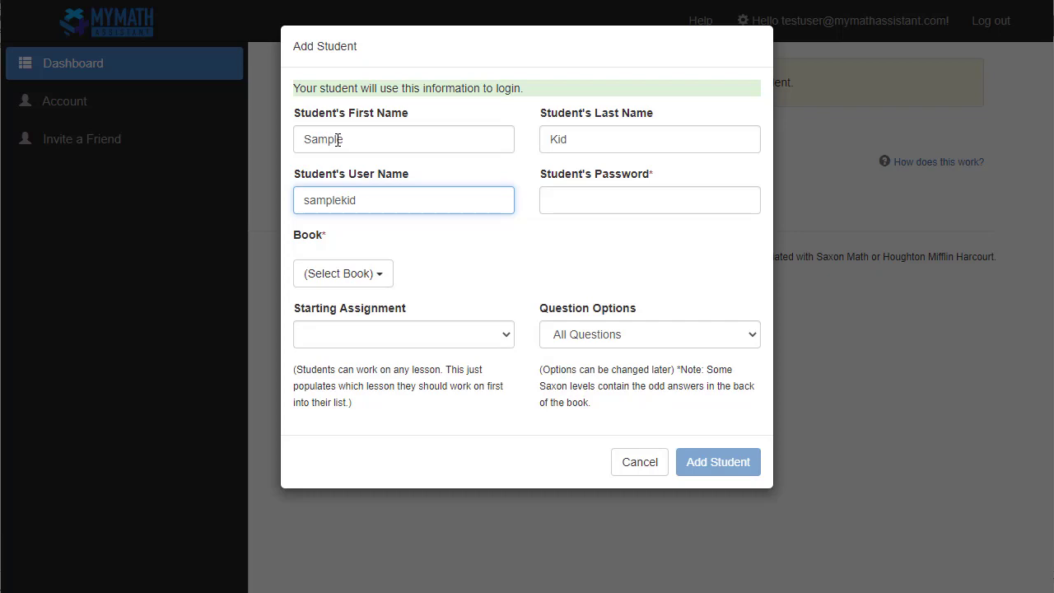
click(649, 201)
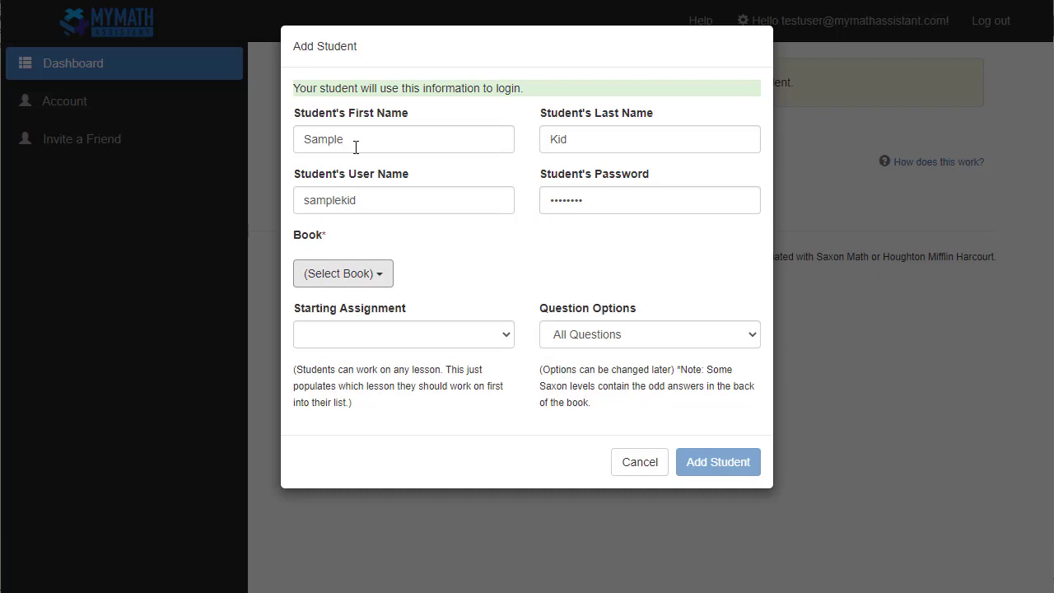
Choose the book Math 8/7, 3rd/Homeschool Ed., leaving Lesson 1 as starting assignment.
click(342, 273)
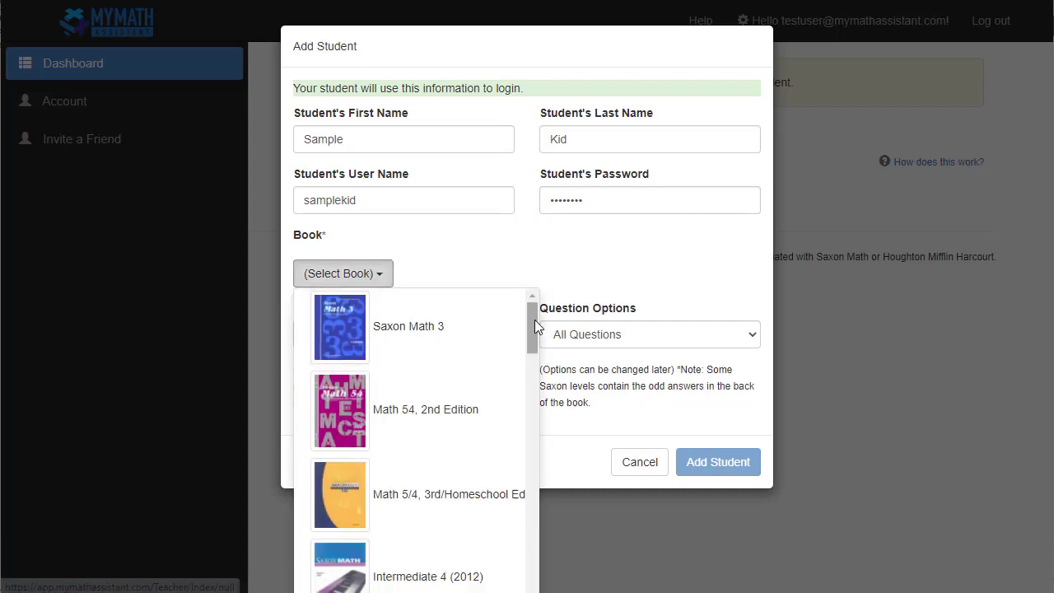
scroll(down, 3)
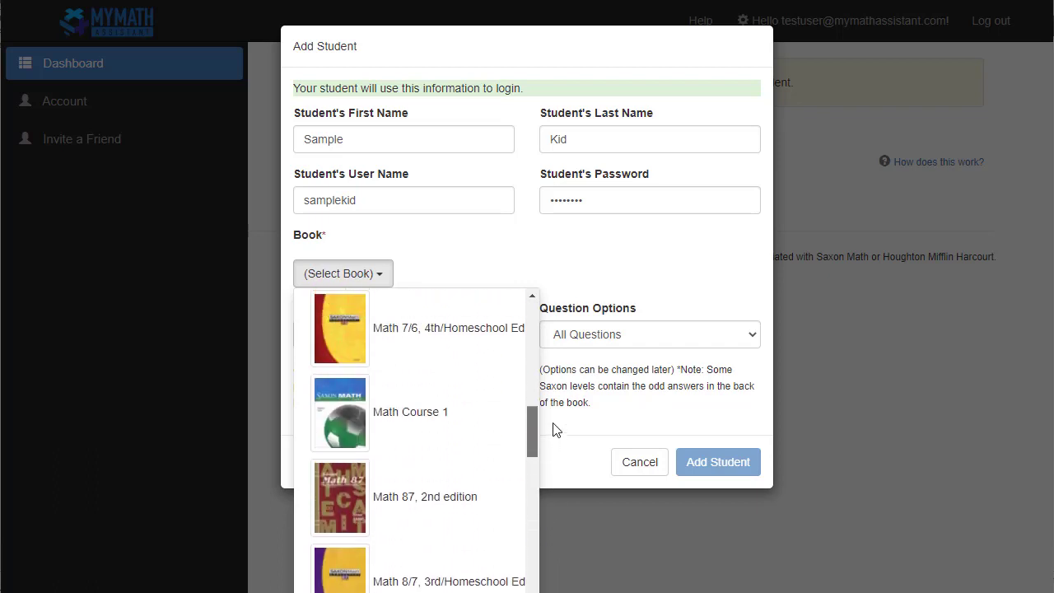
scroll(down, 3)
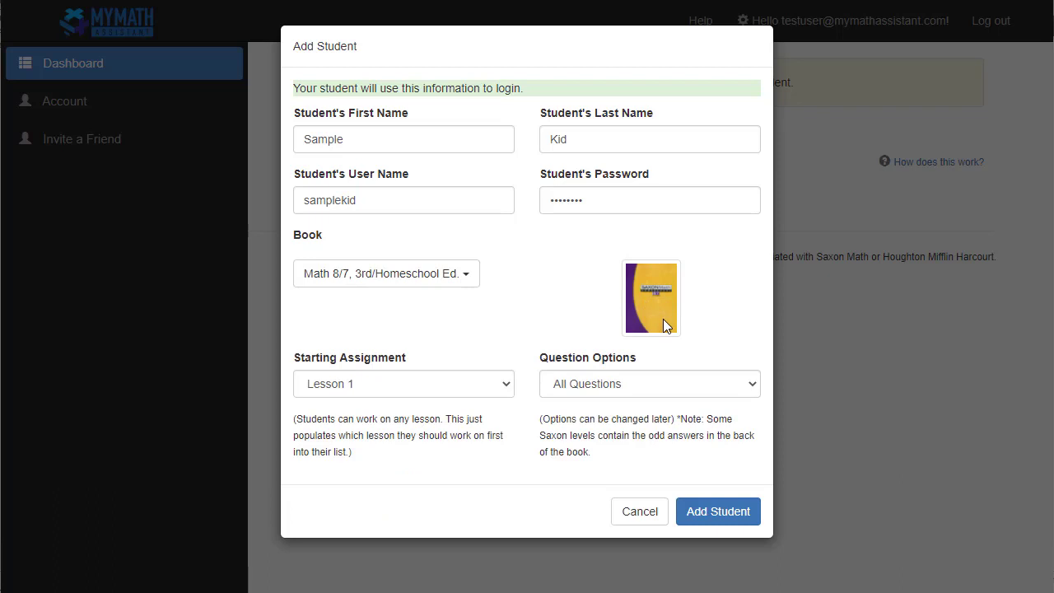
mouse_move(667, 303)
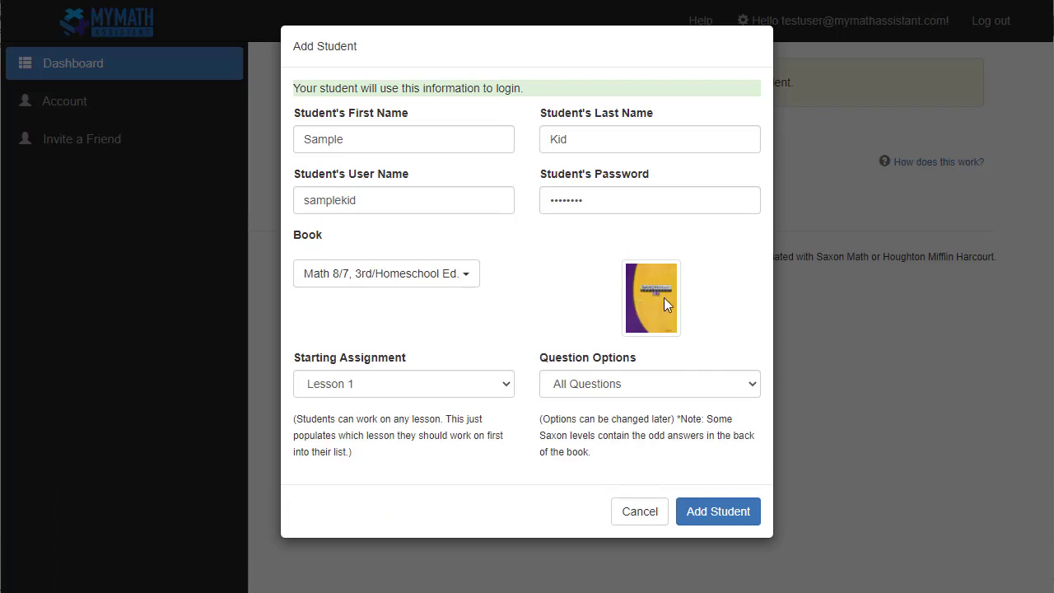
mouse_move(410, 420)
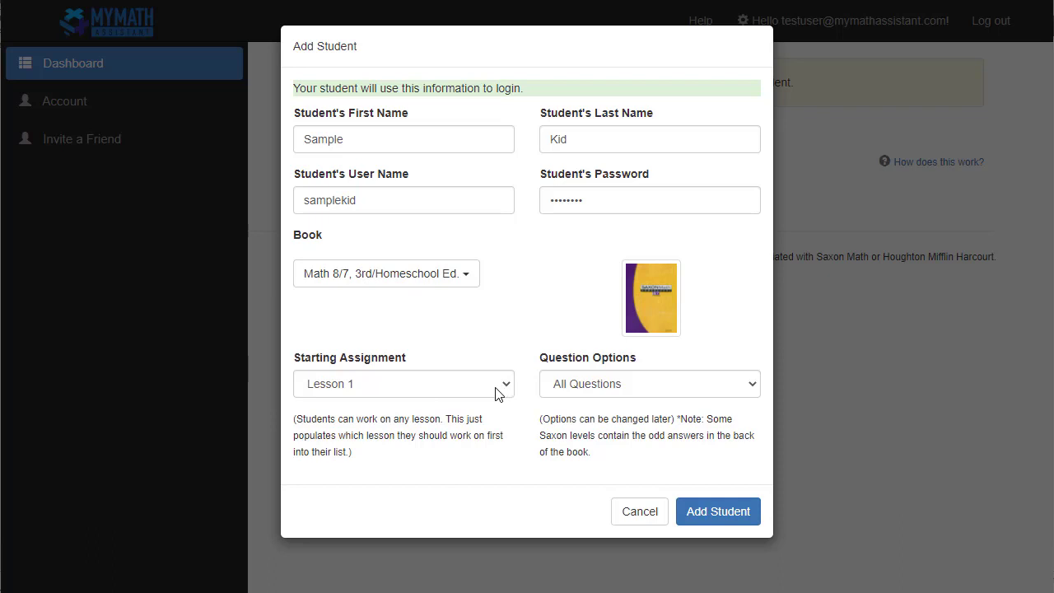
Set the starting assignment to Lesson 20 and keep All Questions as the question option.
click(404, 384)
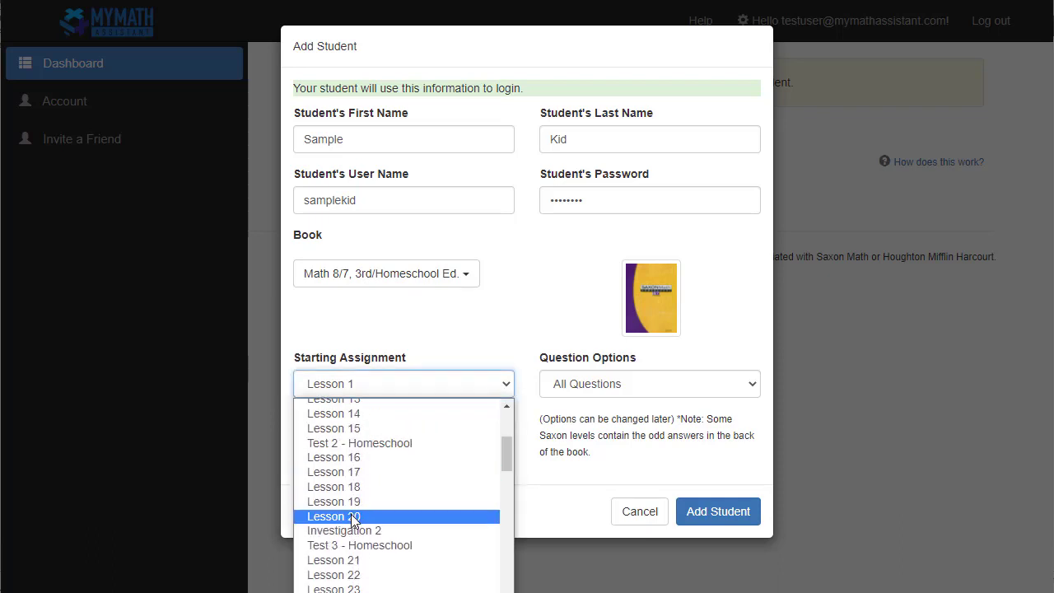
click(333, 516)
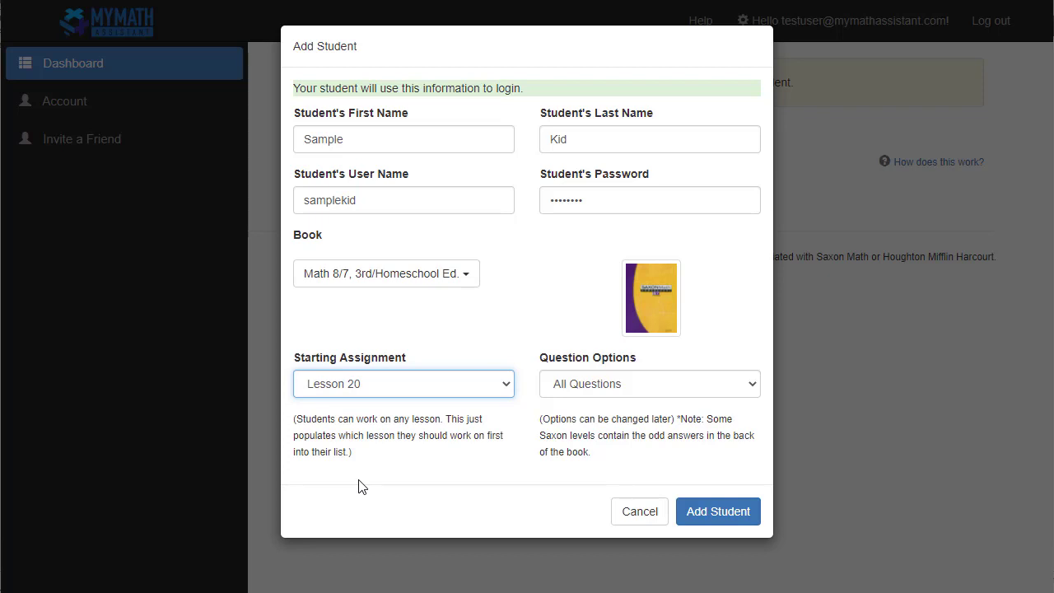
mouse_move(613, 388)
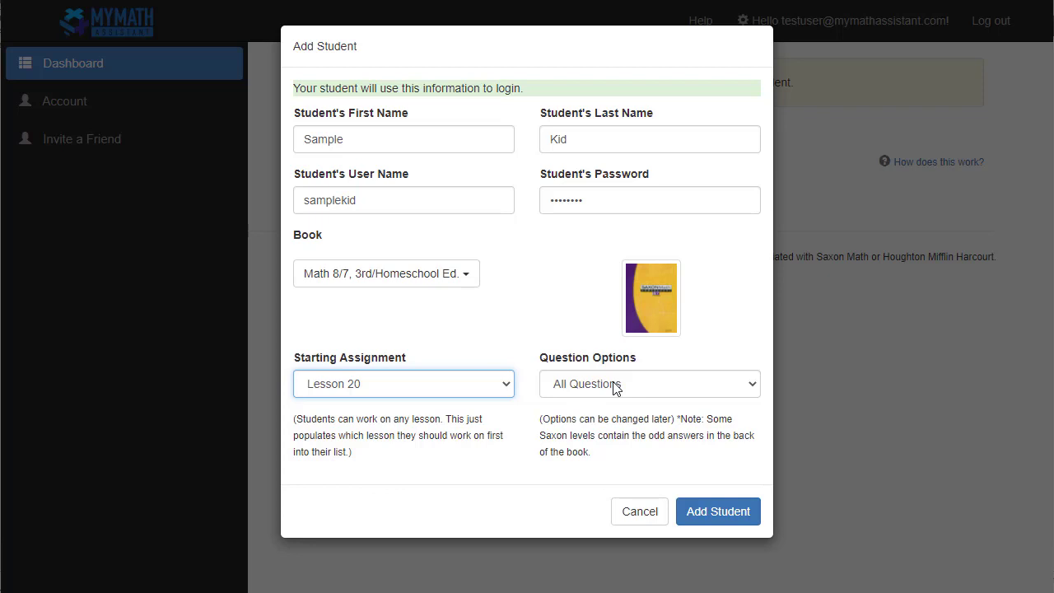
mouse_move(639, 385)
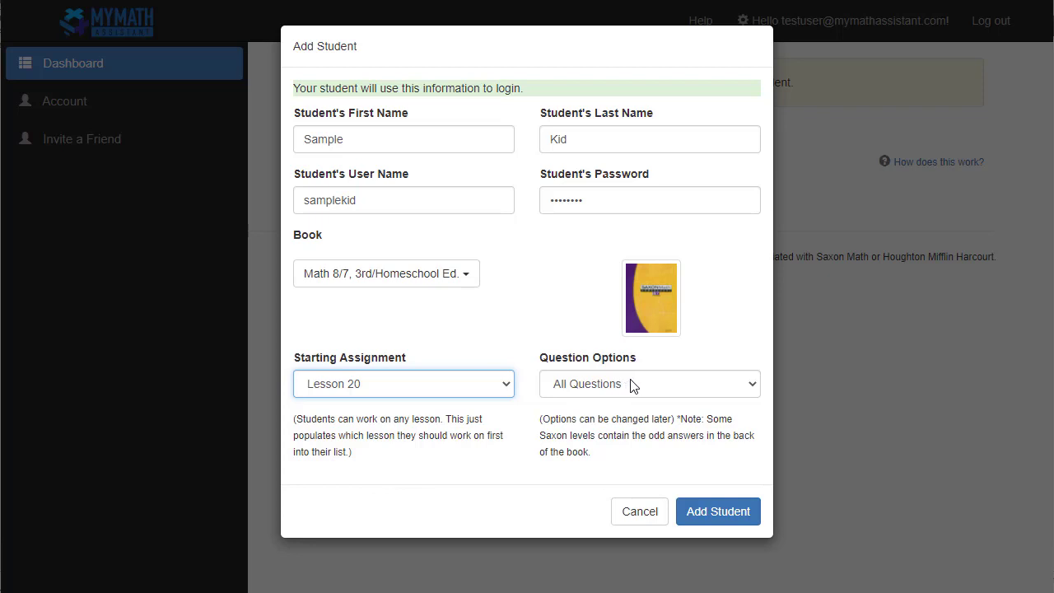
click(649, 383)
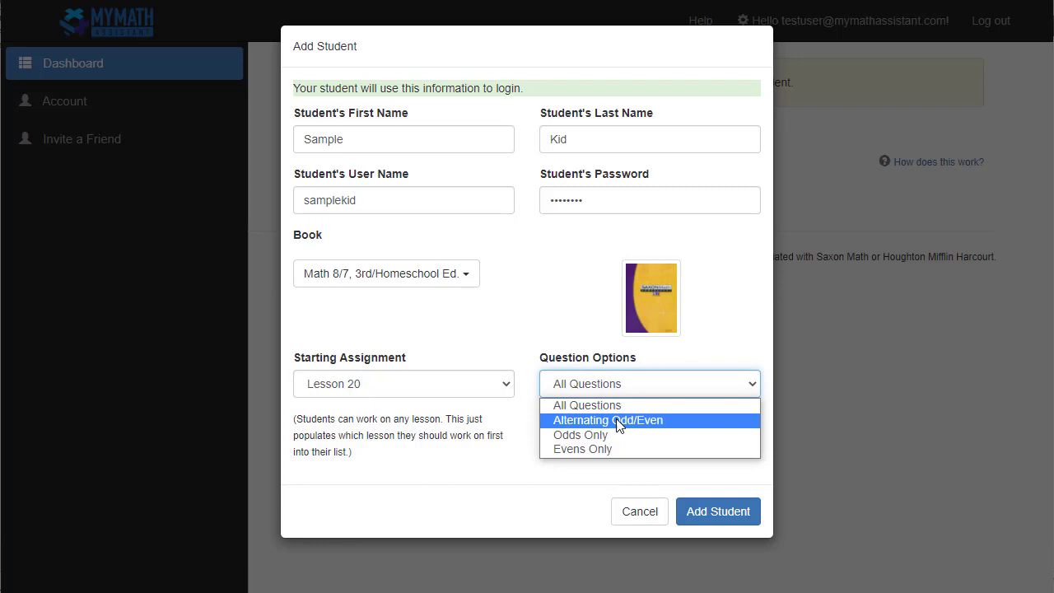
mouse_move(605, 430)
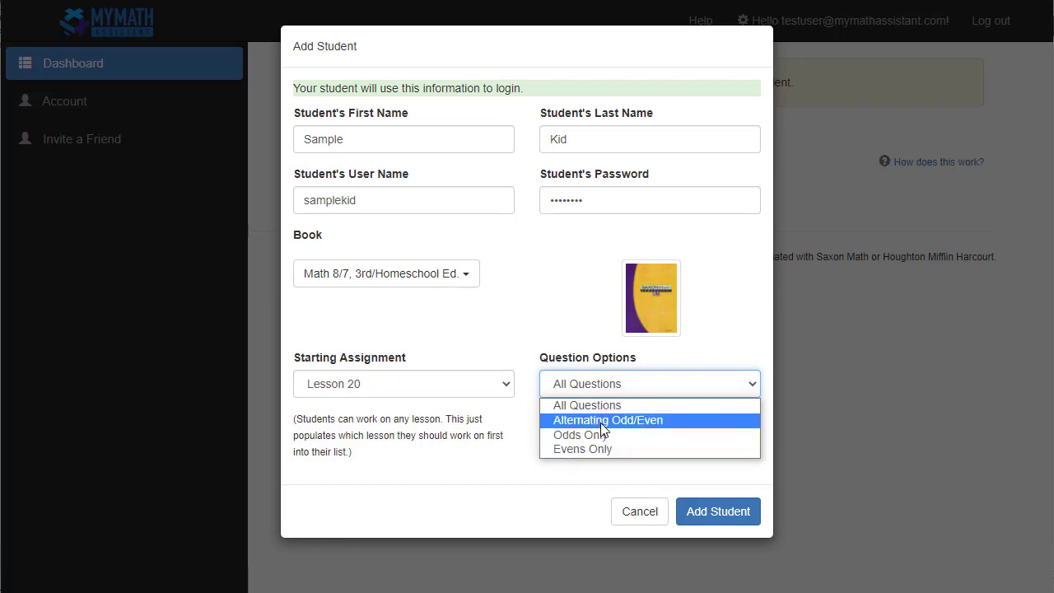
click(586, 405)
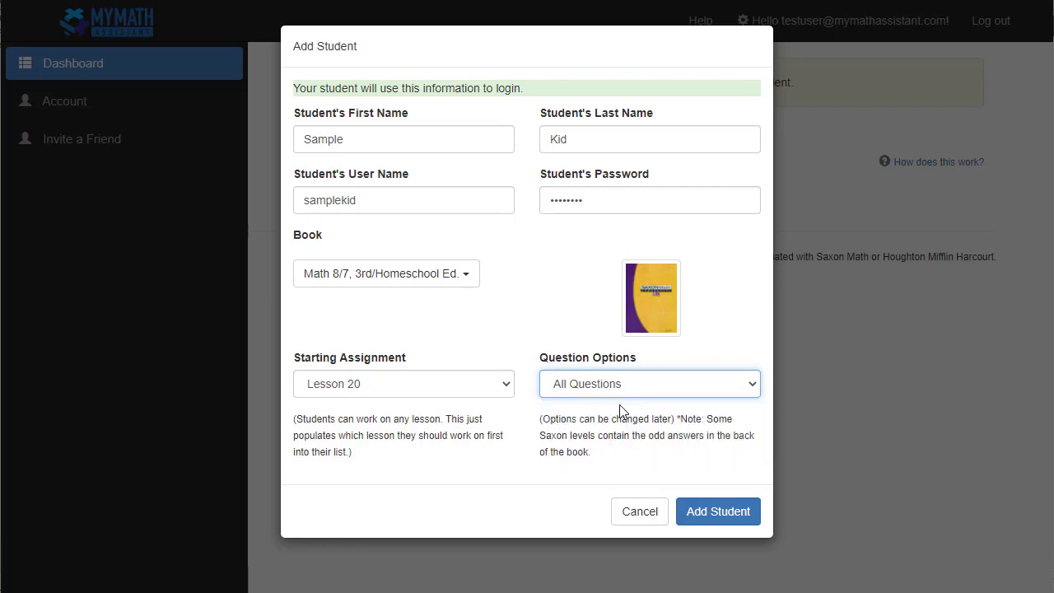
mouse_move(682, 465)
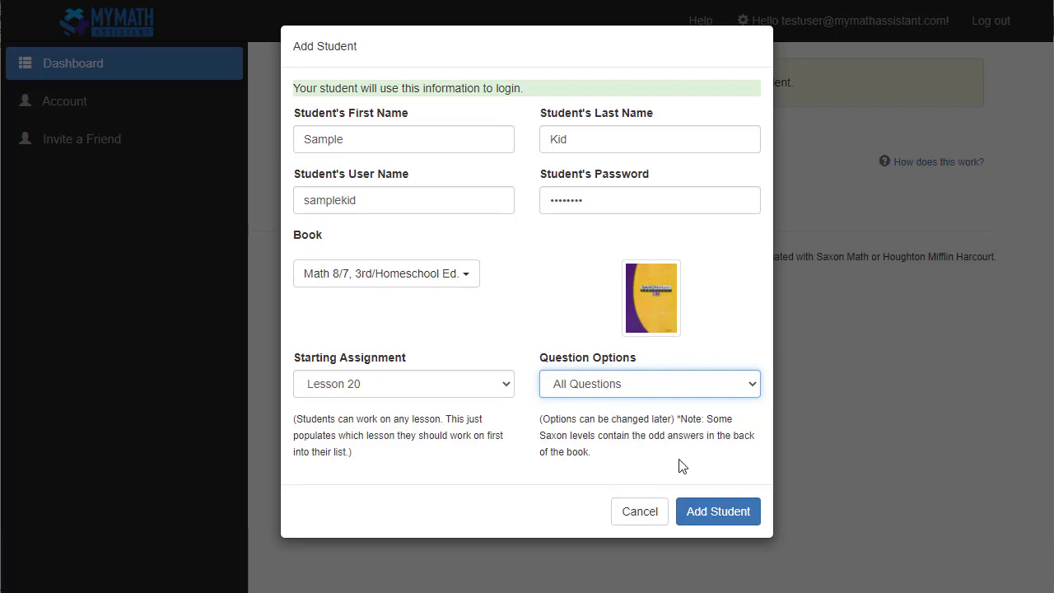
Save the new student so Sample Kid appears in the dashboard list.
click(717, 510)
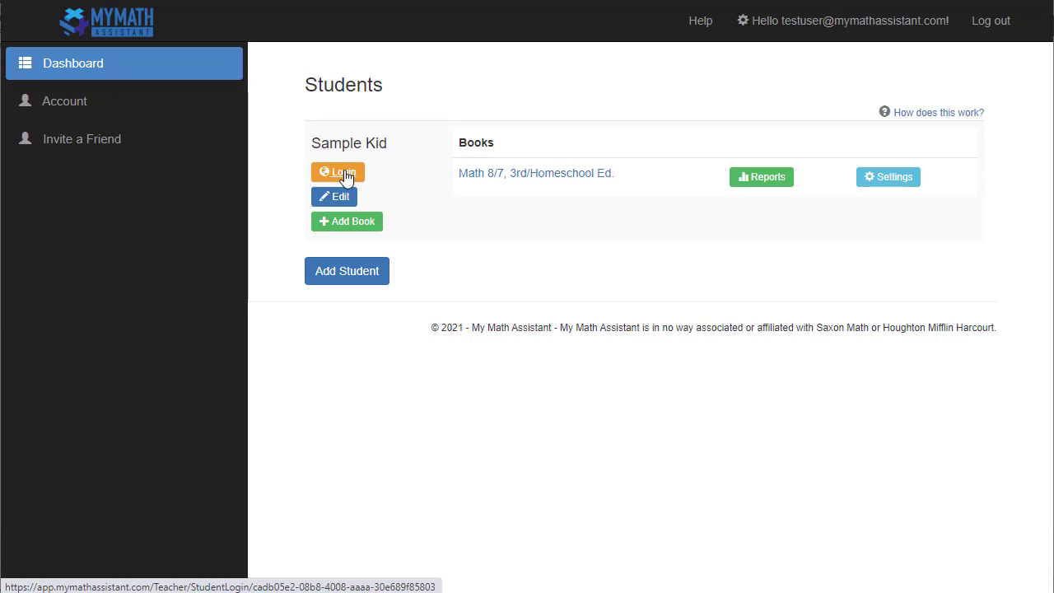
Bring up Sample Kid's Edit Student form with name and password fields.
click(334, 196)
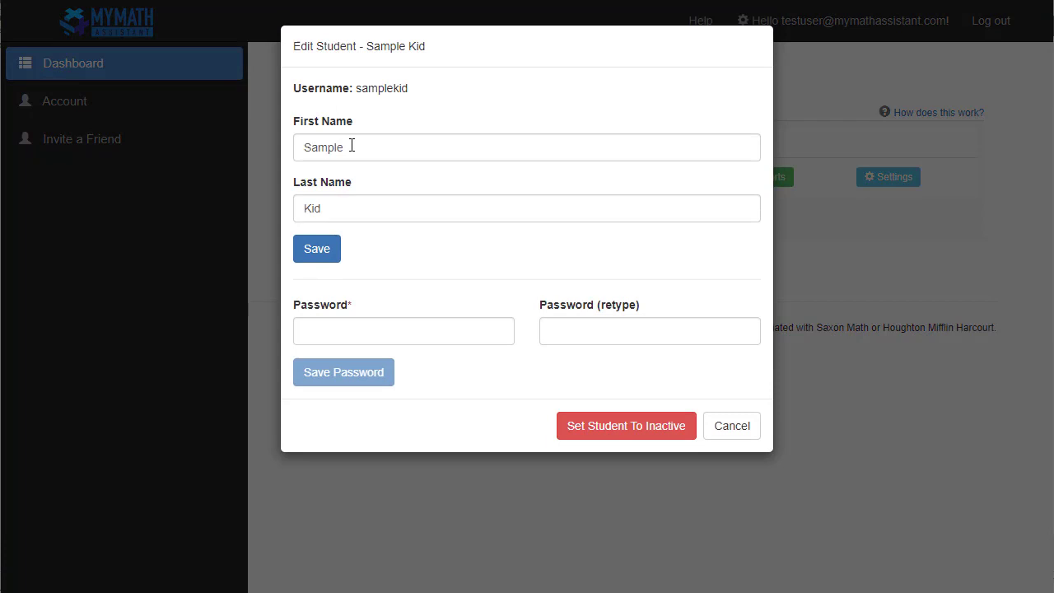
mouse_move(606, 349)
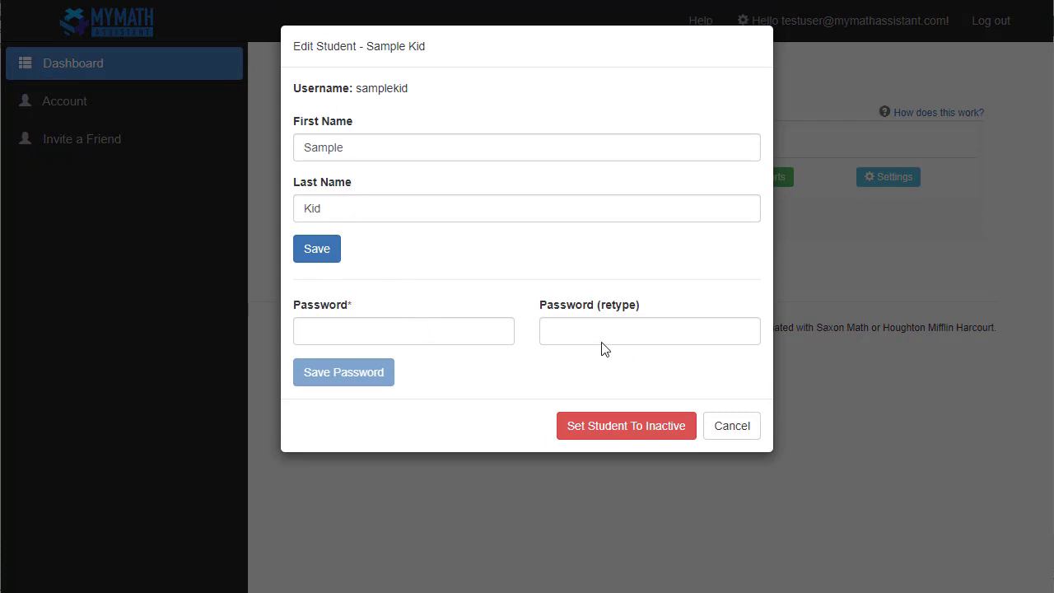
mouse_move(491, 331)
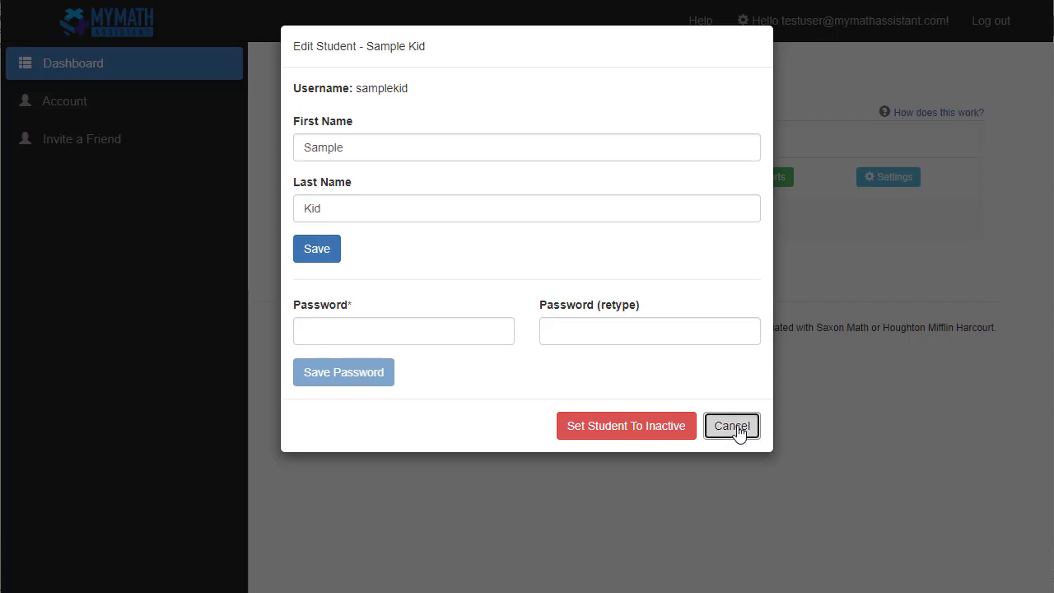
Close the edit form unchanged and return to the Students dashboard.
click(731, 425)
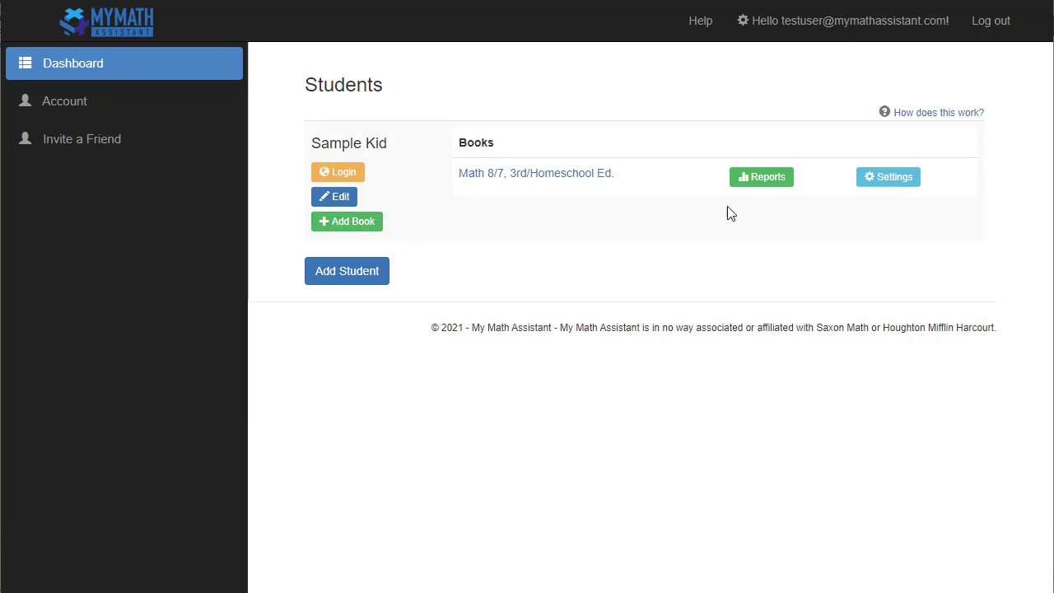
mouse_move(746, 180)
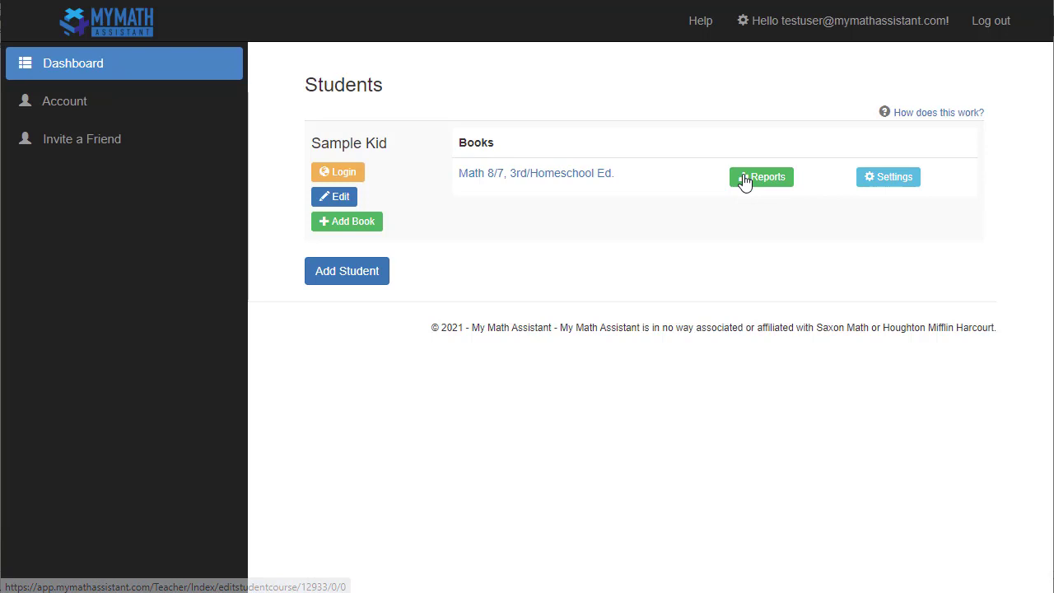
mouse_move(530, 230)
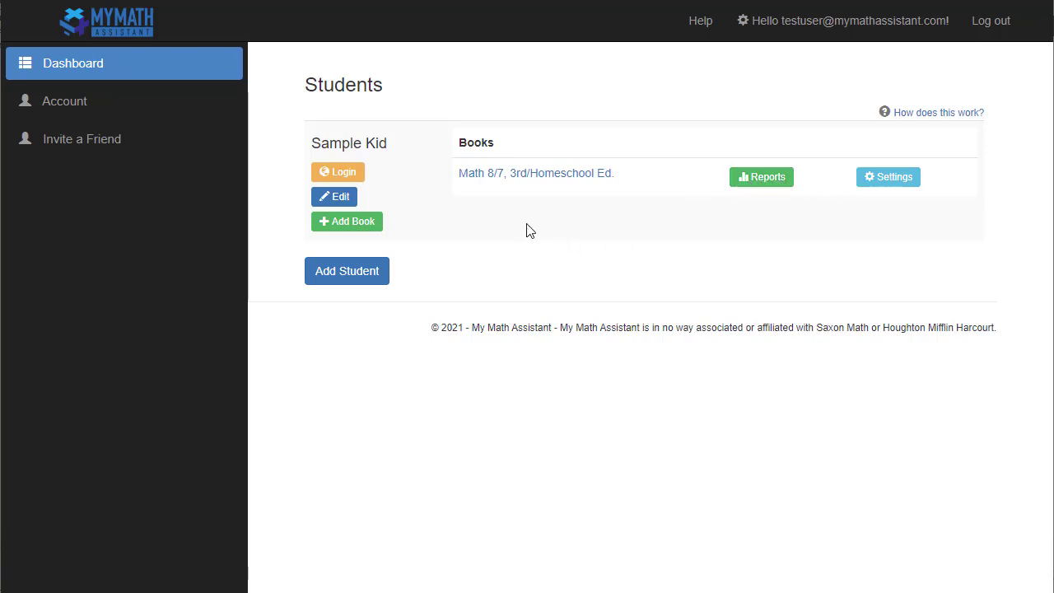
mouse_move(343, 174)
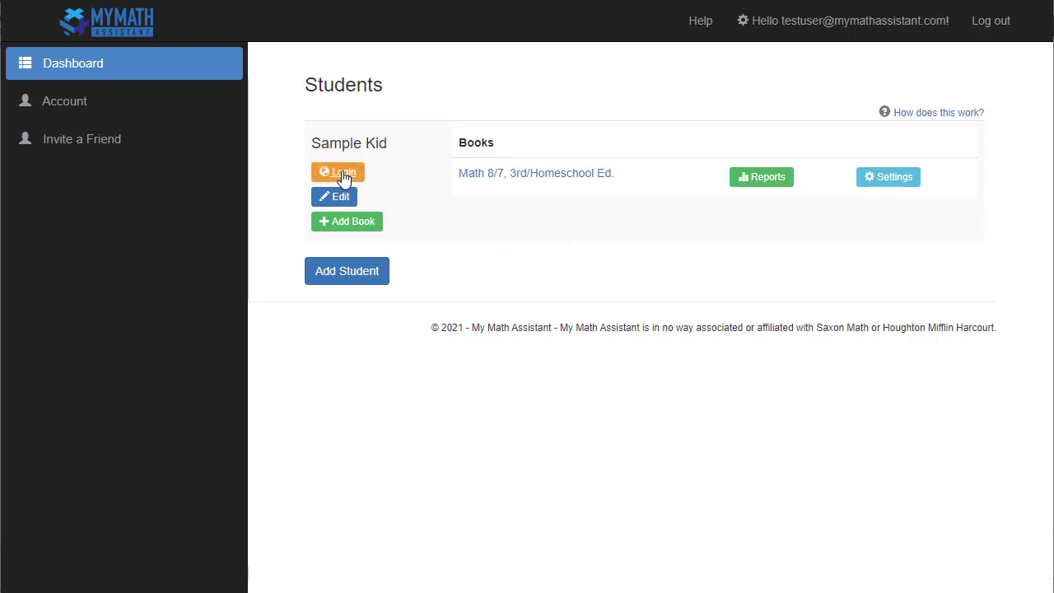
Log in as the student with their password to reach Lesson 20's facts practice.
click(337, 171)
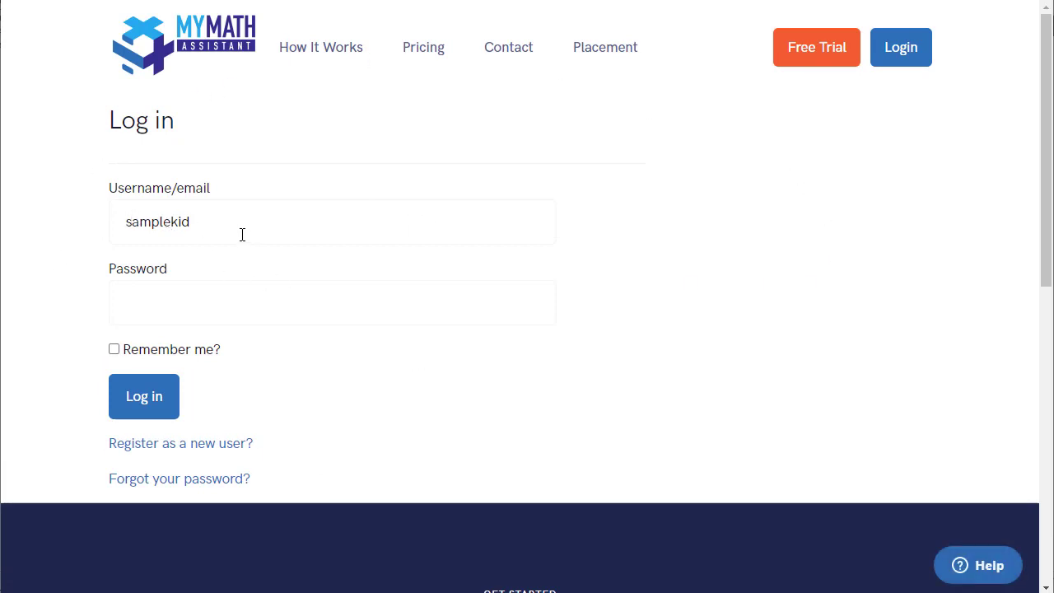
click(333, 303)
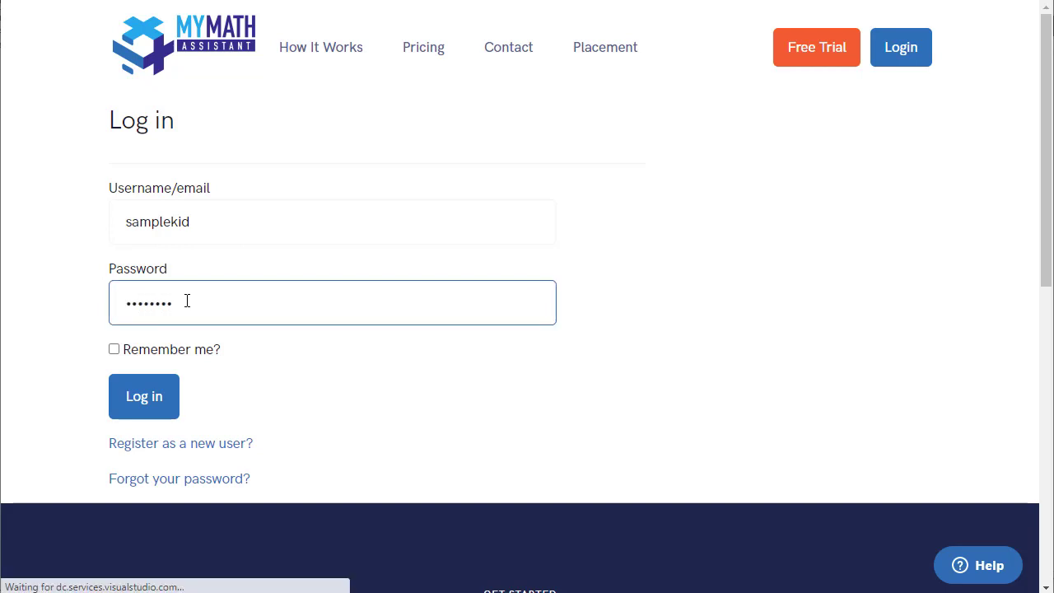
click(144, 395)
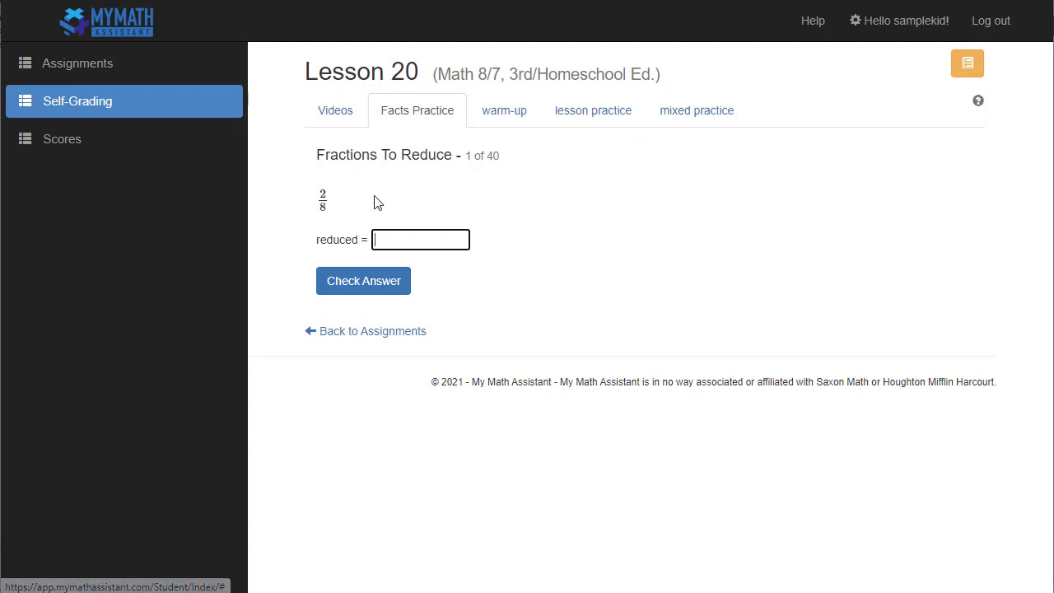
View Lesson 20's Rectangular Area video, then return to the facts practice.
click(328, 110)
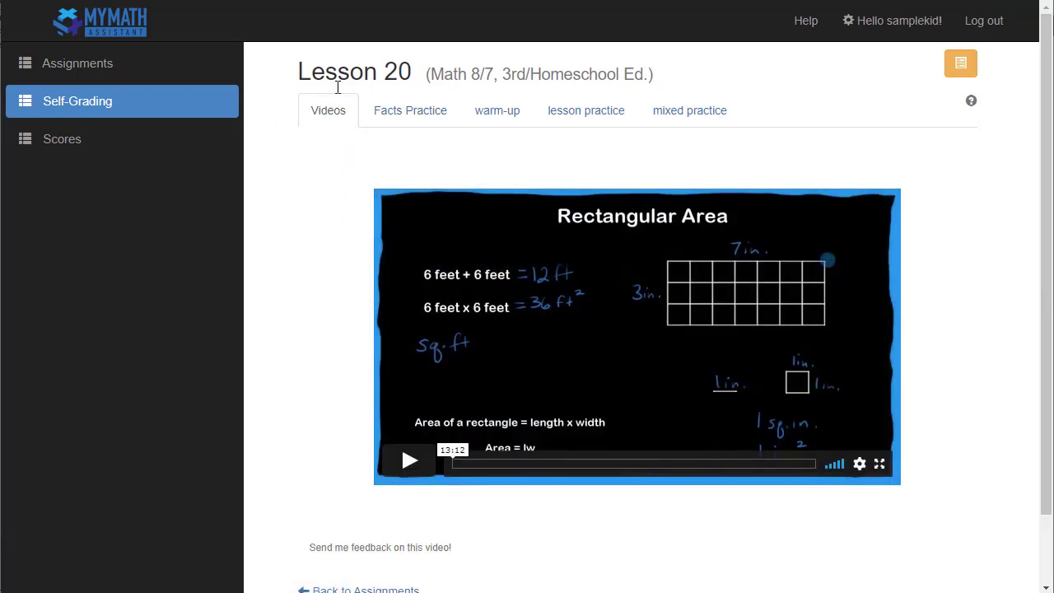
mouse_move(321, 277)
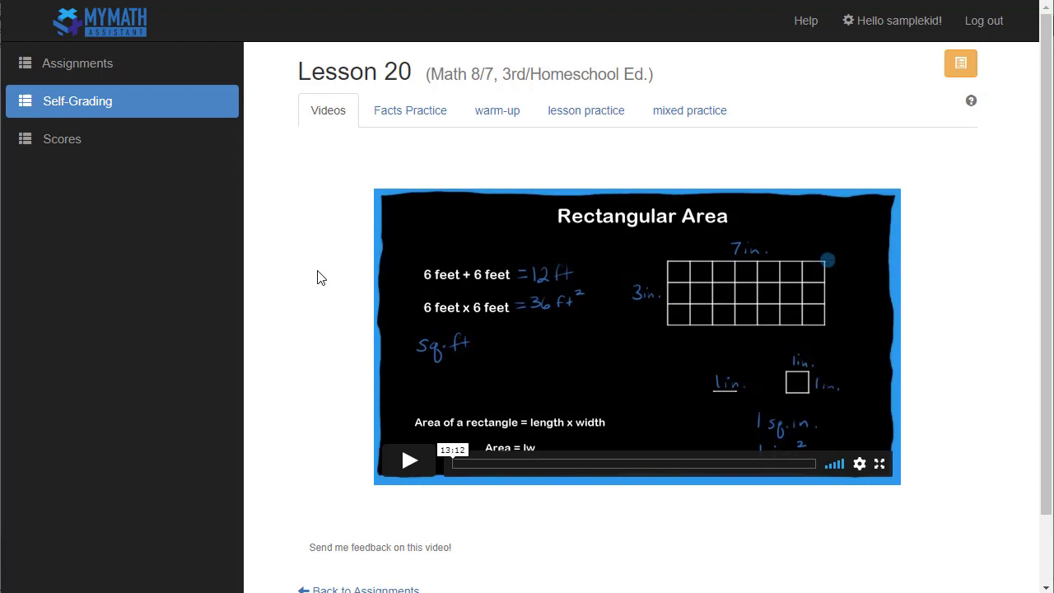
click(408, 110)
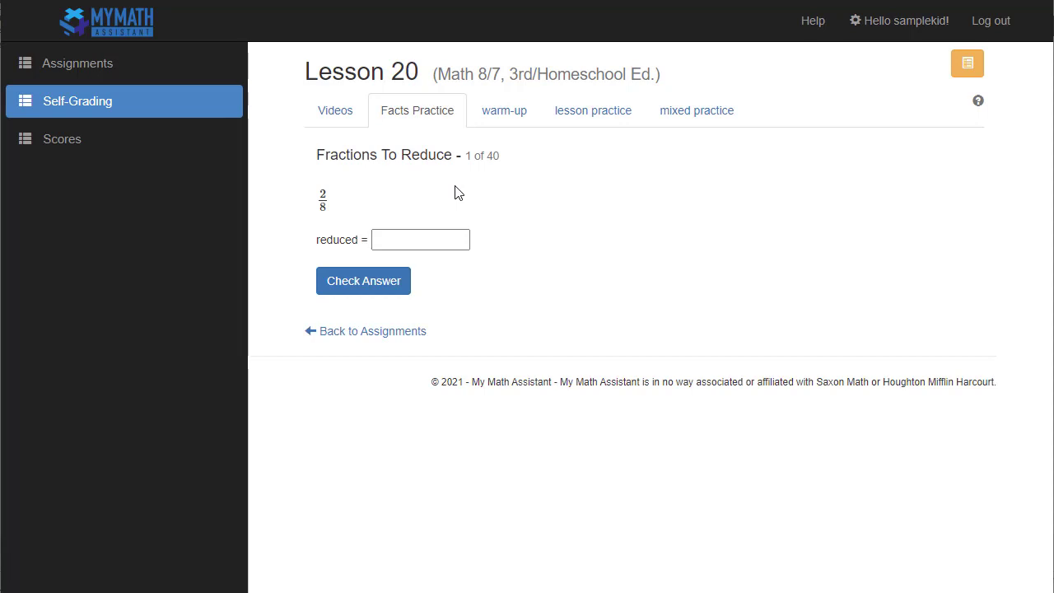
mouse_move(420, 178)
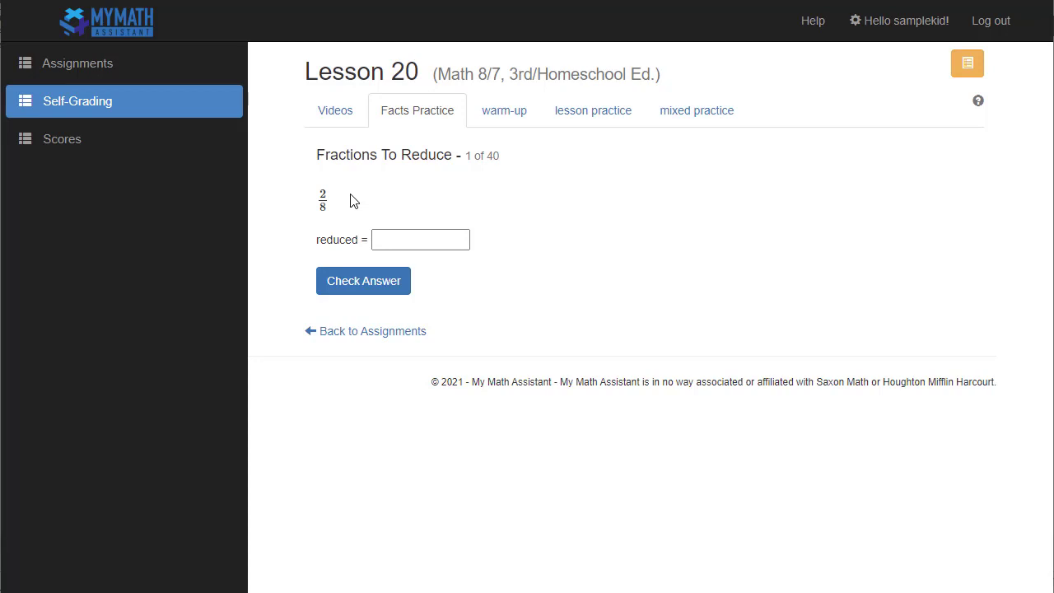
mouse_move(303, 201)
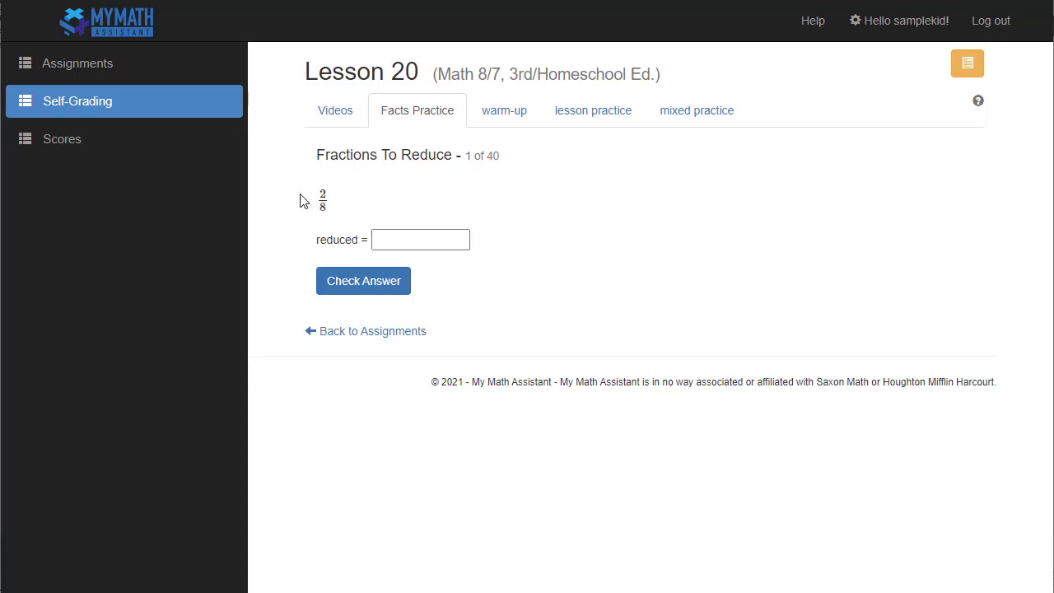
mouse_move(339, 214)
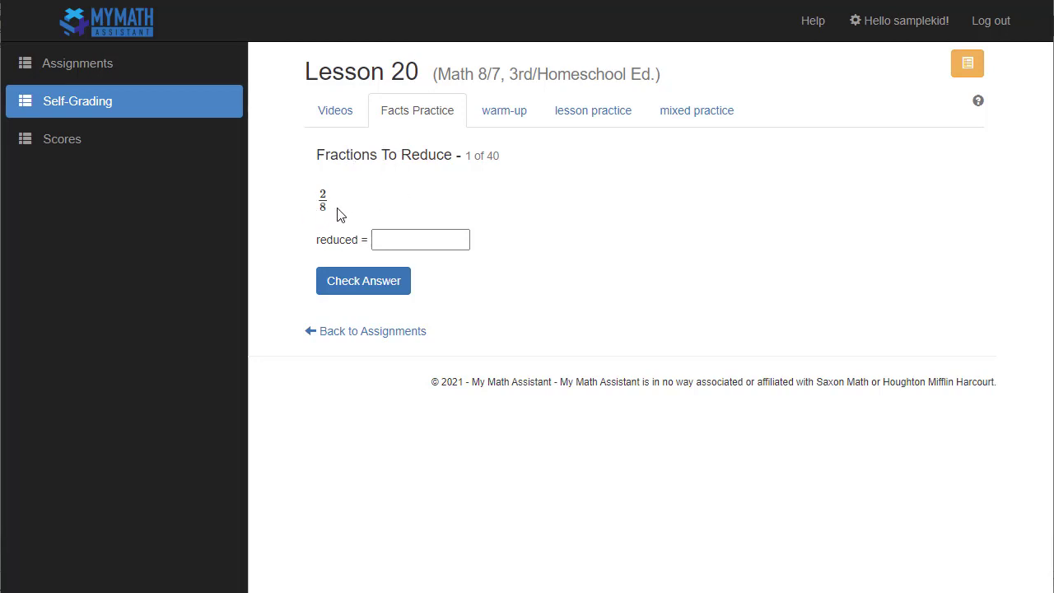
mouse_move(458, 184)
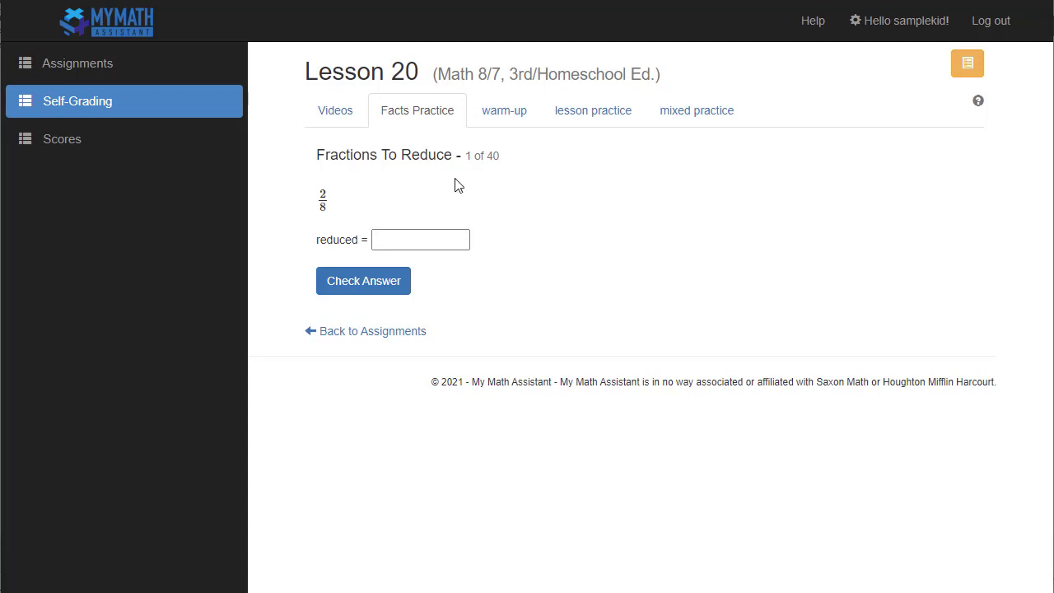
Answer 2/8 as 1/4 (correct) and 8/100 as 1/5 (wrong, should be 2/25), scoring 50%.
double_click(494, 154)
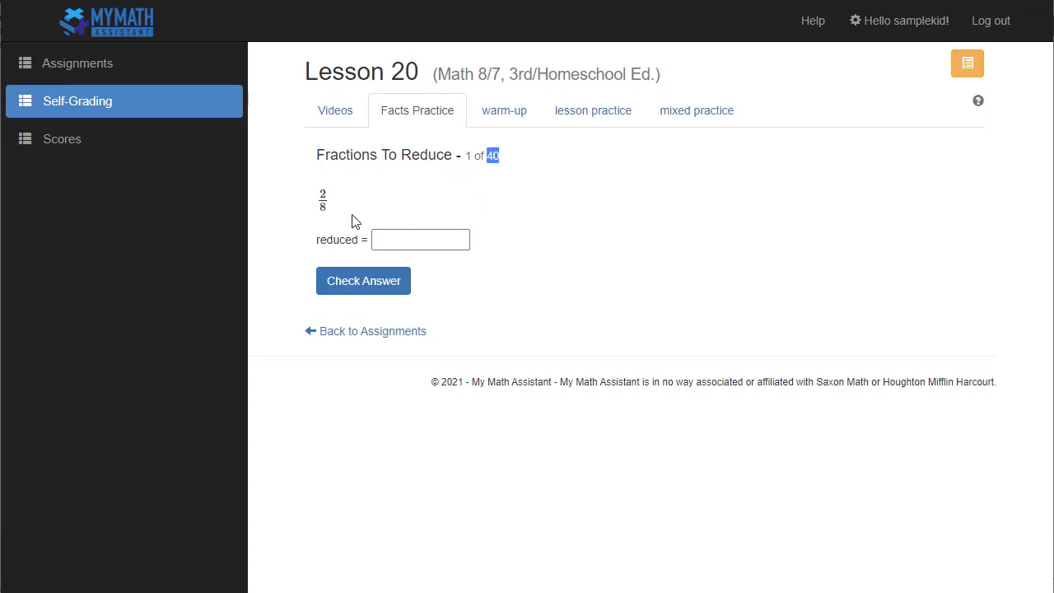
mouse_move(372, 181)
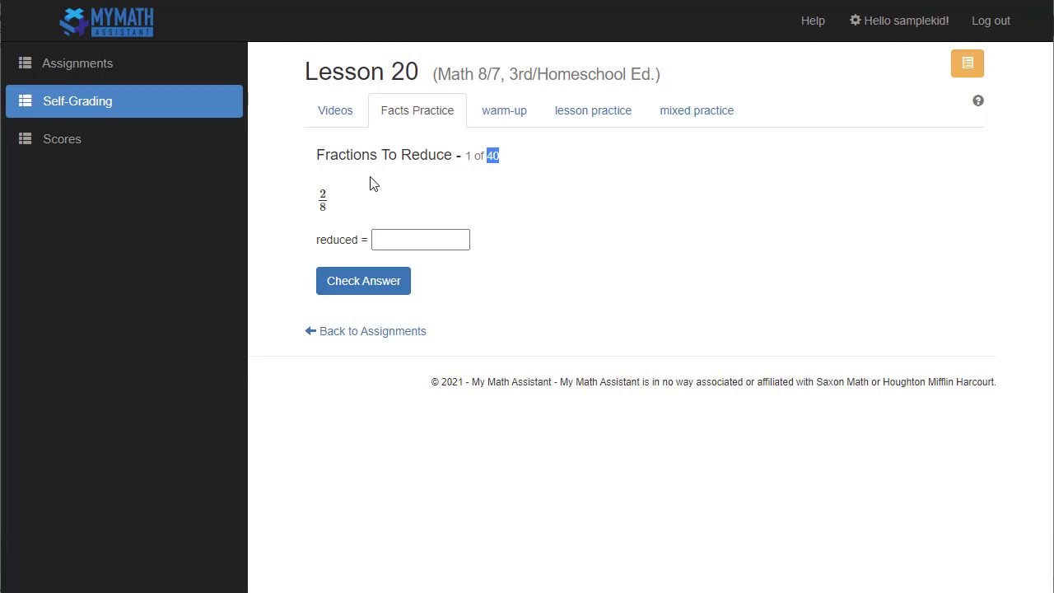
click(419, 239)
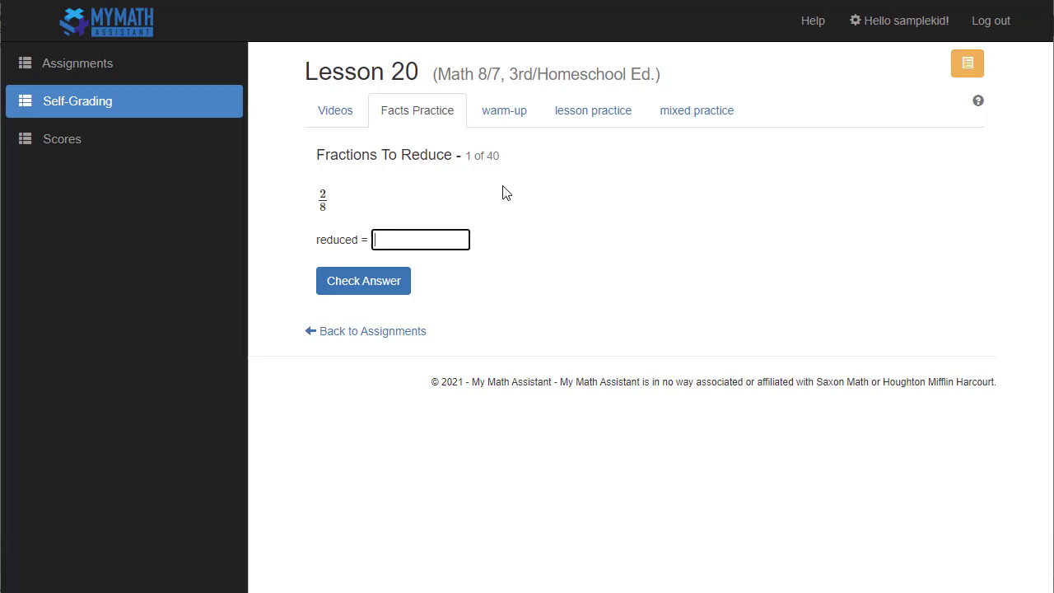
text(1)
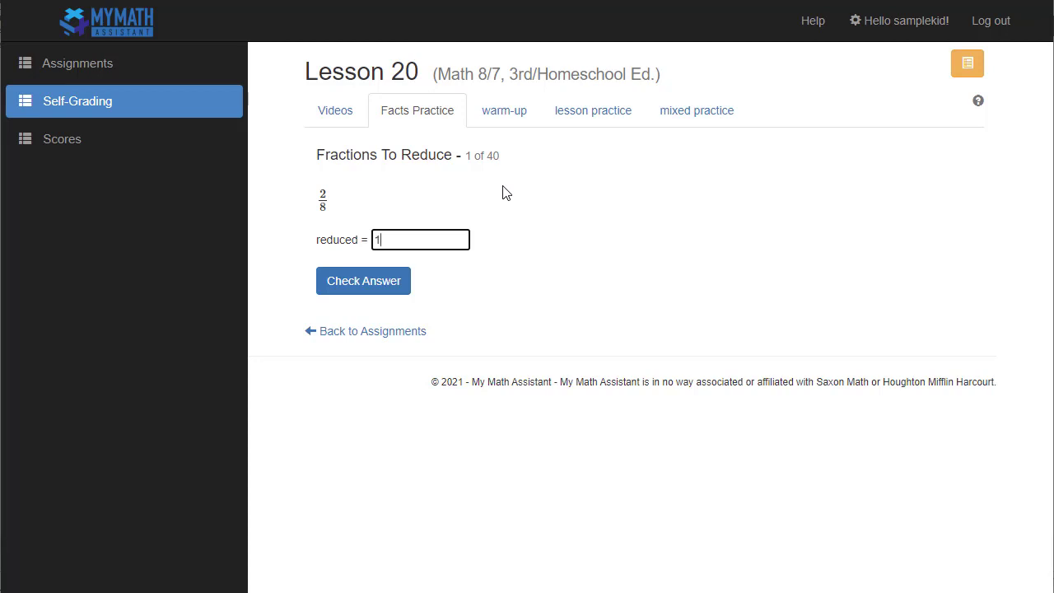
text(/)
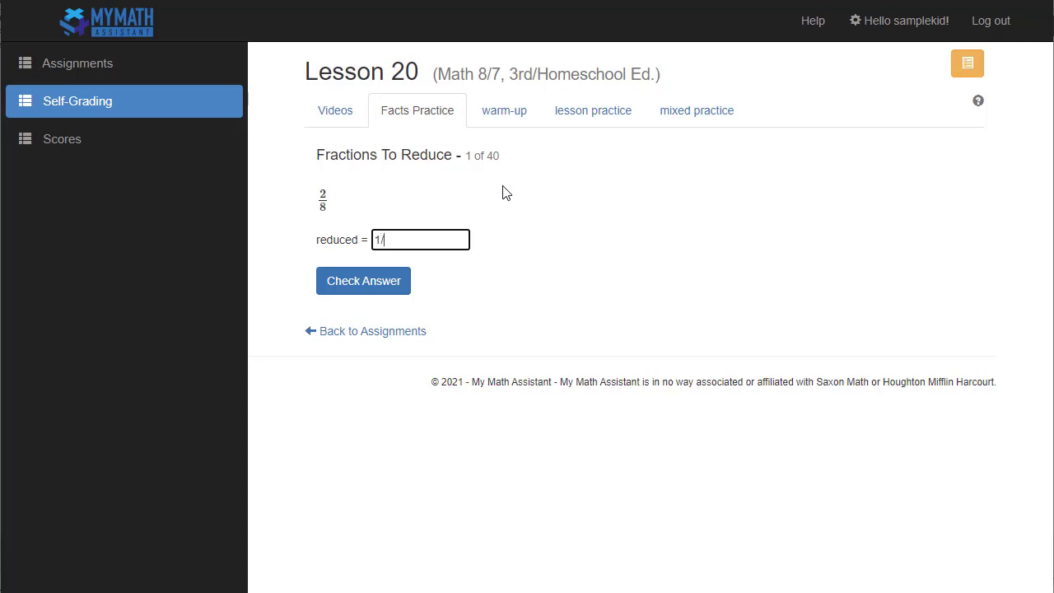
text(4)
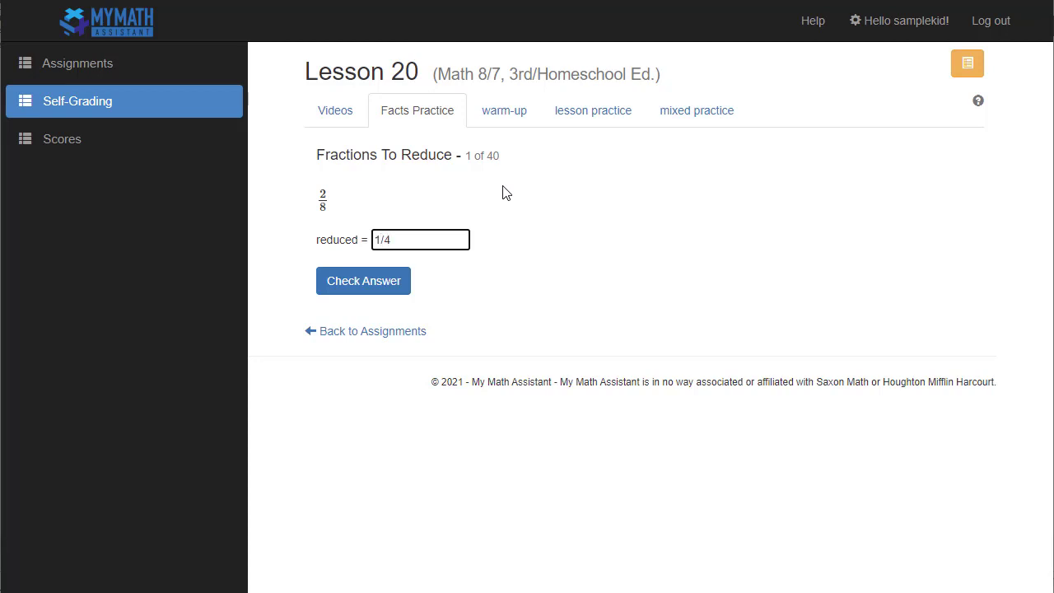
mouse_move(737, 193)
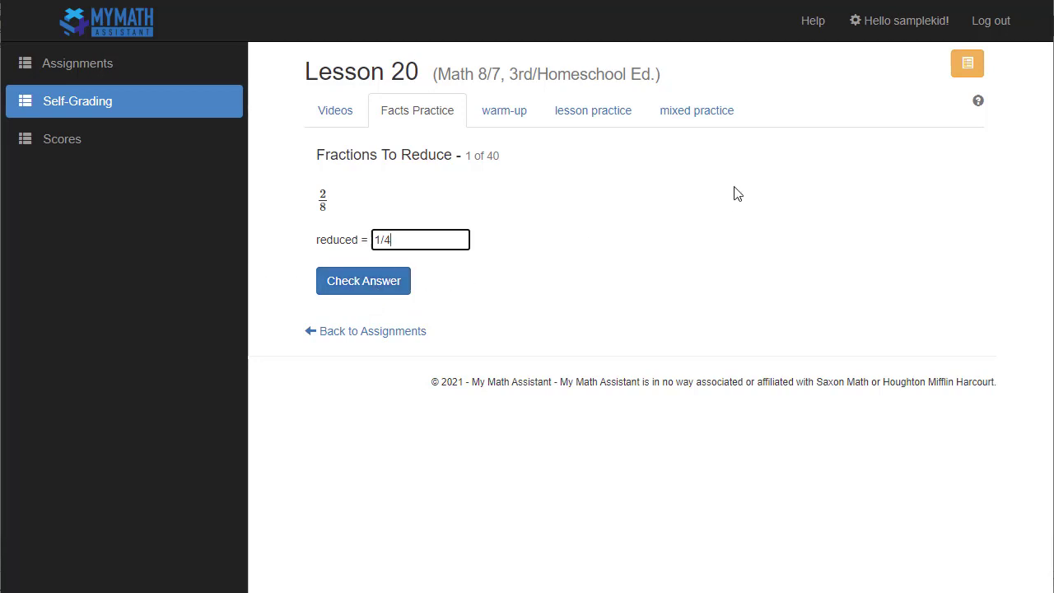
click(363, 280)
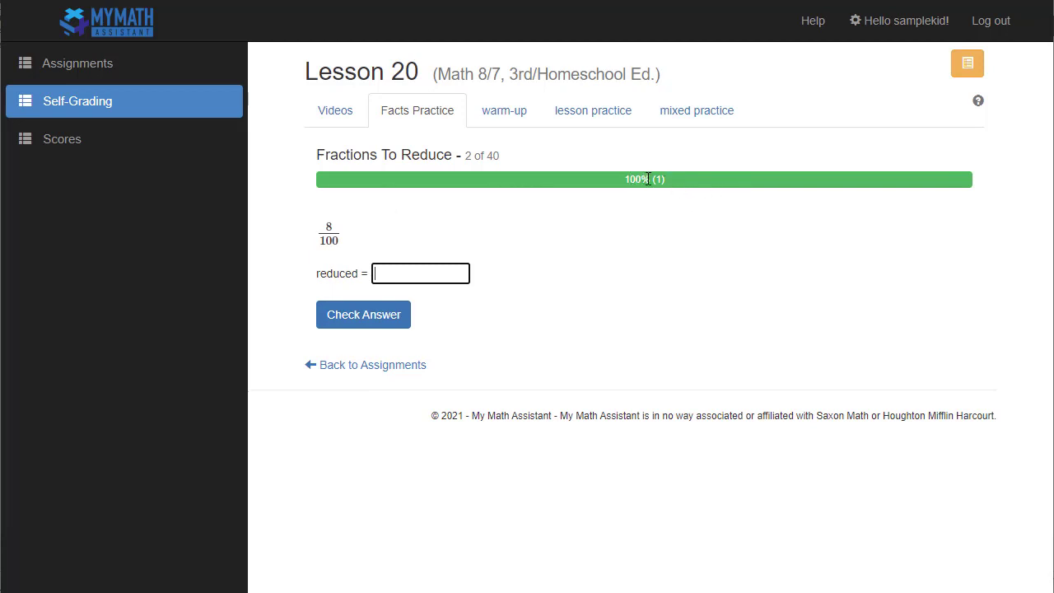
mouse_move(603, 201)
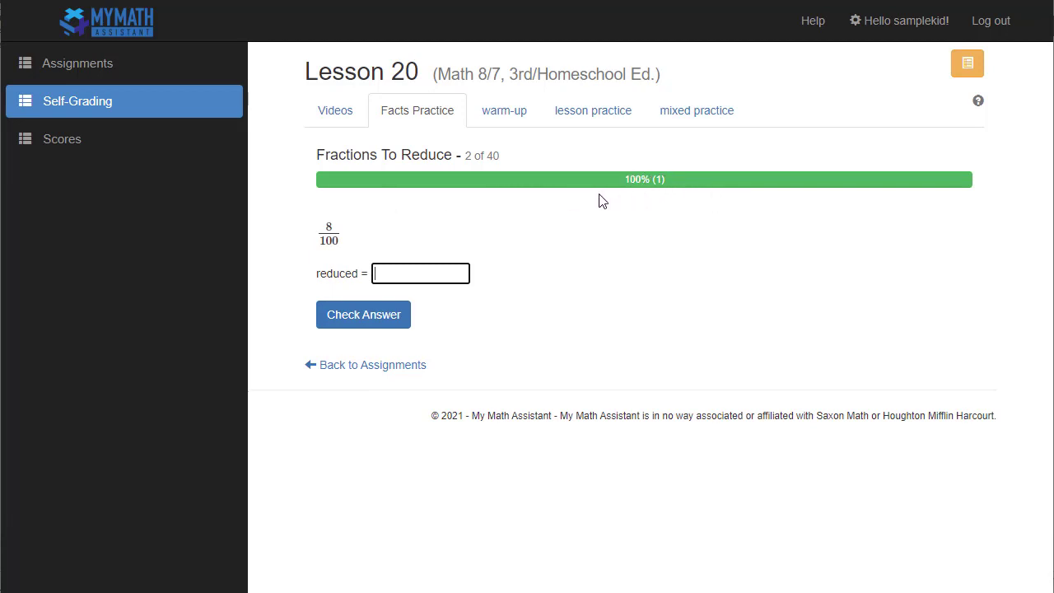
text(1/5)
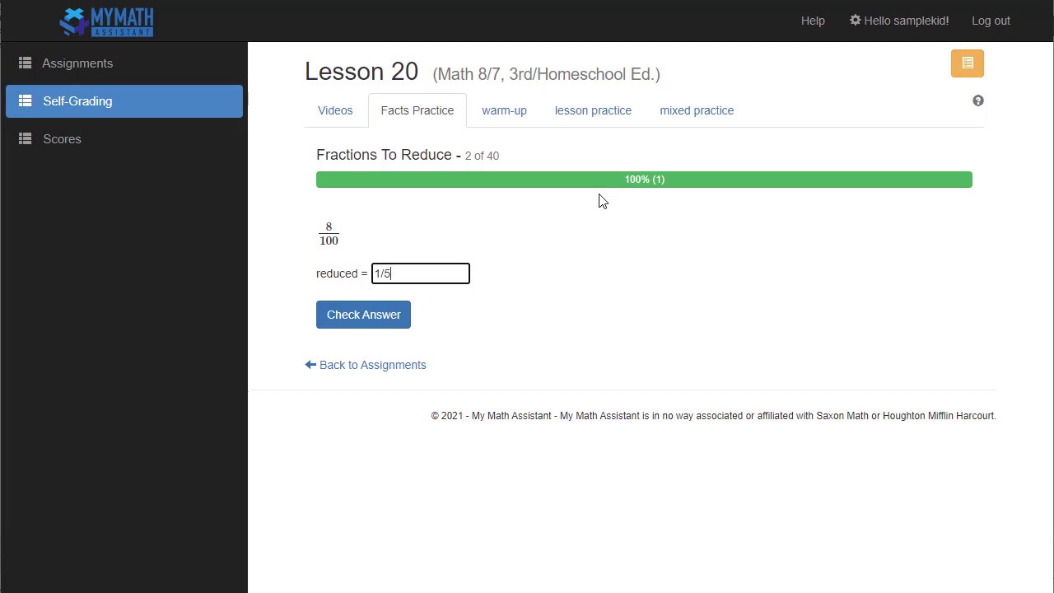
click(362, 313)
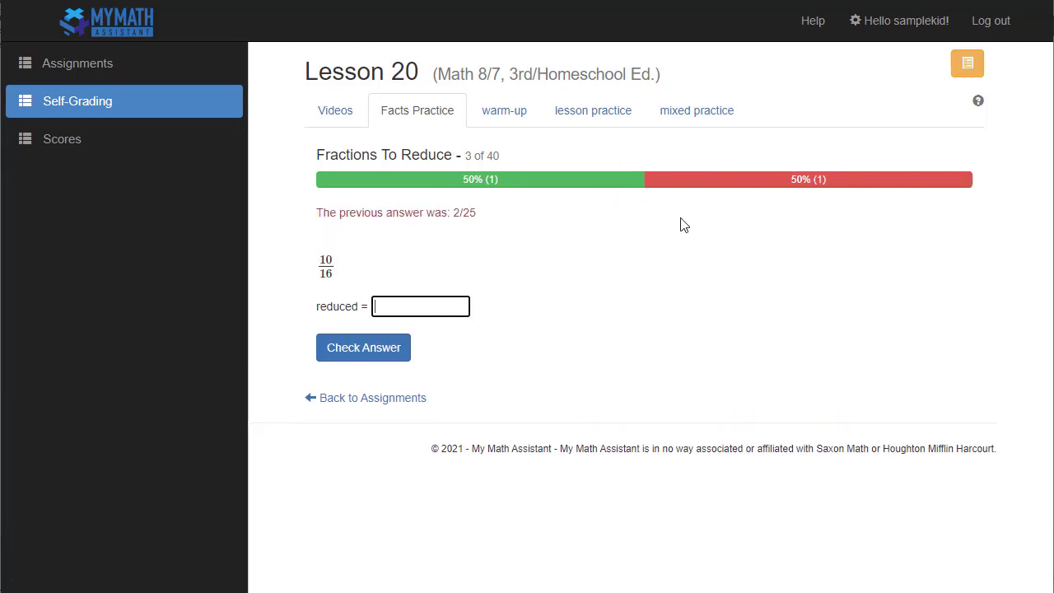
mouse_move(688, 159)
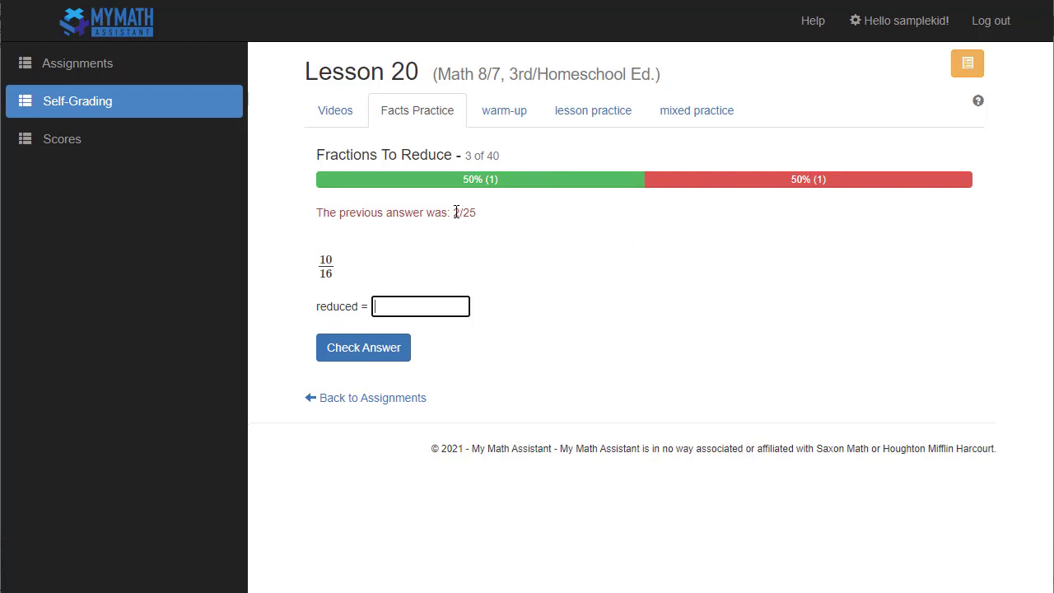
double_click(464, 211)
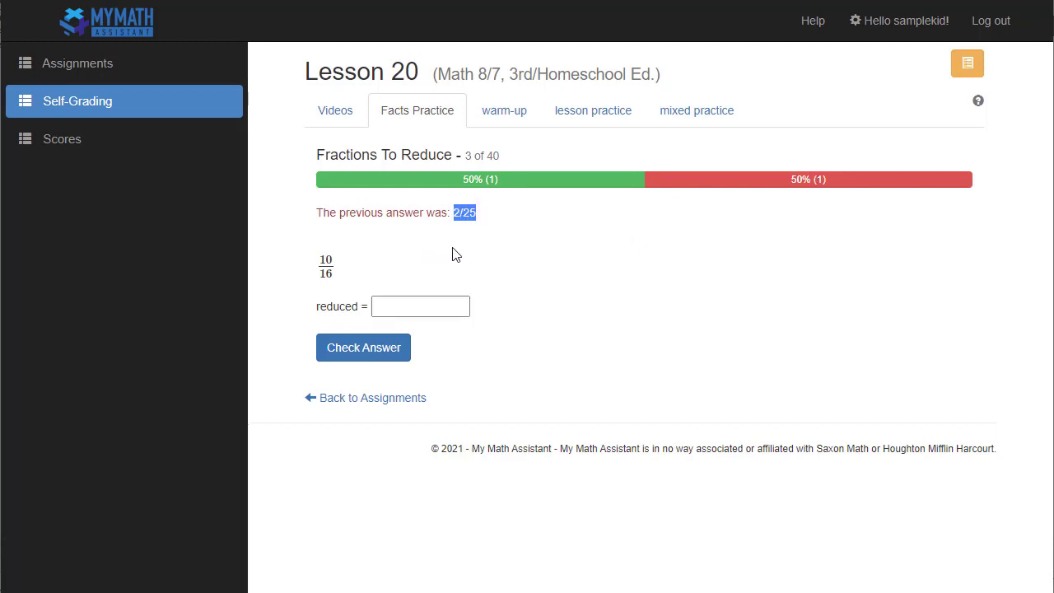
mouse_move(463, 257)
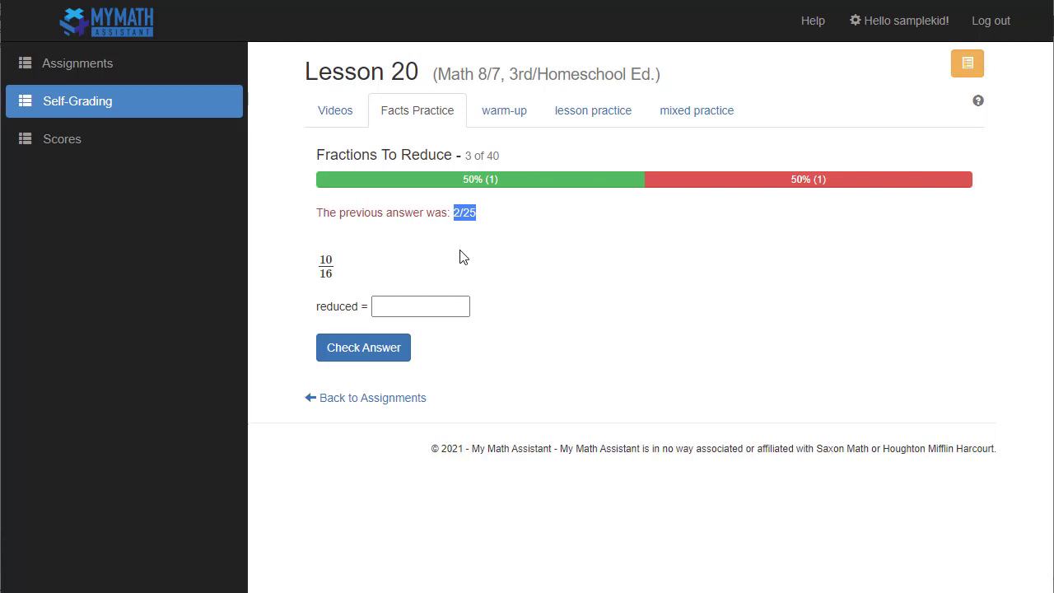
mouse_move(467, 257)
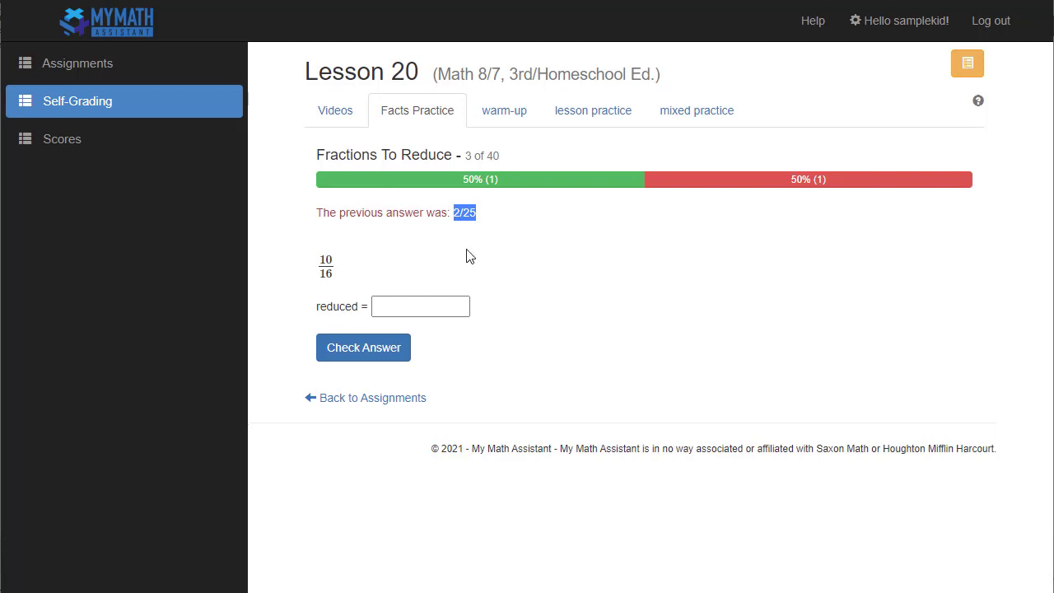
mouse_move(505, 114)
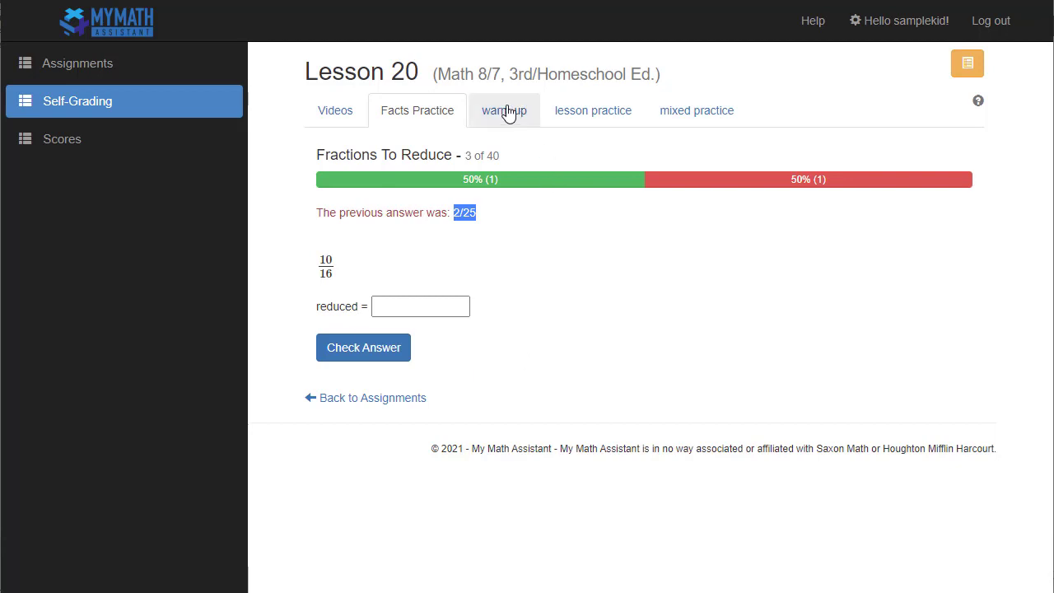
Browse the warm-up and lesson practice tabs, landing on Lesson 20's mixed practice problems.
click(504, 110)
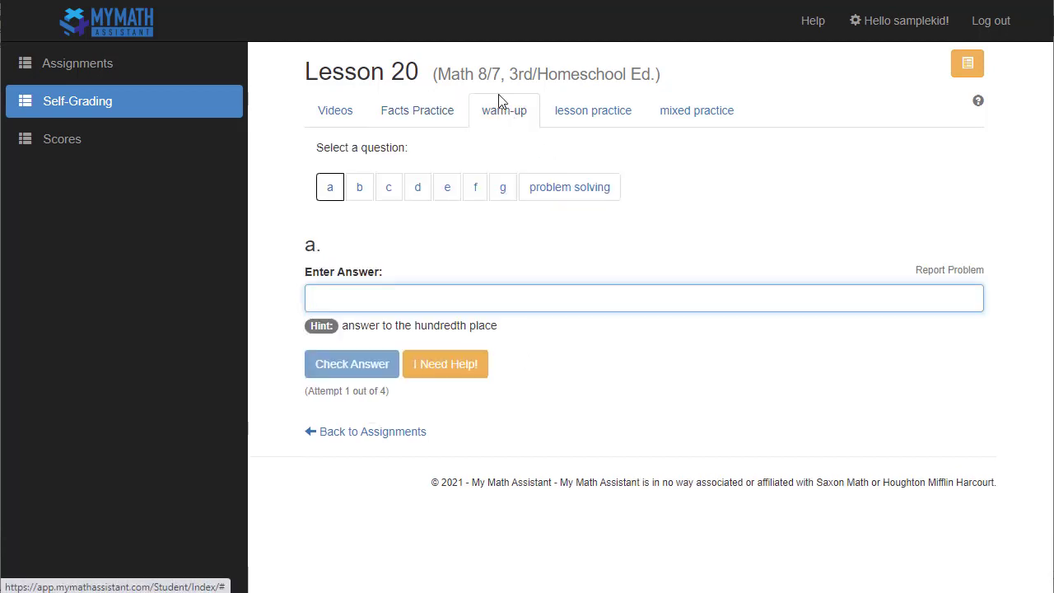
click(593, 110)
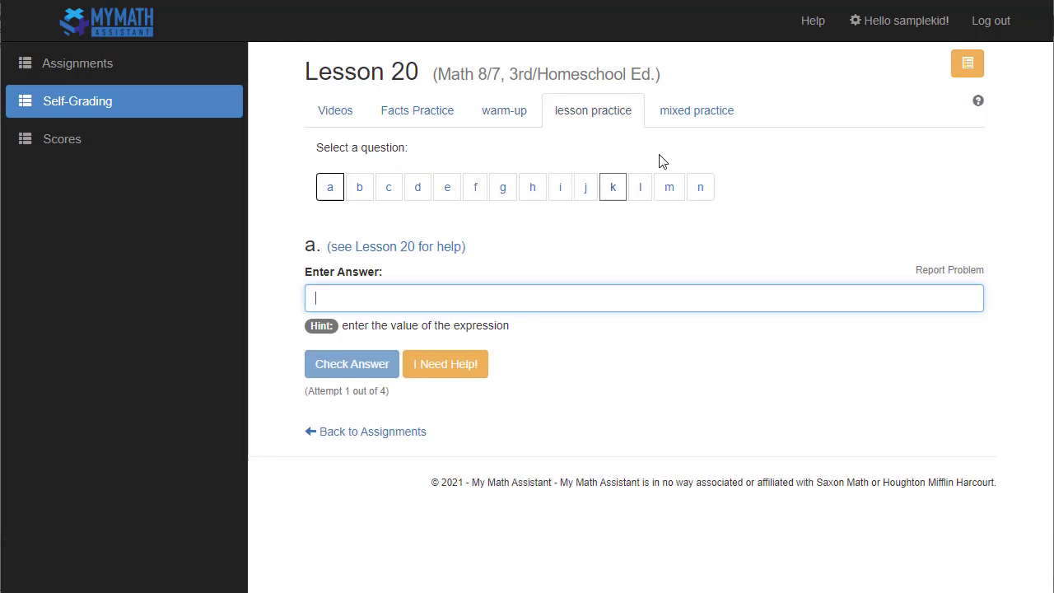
click(695, 111)
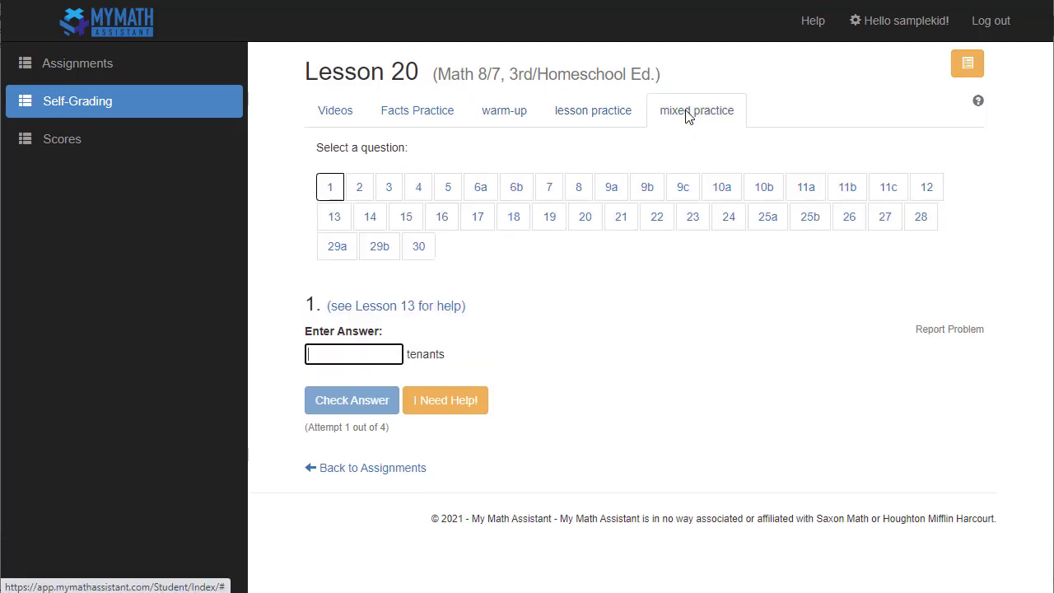
mouse_move(520, 262)
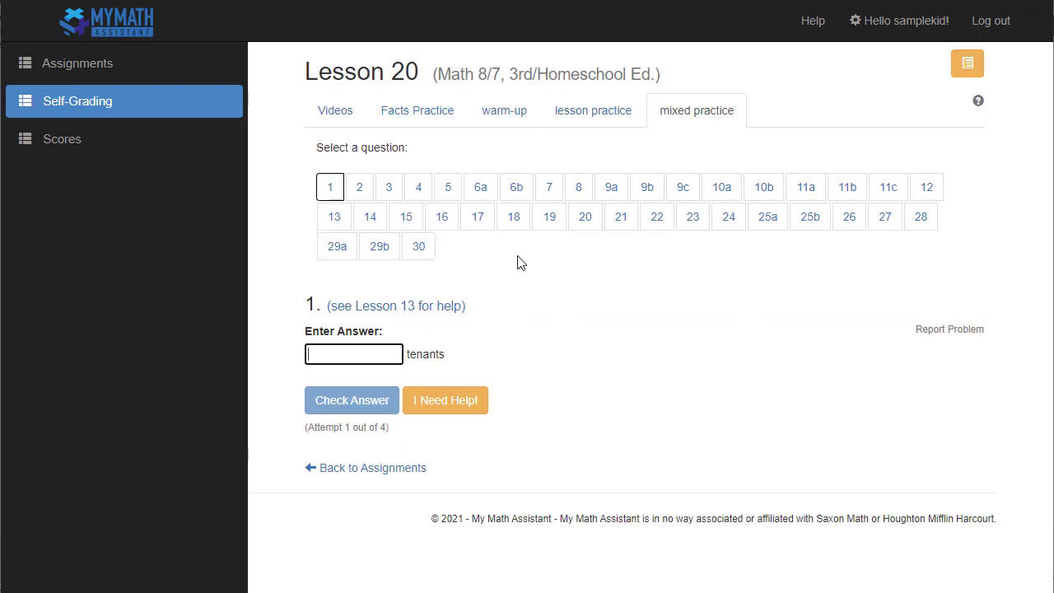
mouse_move(364, 204)
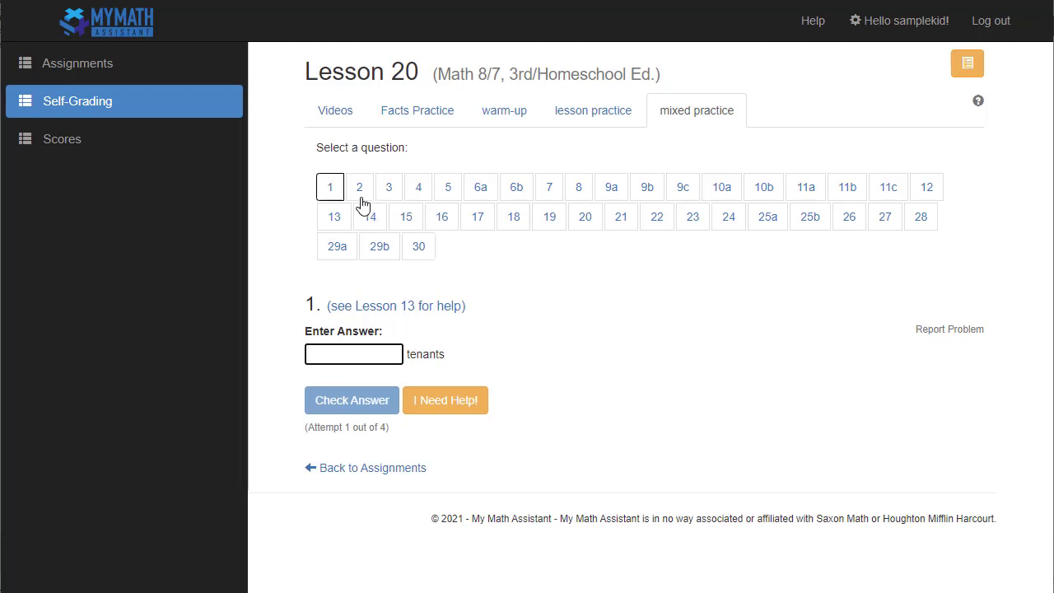
Jump to mixed practice questions 10a and 17, then back to question 1.
click(715, 187)
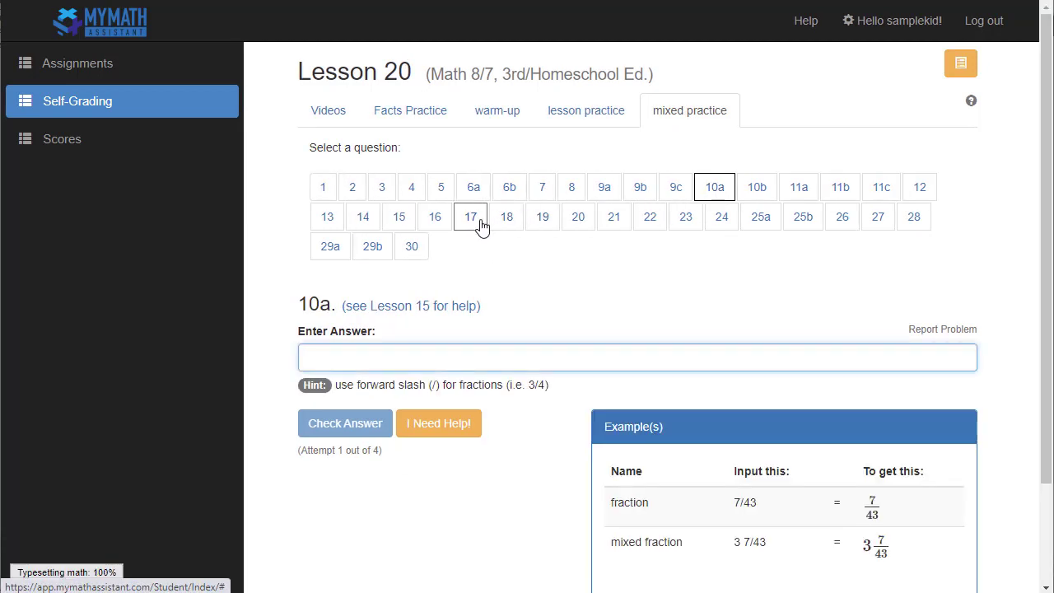
click(477, 217)
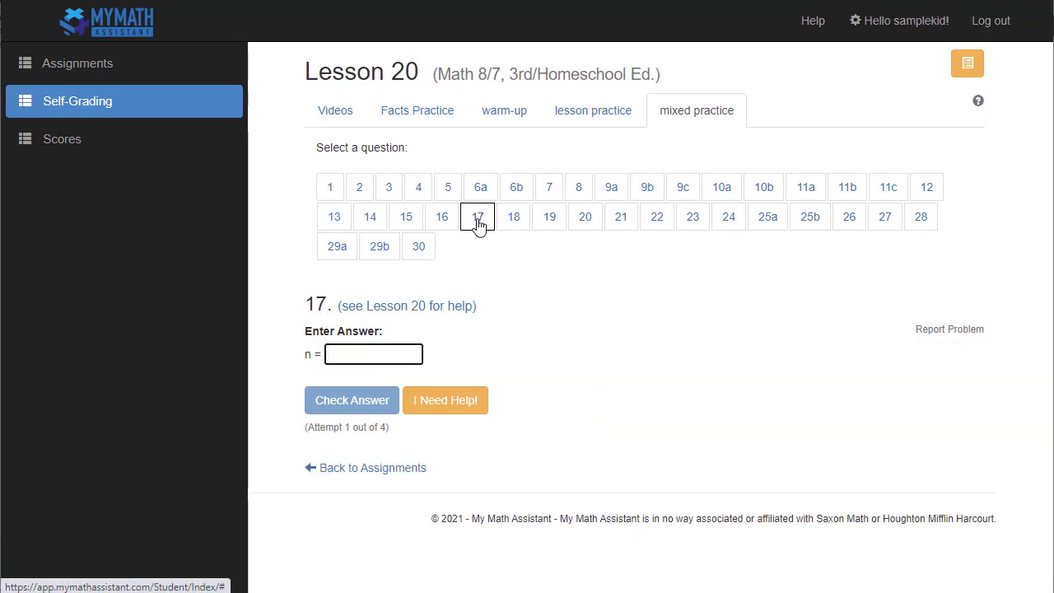
click(329, 187)
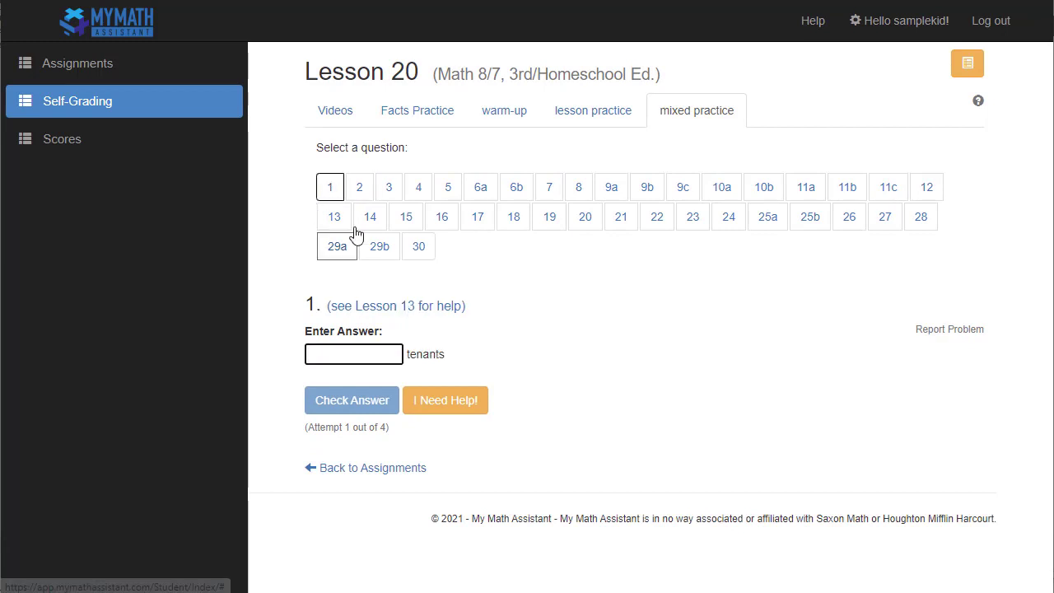
mouse_move(567, 154)
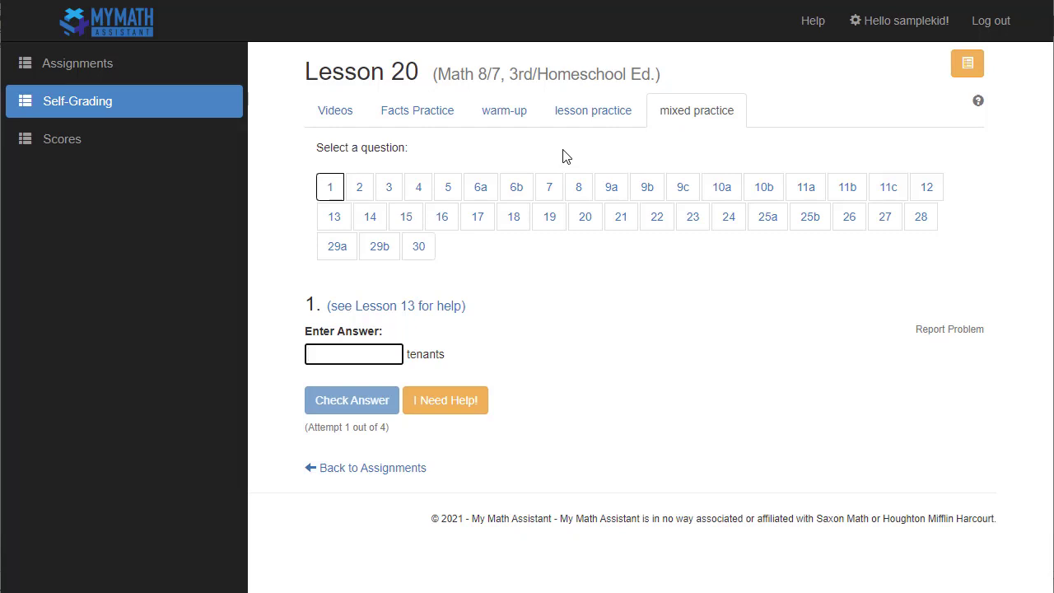
Answer question 1 with 10 and check it, getting it marked incorrect.
click(352, 352)
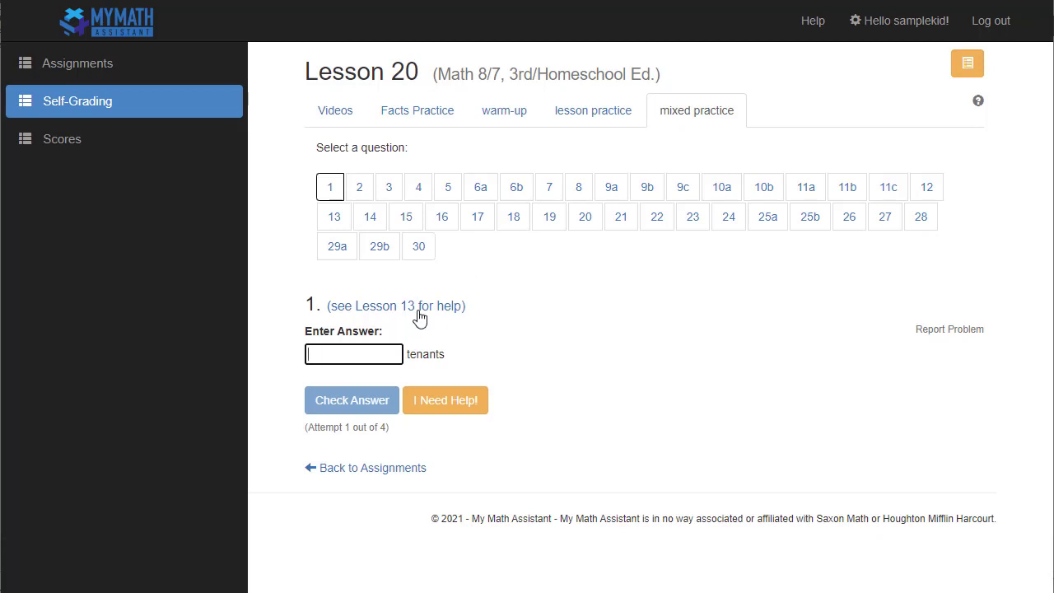
mouse_move(548, 336)
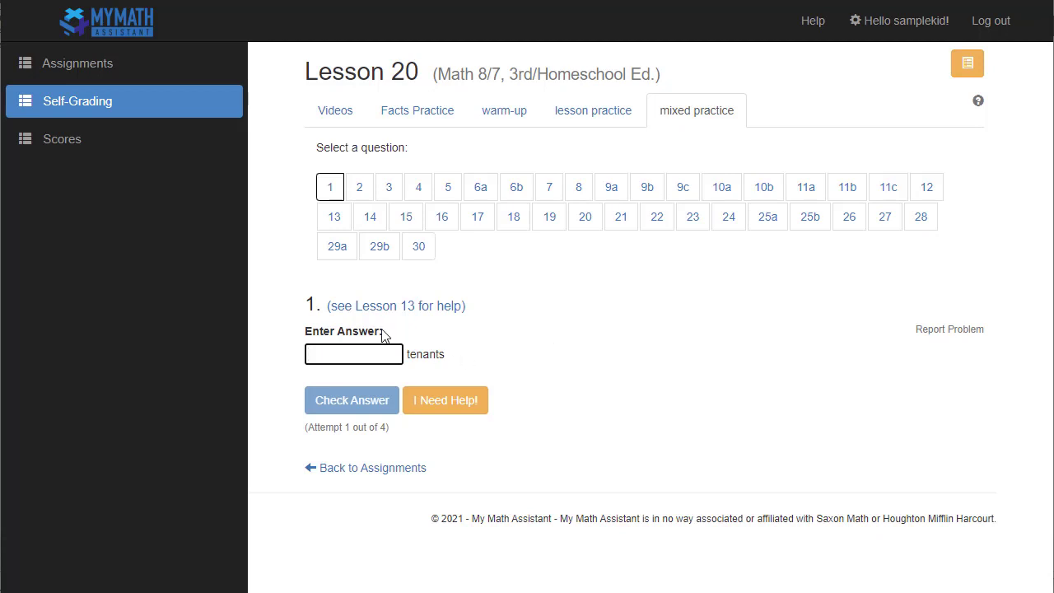
mouse_move(631, 300)
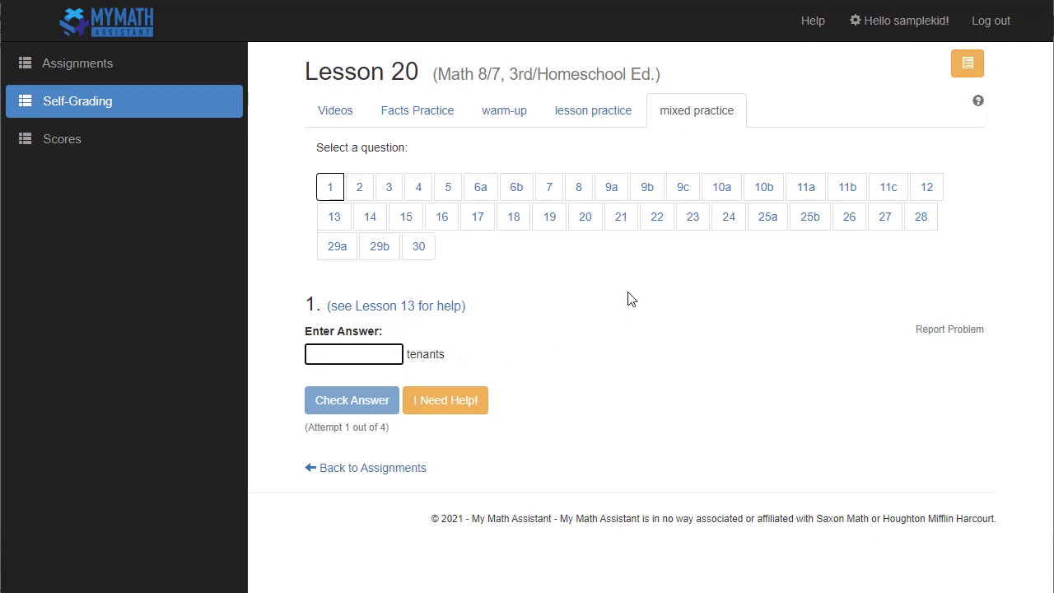
text(10)
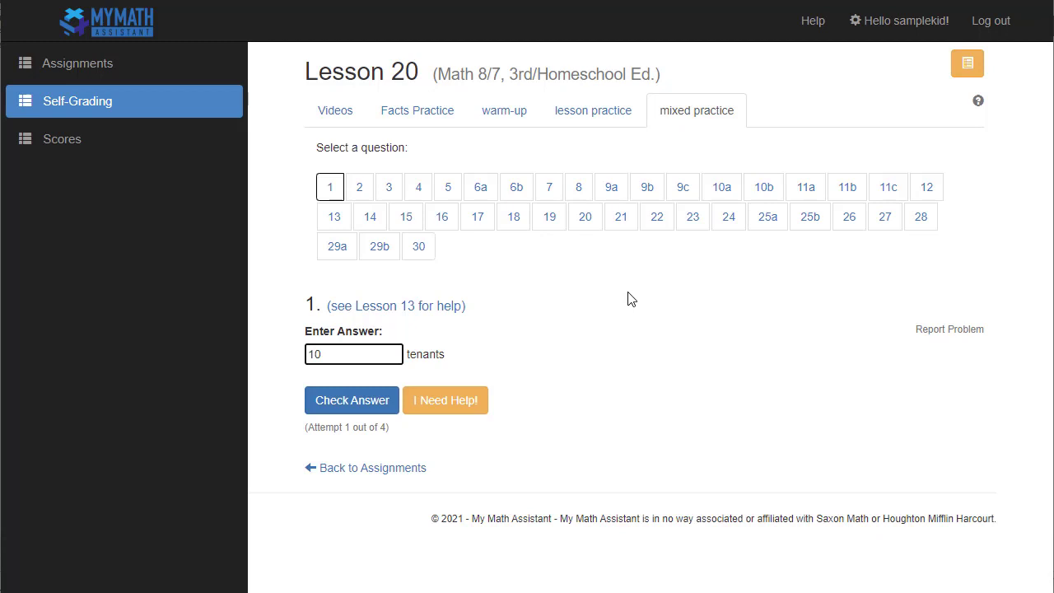
mouse_move(534, 333)
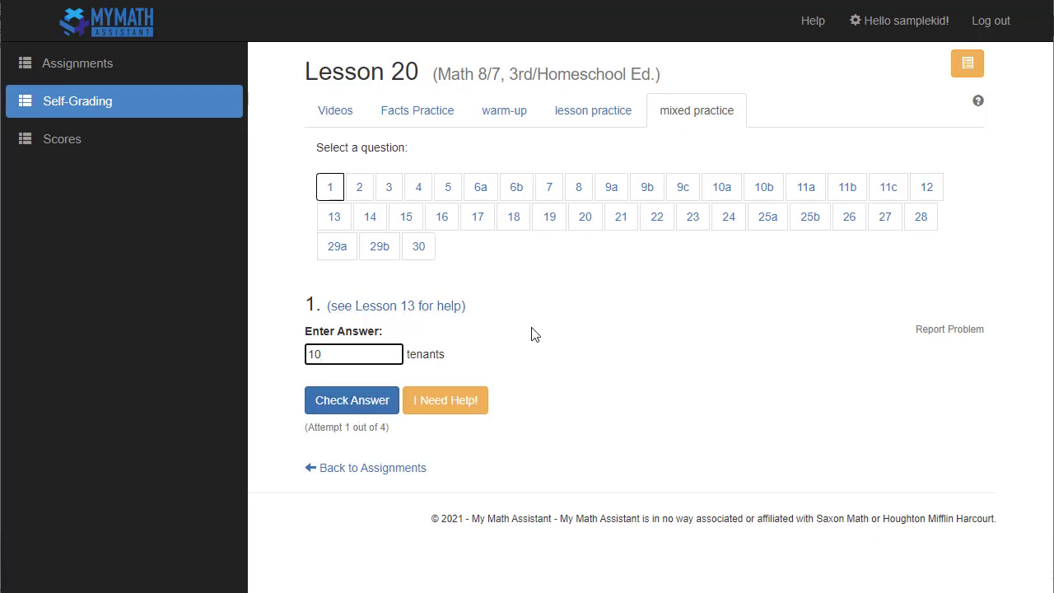
click(350, 400)
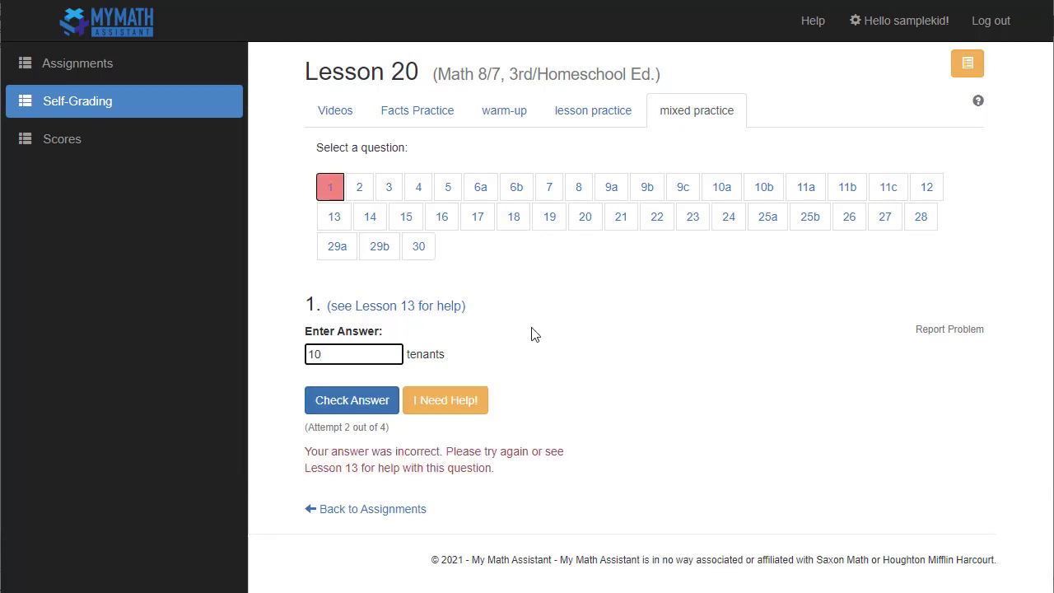
mouse_move(329, 191)
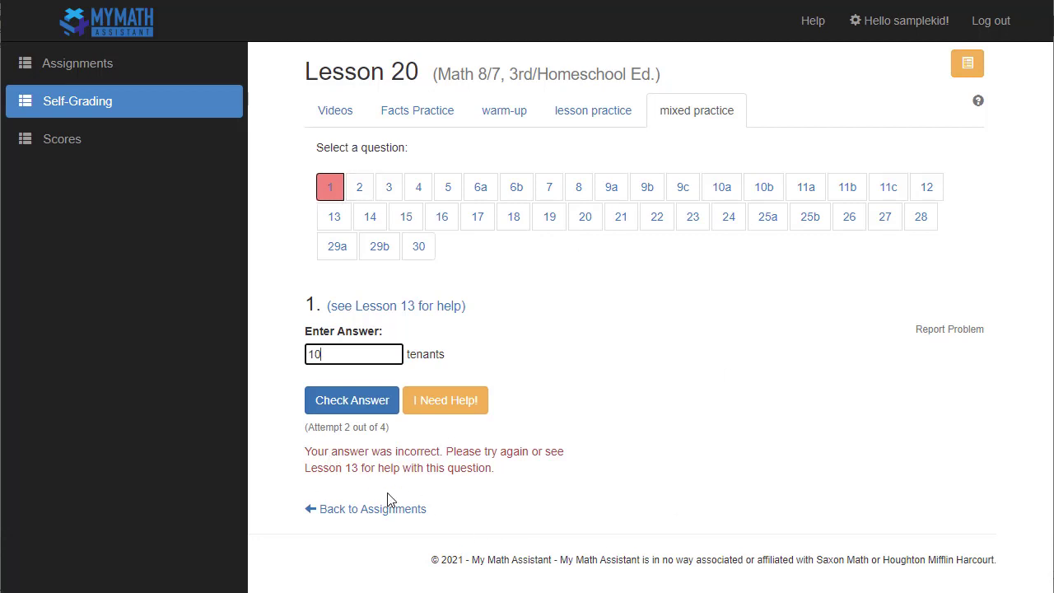
mouse_move(455, 451)
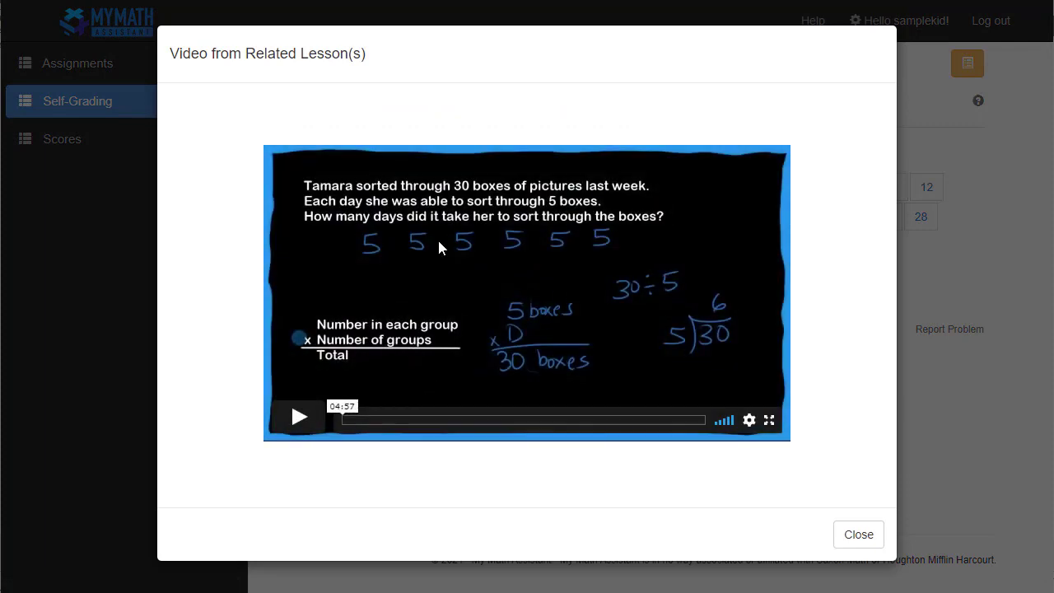
mouse_move(471, 359)
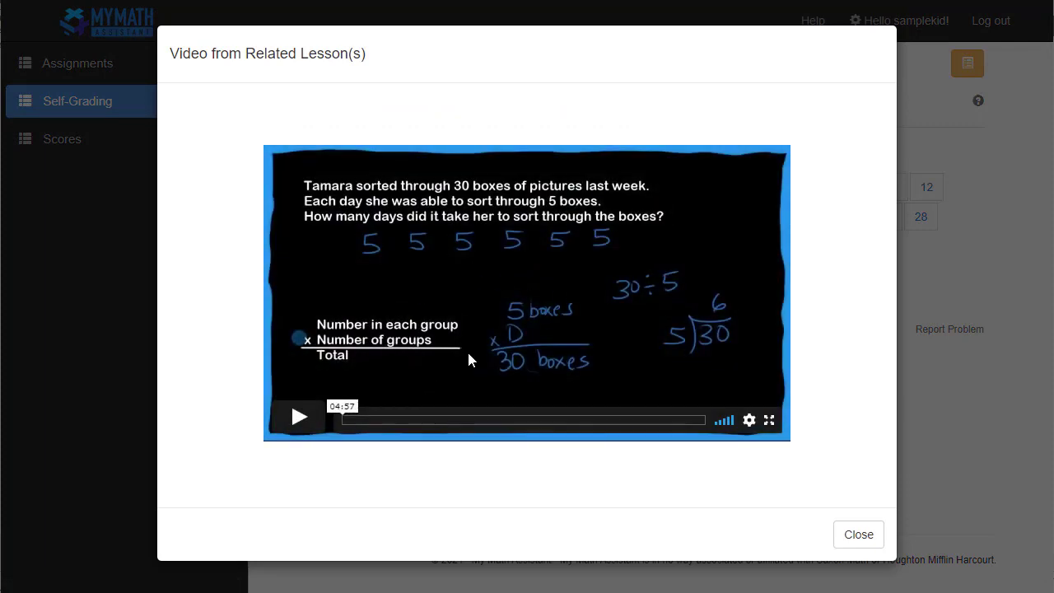
click(858, 534)
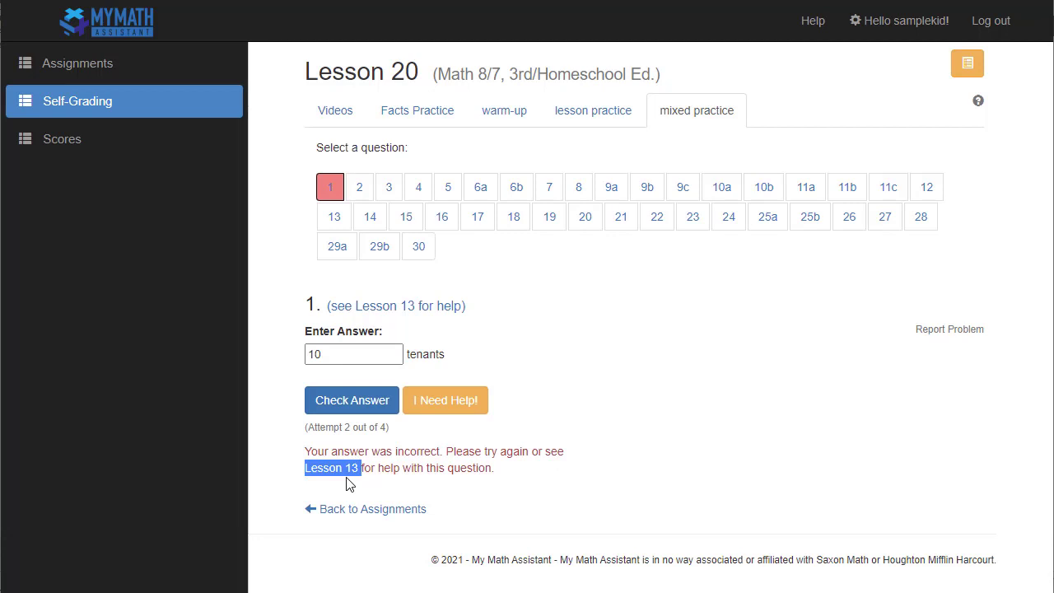
mouse_move(346, 204)
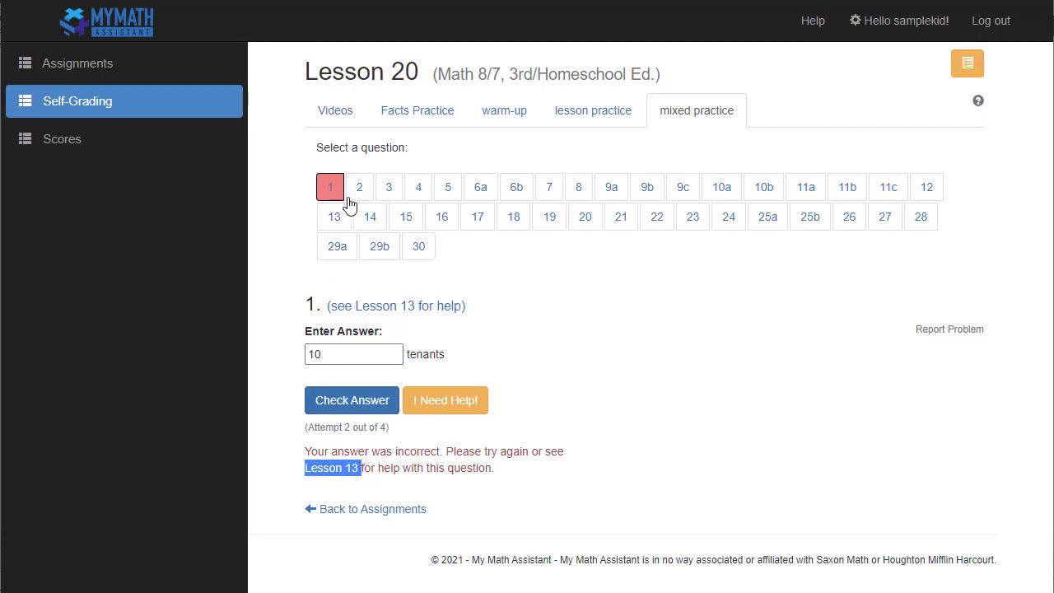
Look at question 4, then move on to the facts practice drill.
click(419, 188)
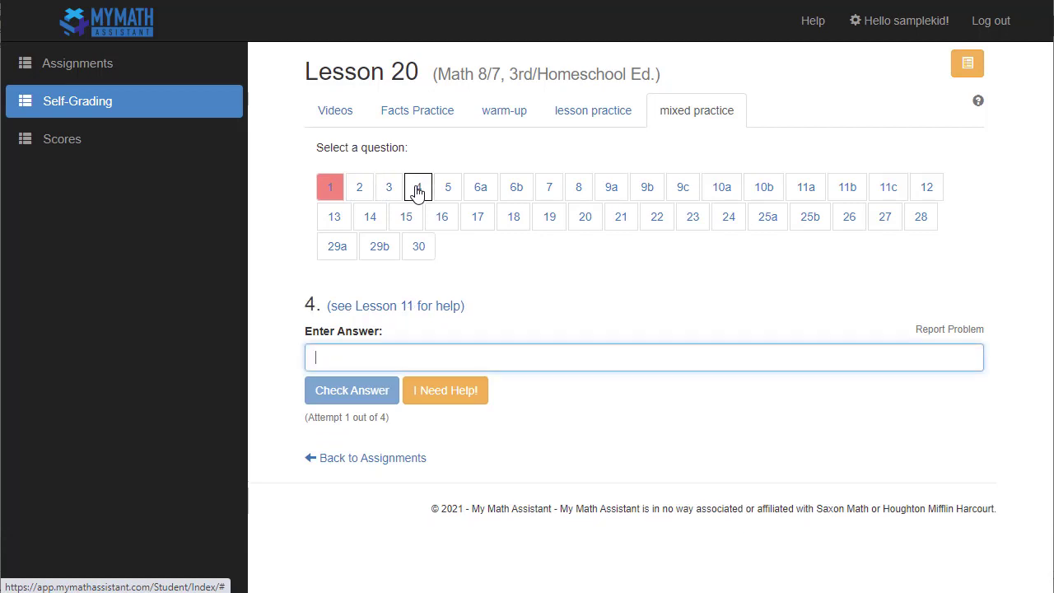
mouse_move(483, 270)
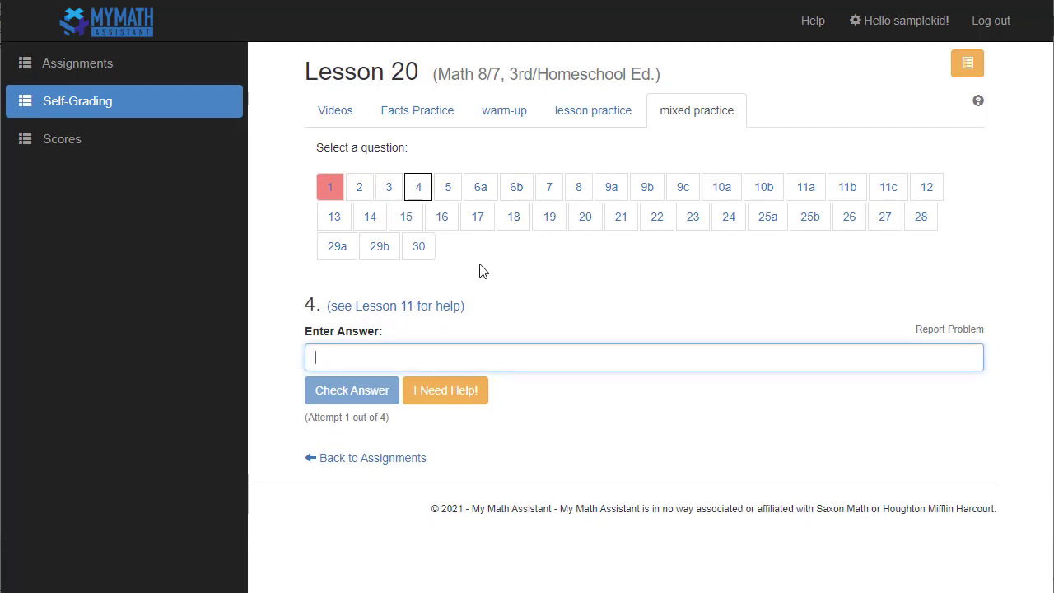
mouse_move(421, 245)
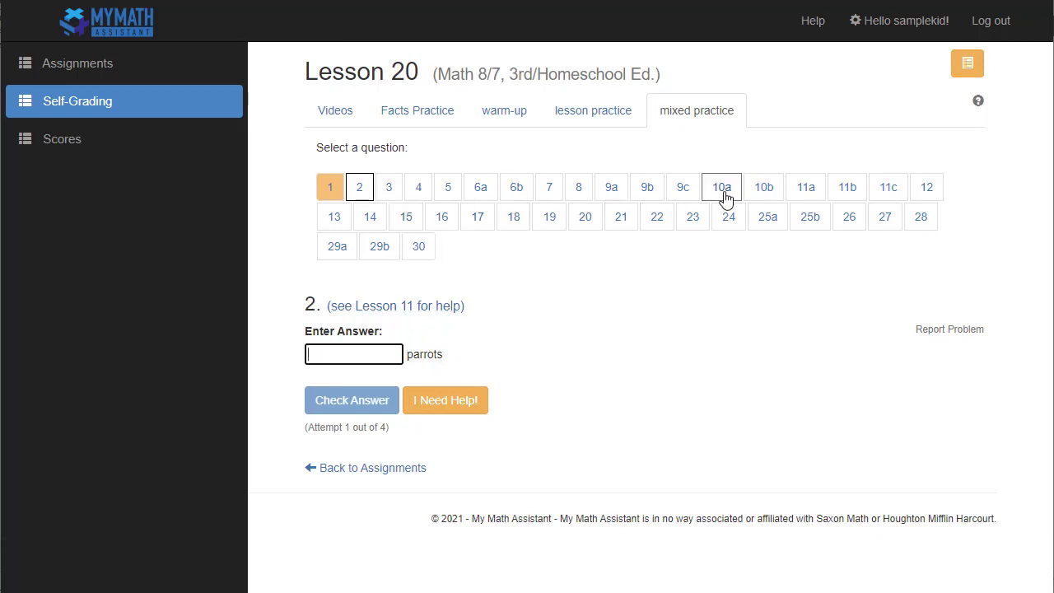
mouse_move(537, 141)
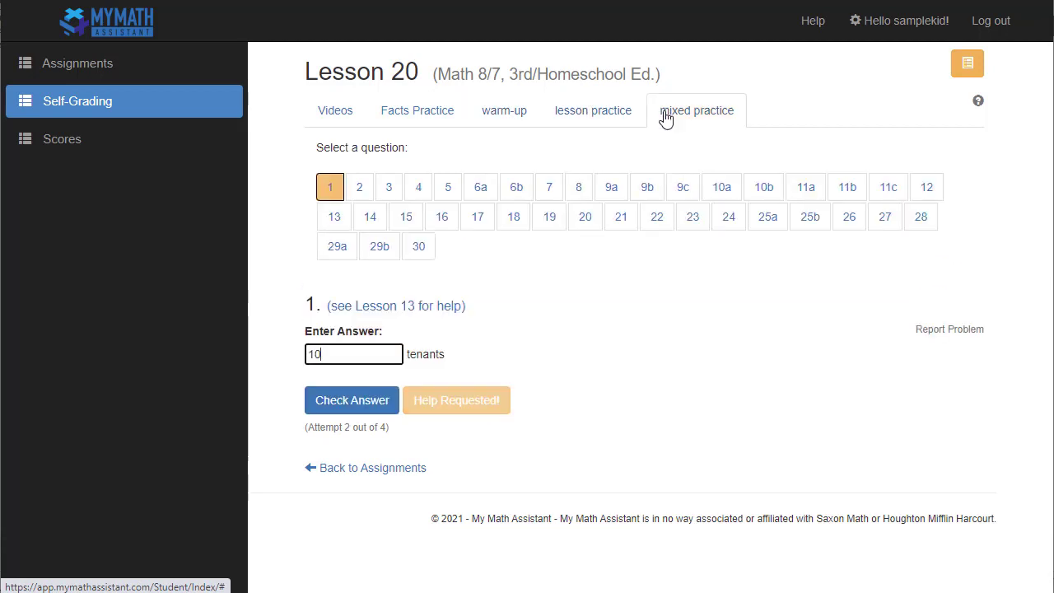
click(417, 111)
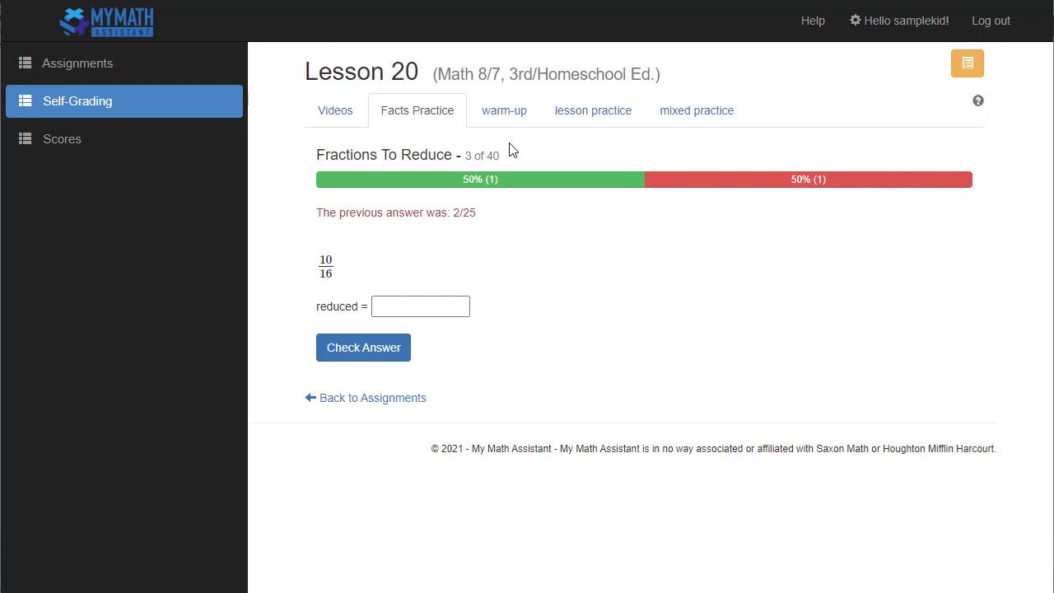
Switch between Facts Practice and warm-up, ending on Lesson 20's warm-up question a.
click(593, 111)
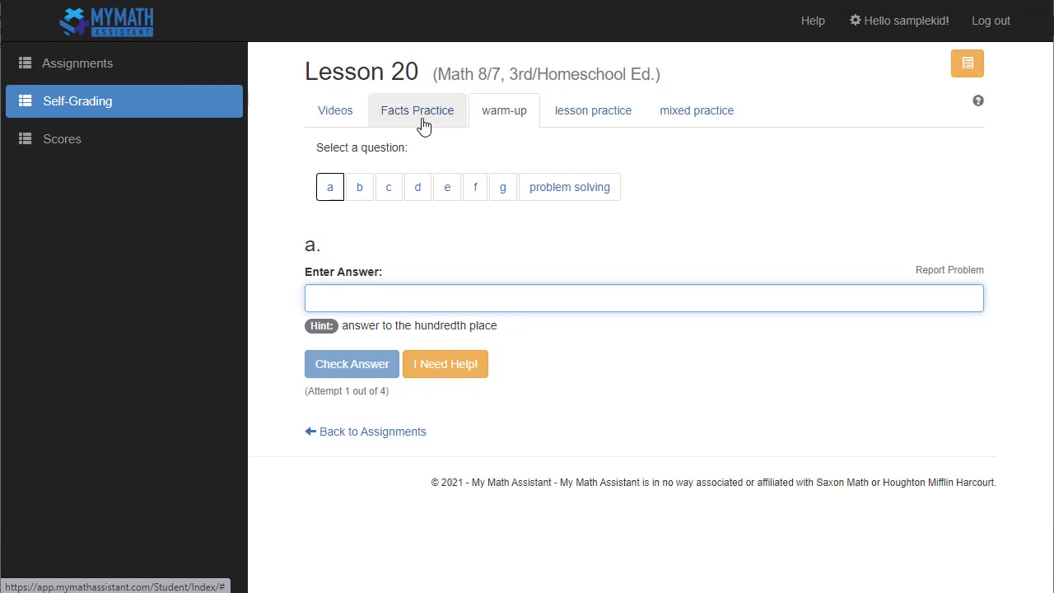
click(417, 111)
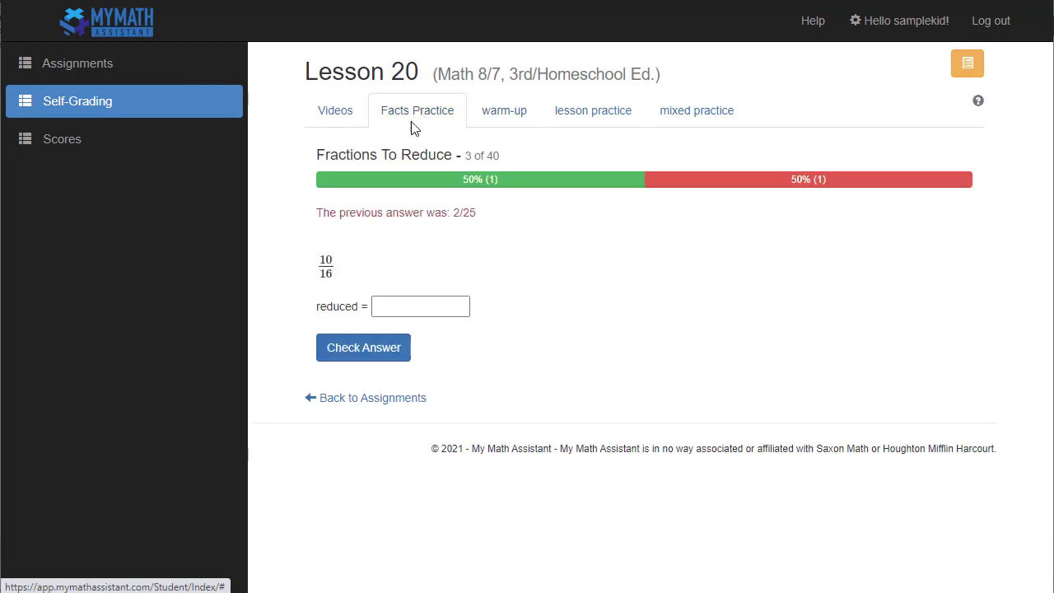
mouse_move(514, 214)
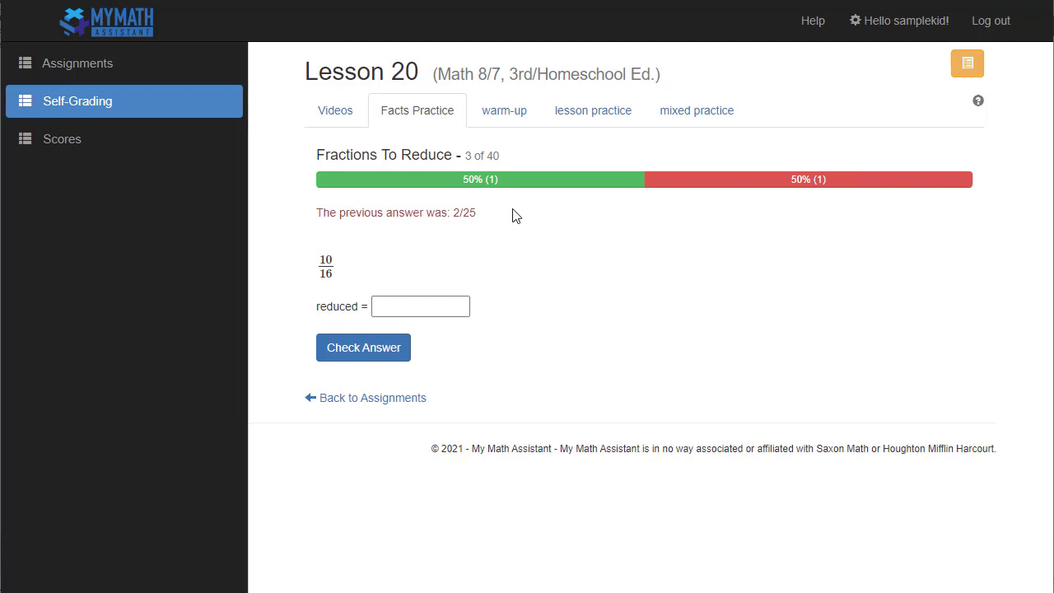
mouse_move(490, 159)
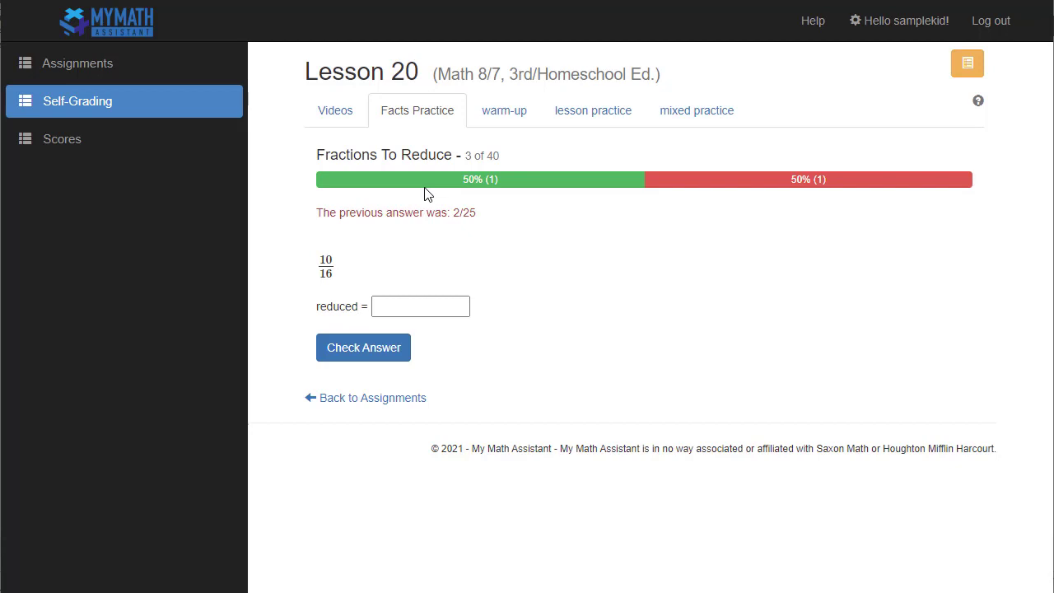
click(504, 109)
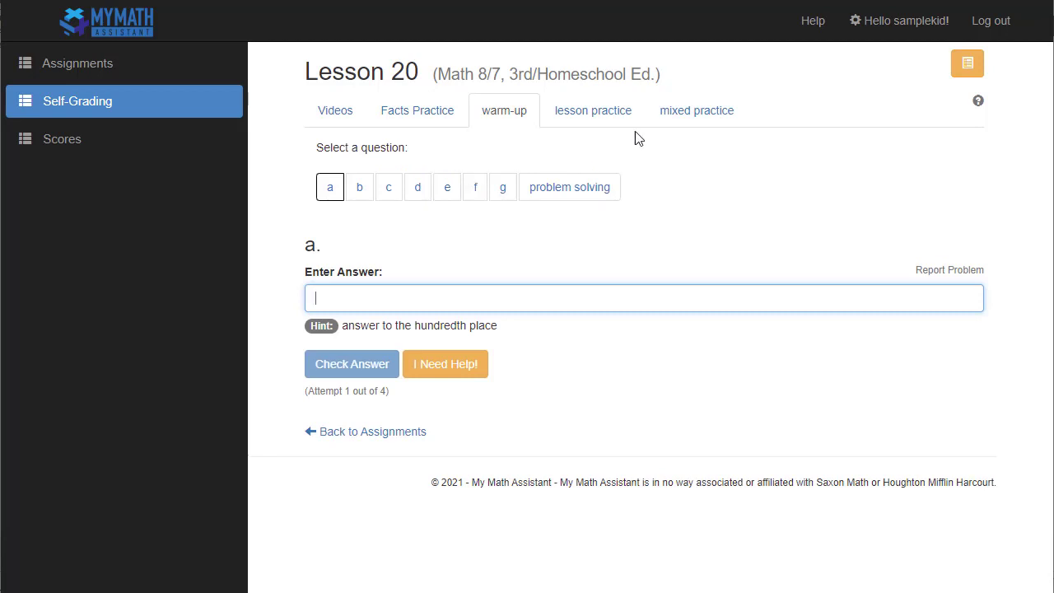
click(697, 110)
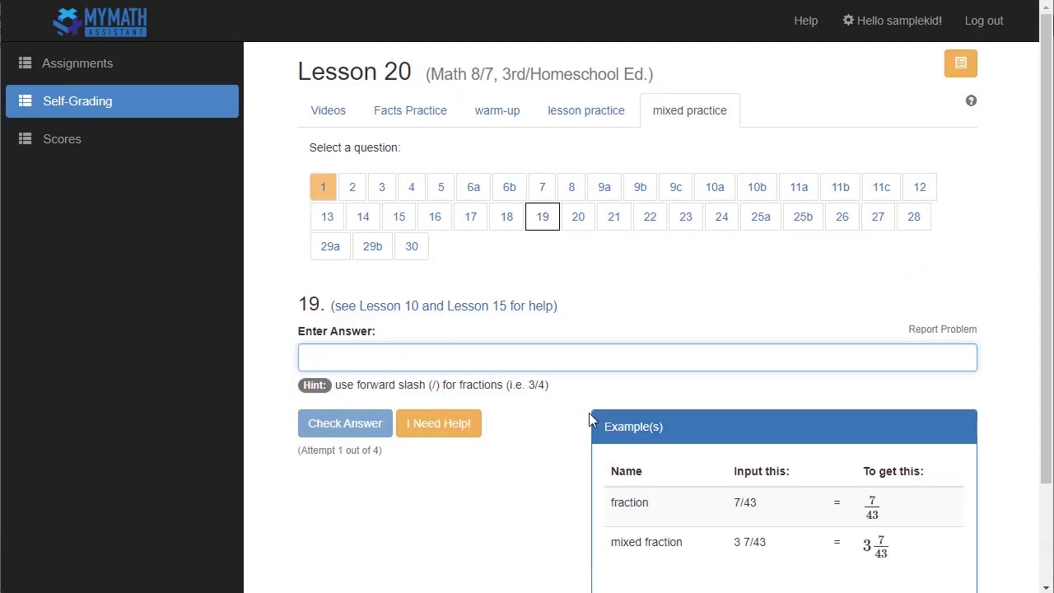
mouse_move(724, 481)
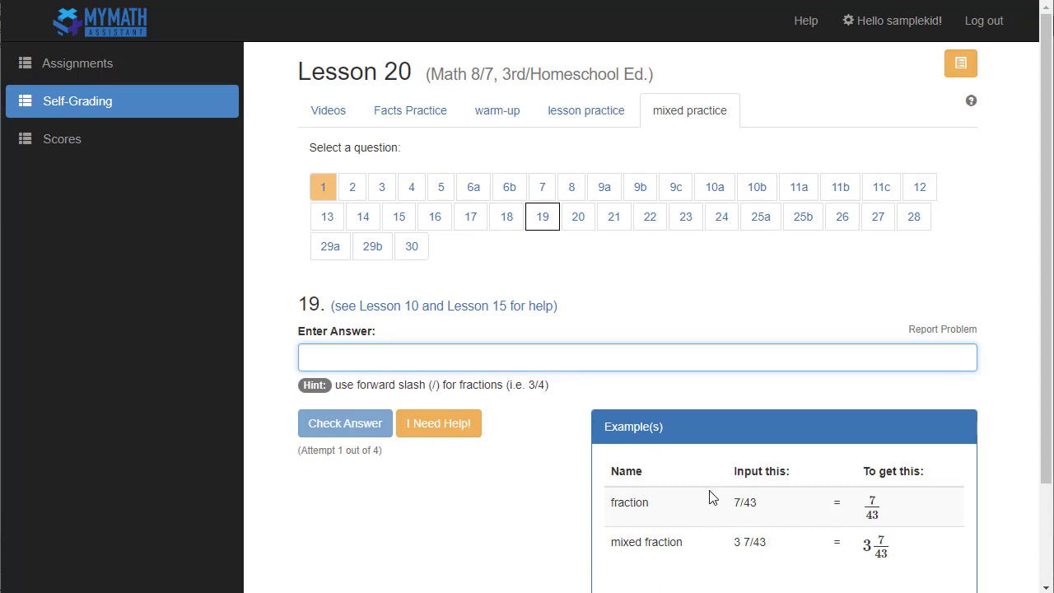
mouse_move(564, 522)
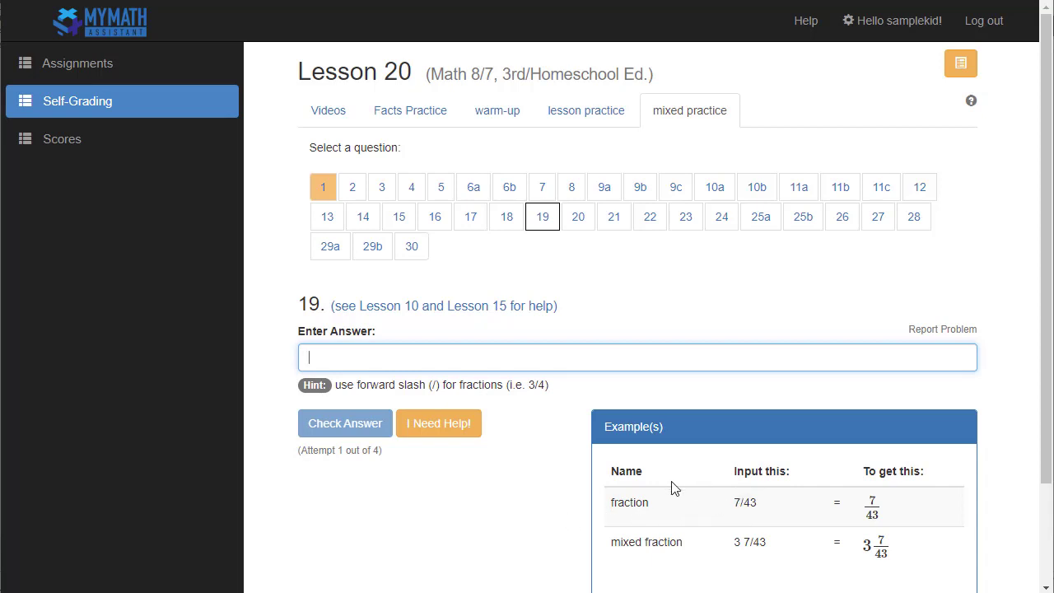
mouse_move(780, 484)
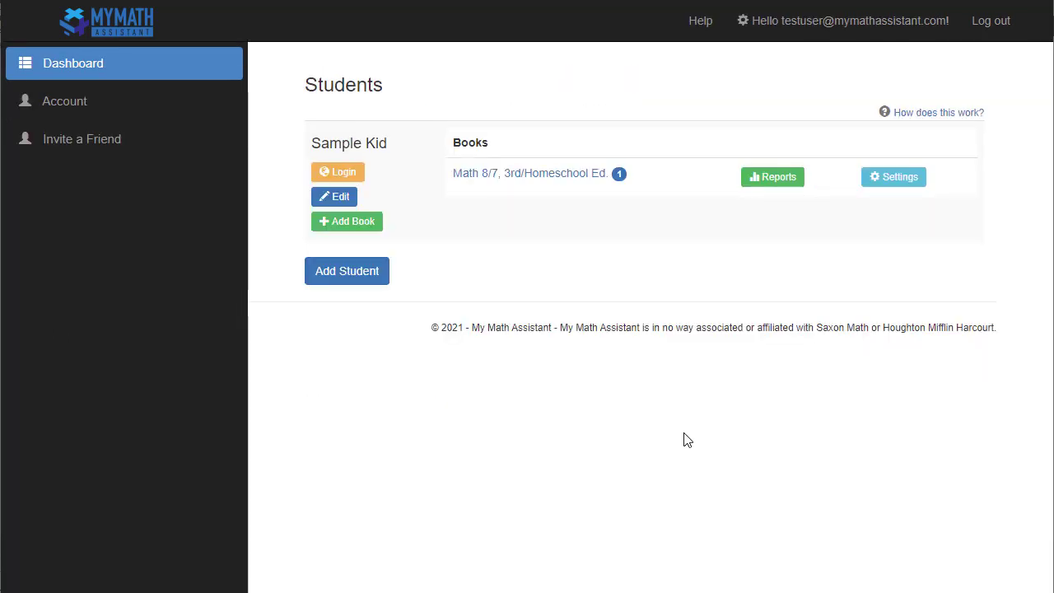
mouse_move(550, 286)
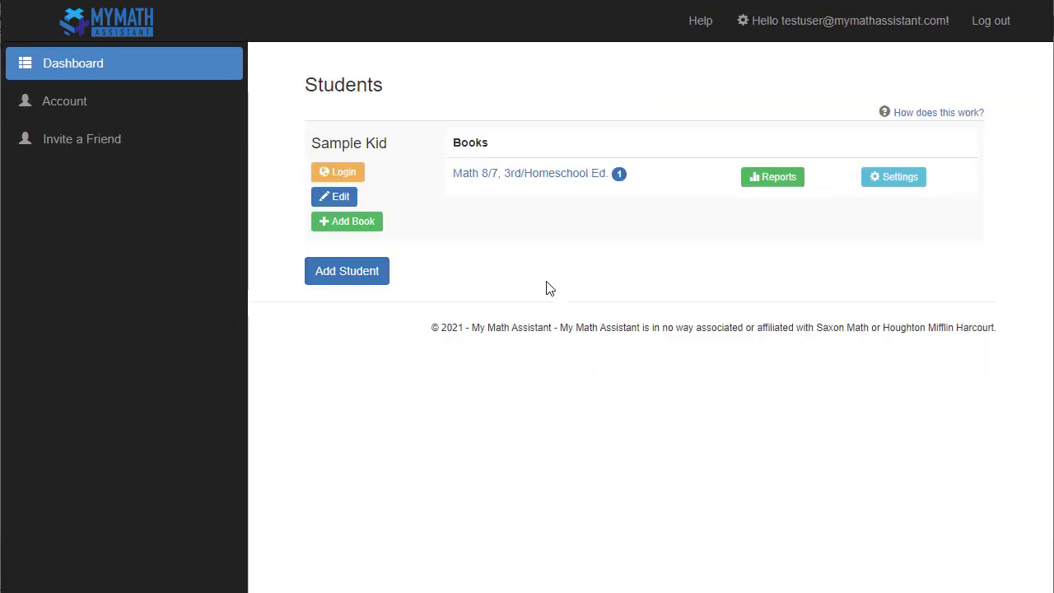
mouse_move(805, 191)
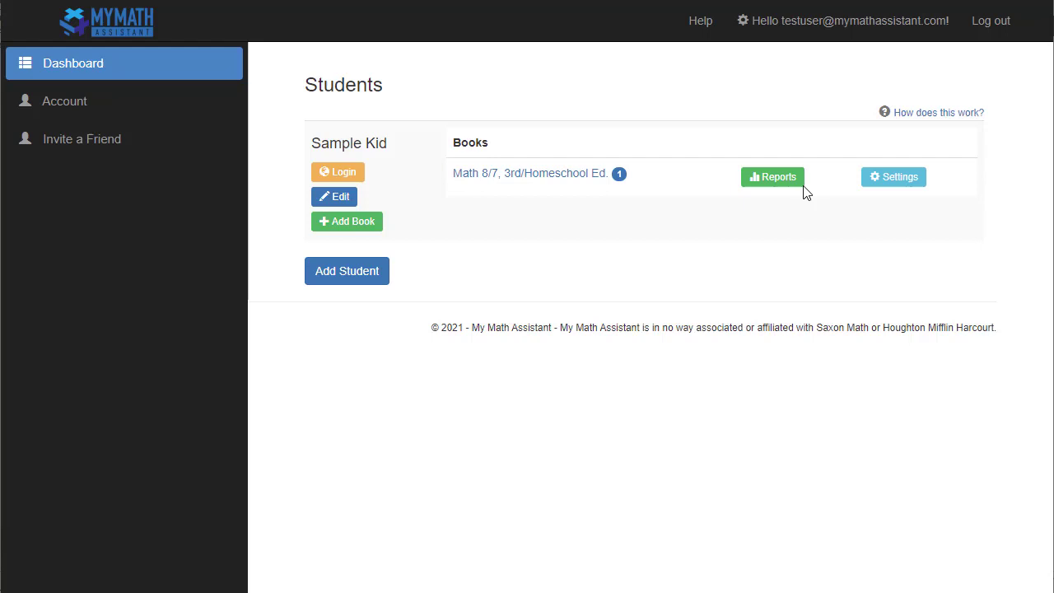
mouse_move(846, 231)
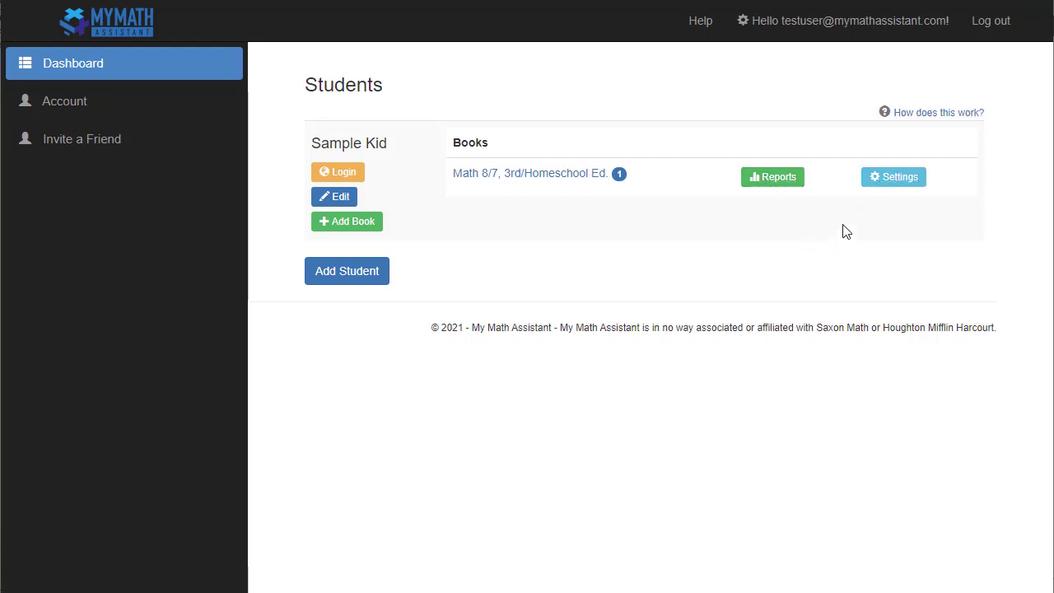
Open the settings for Sample Kid's Math 8/7 book from the Students dashboard.
click(893, 176)
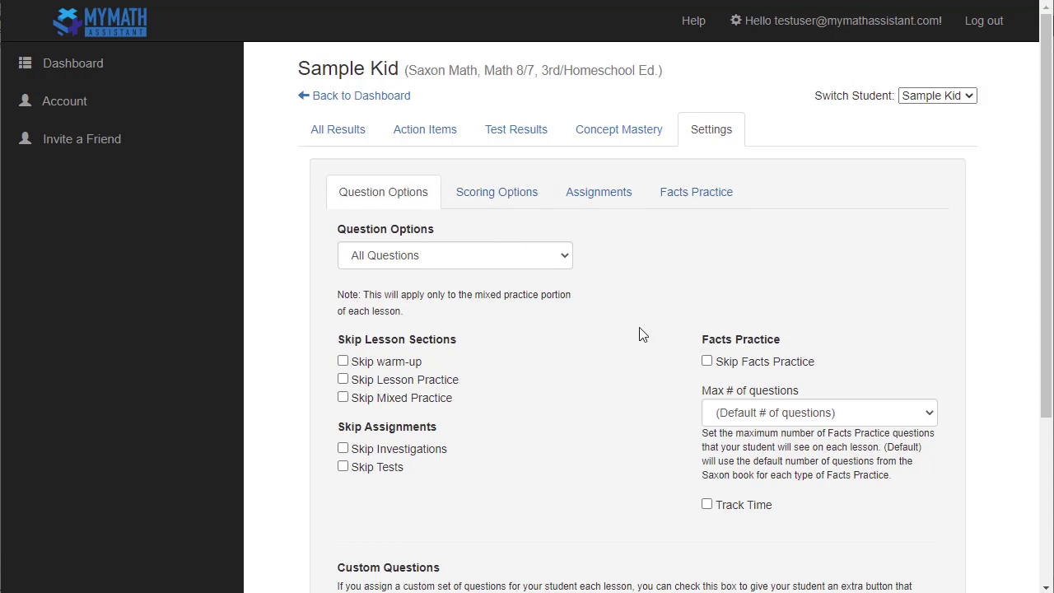
Keep All Questions, turn on facts-practice time tracking and allow marking a lesson complete.
scroll(down, 3)
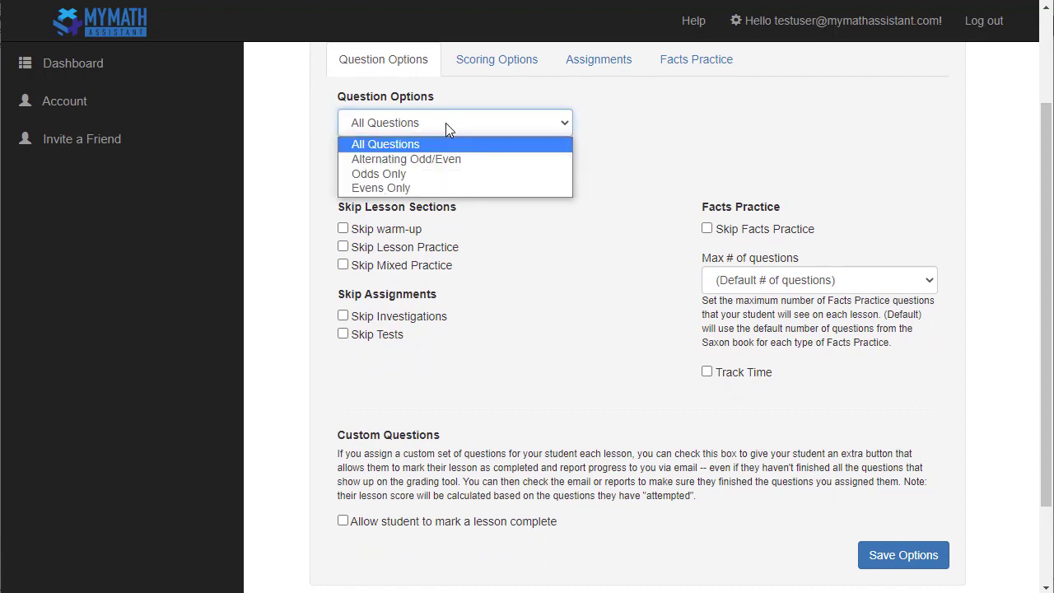
mouse_move(413, 163)
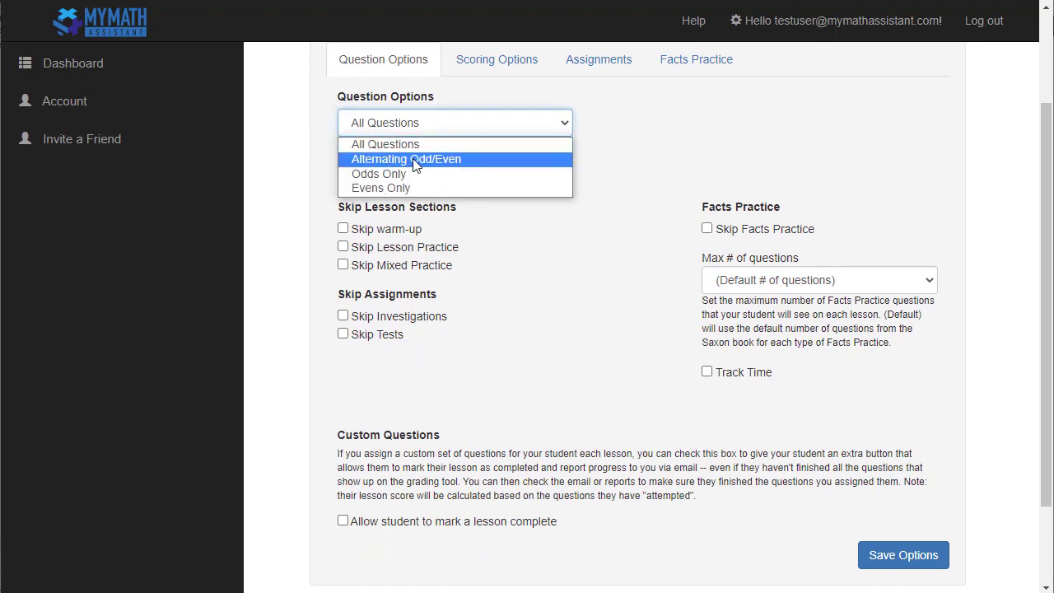
mouse_move(418, 147)
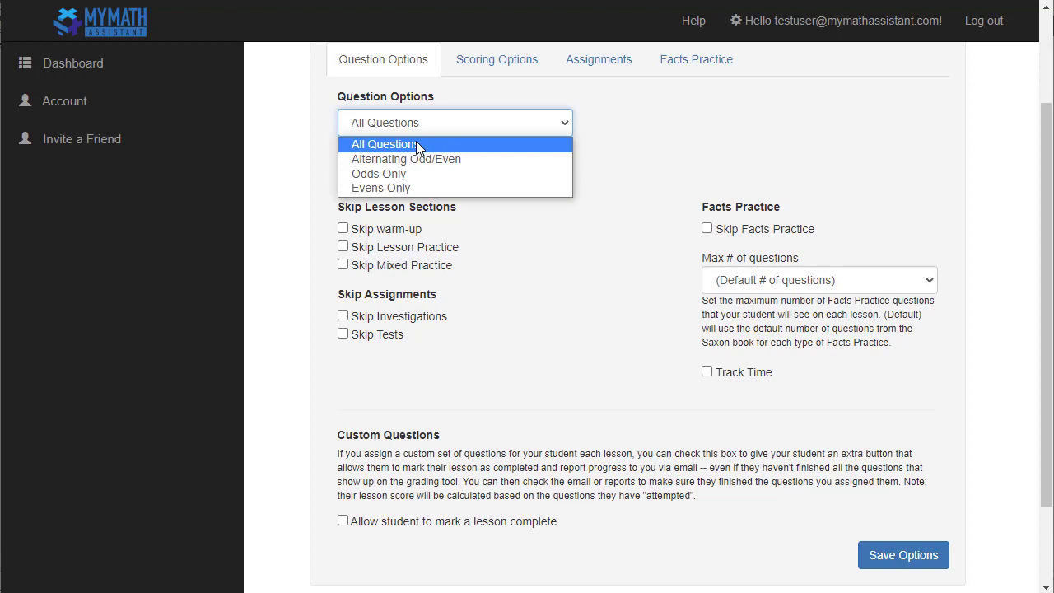
click(382, 145)
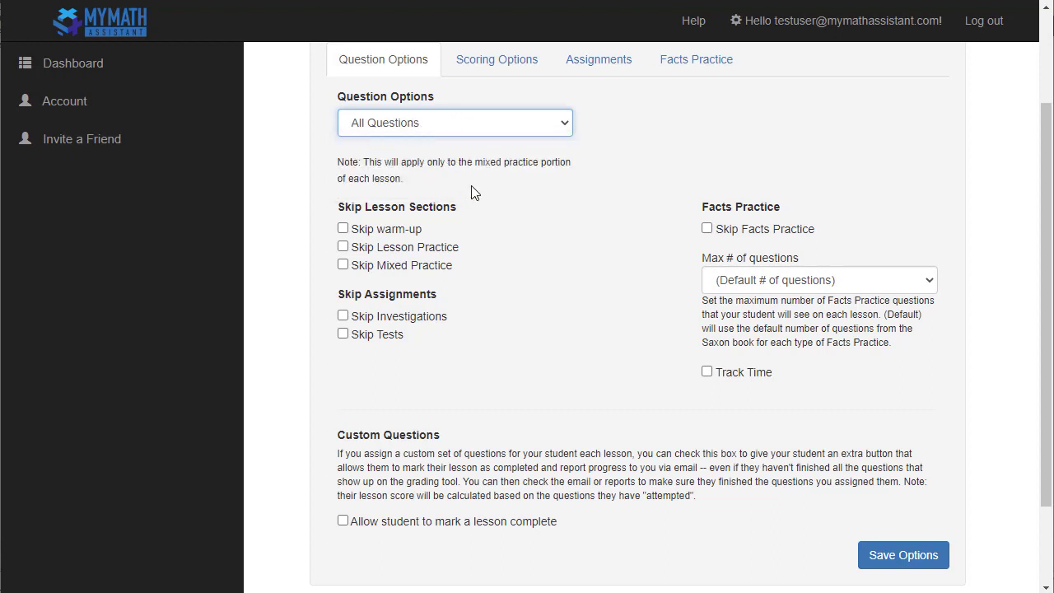
mouse_move(371, 246)
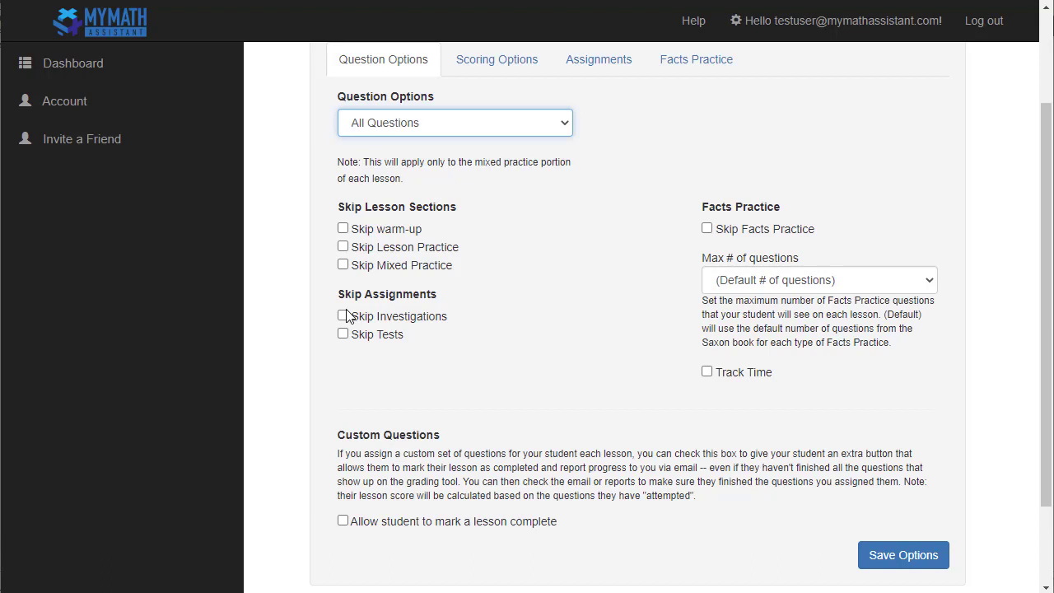
mouse_move(705, 237)
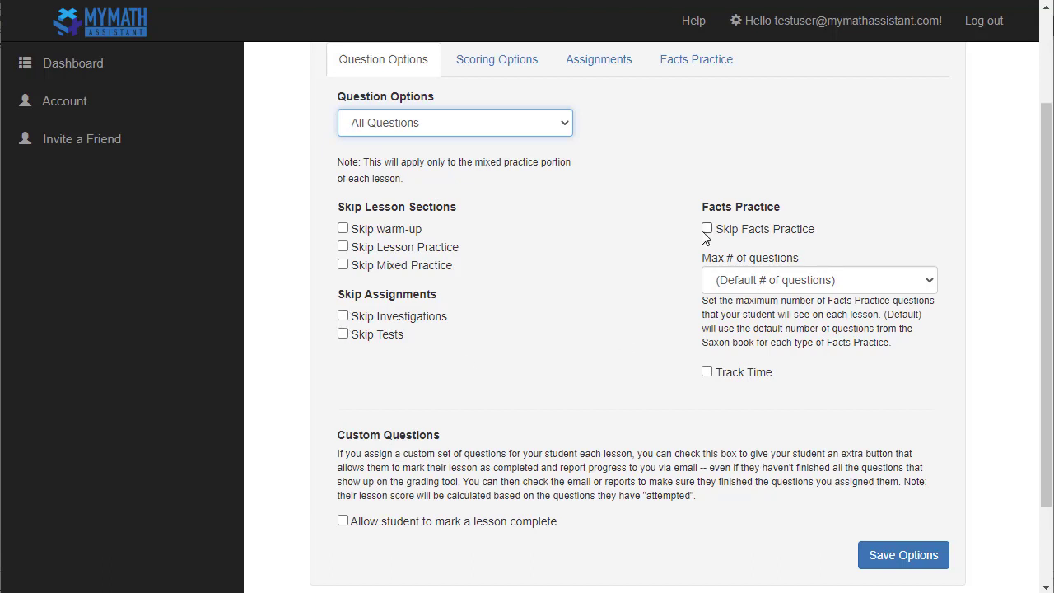
mouse_move(804, 302)
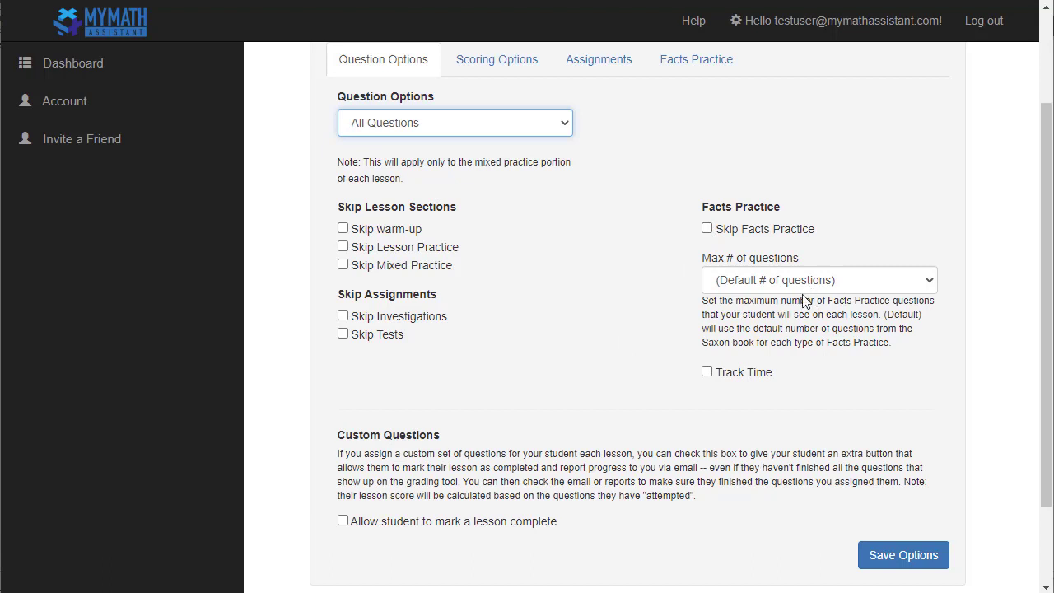
click(818, 280)
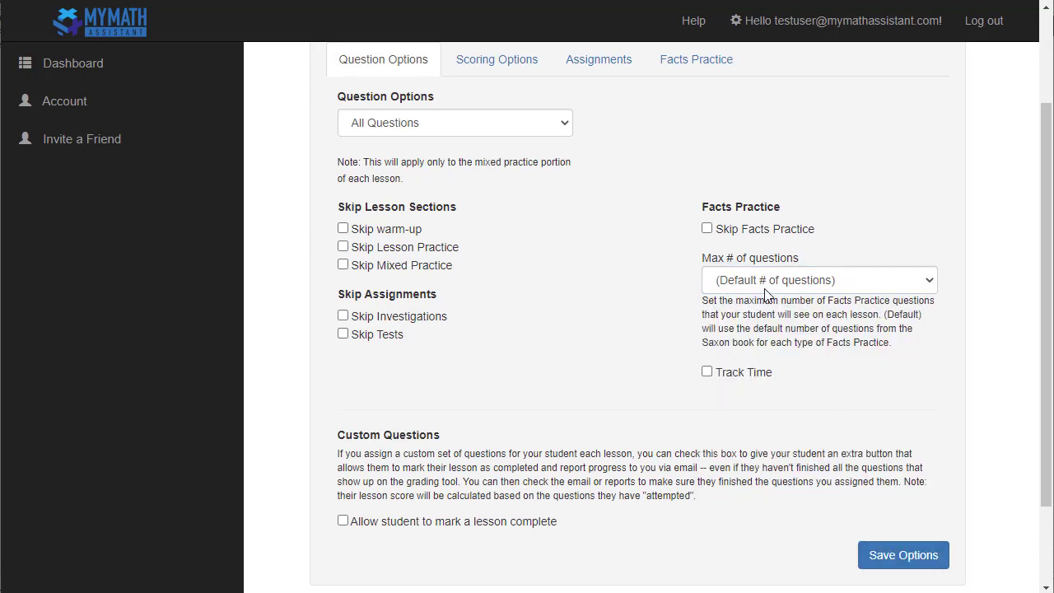
click(705, 373)
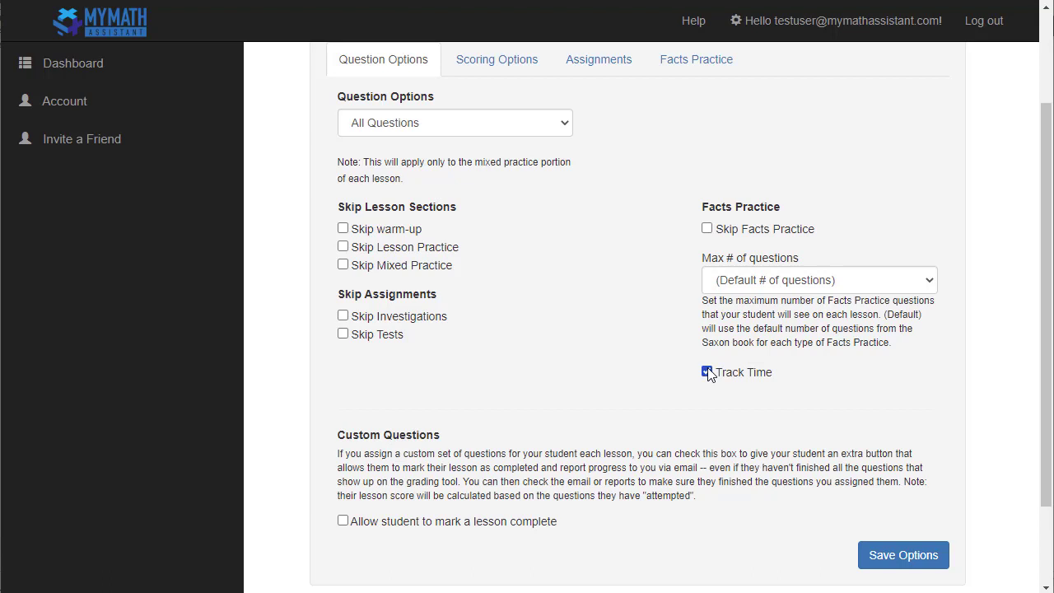
click(707, 372)
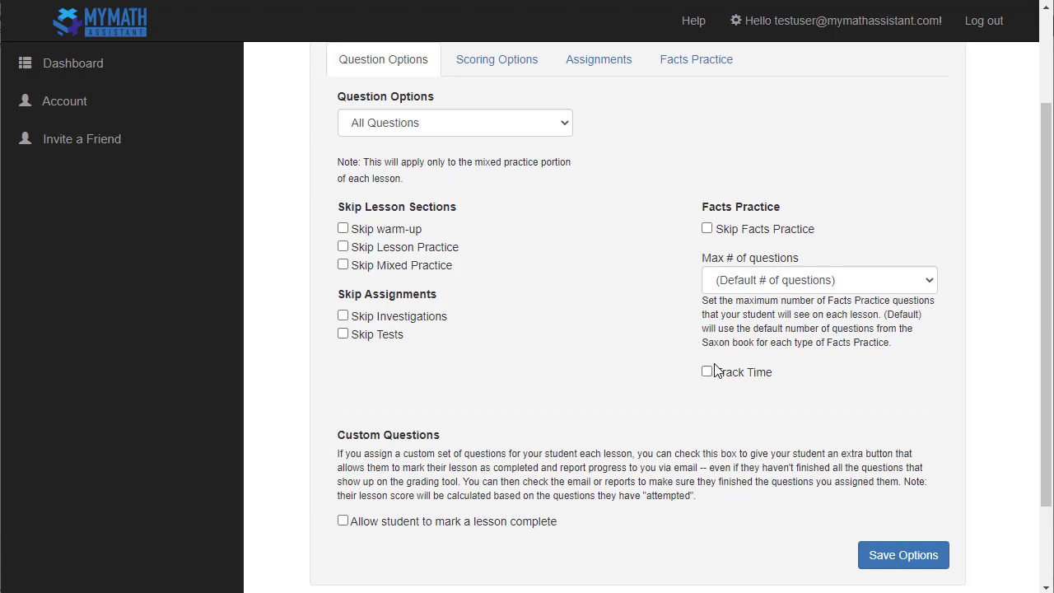
mouse_move(471, 420)
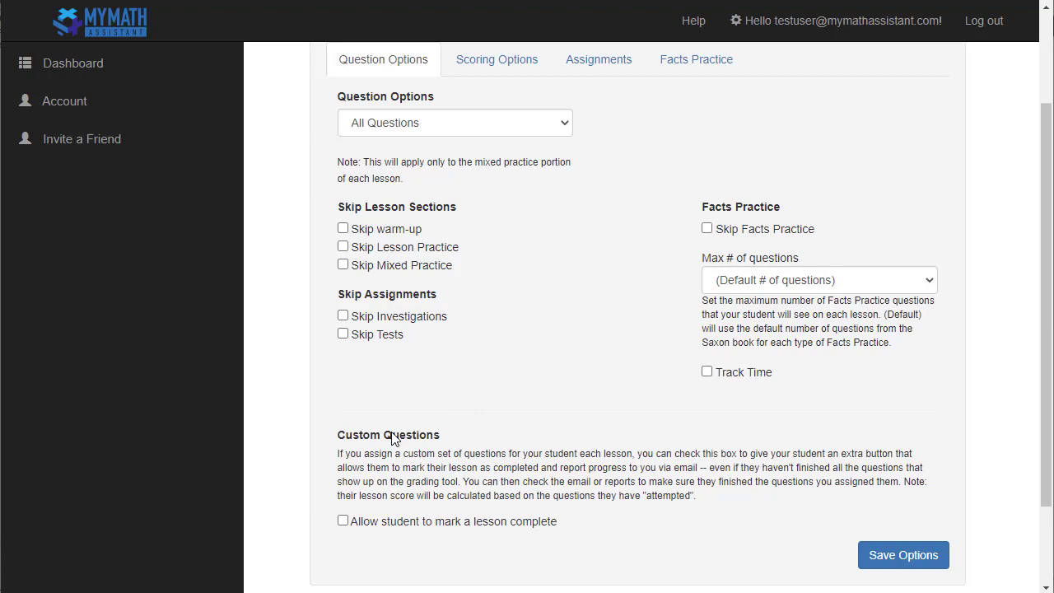
click(343, 520)
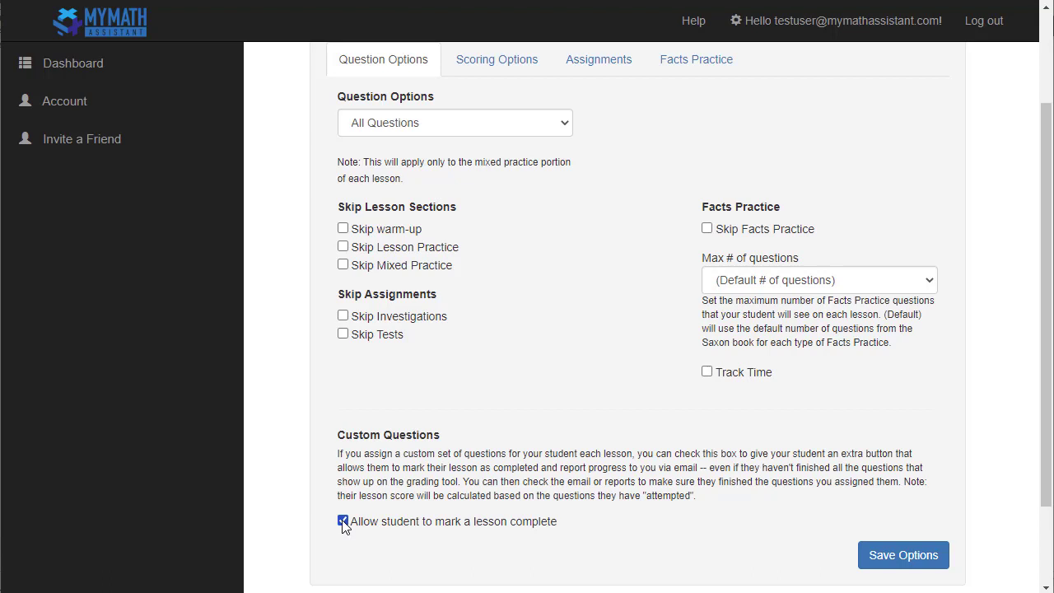
click(339, 520)
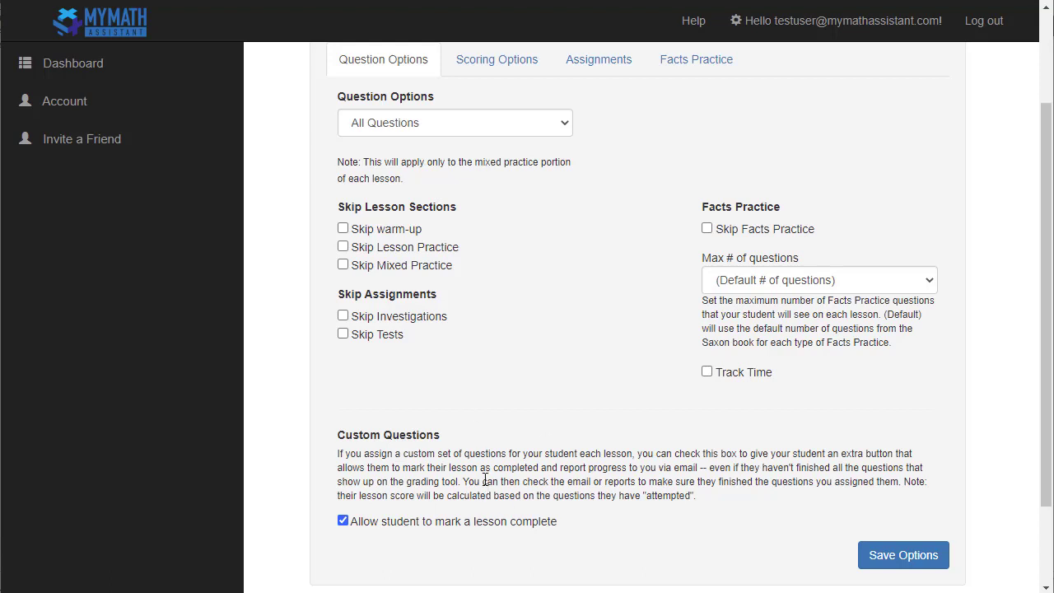
Show the Scoring Options for lesson and test attempts and credit.
click(498, 60)
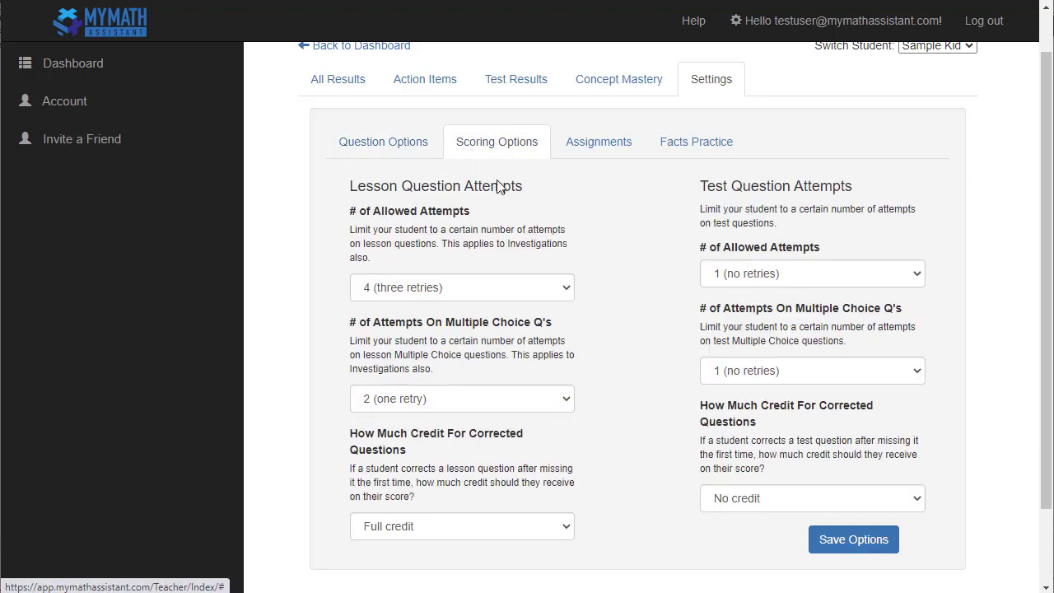
mouse_move(514, 259)
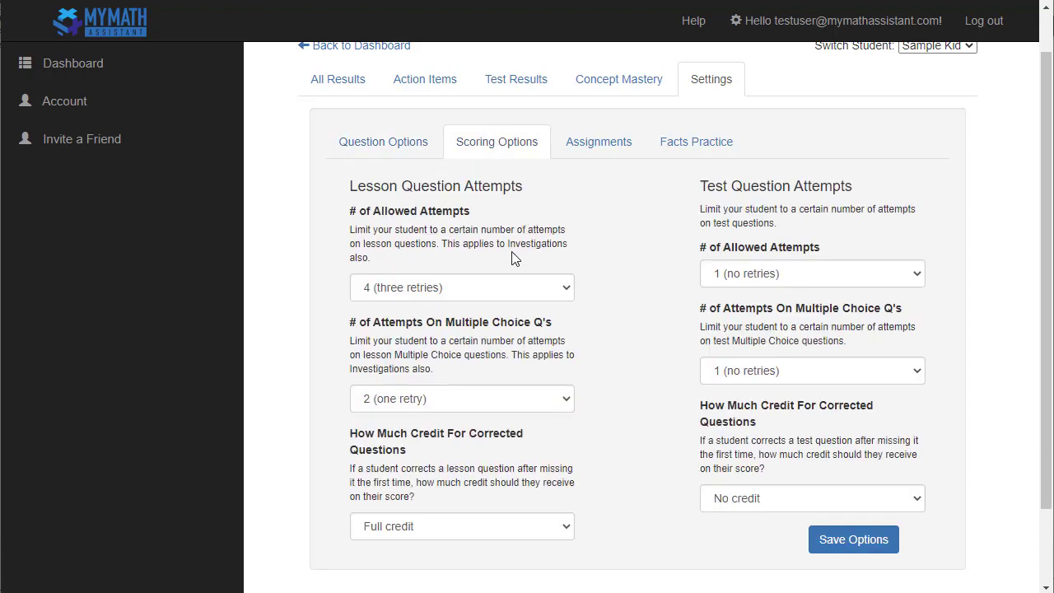
mouse_move(478, 262)
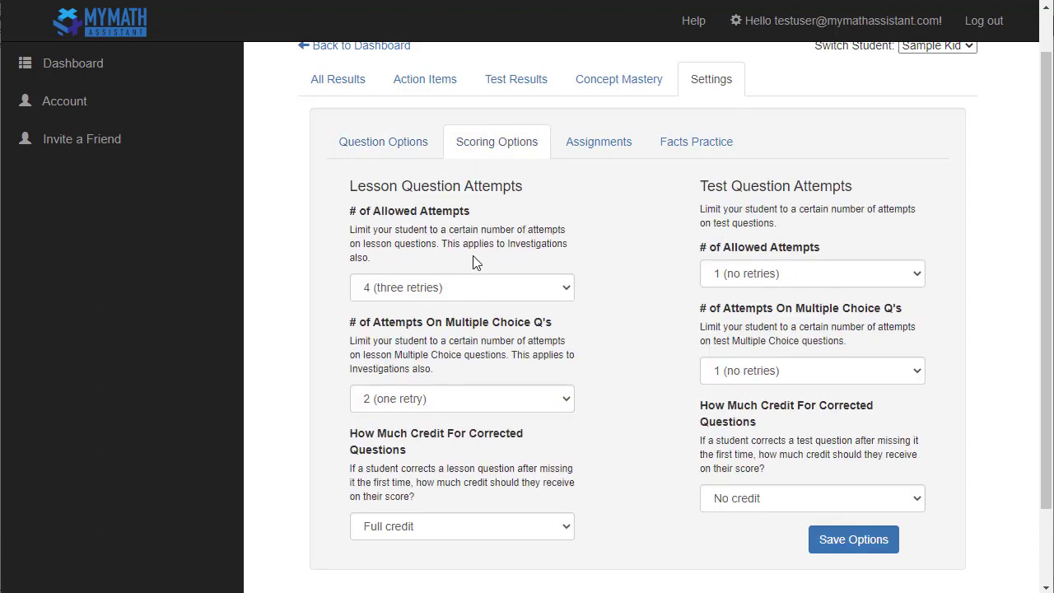
mouse_move(426, 293)
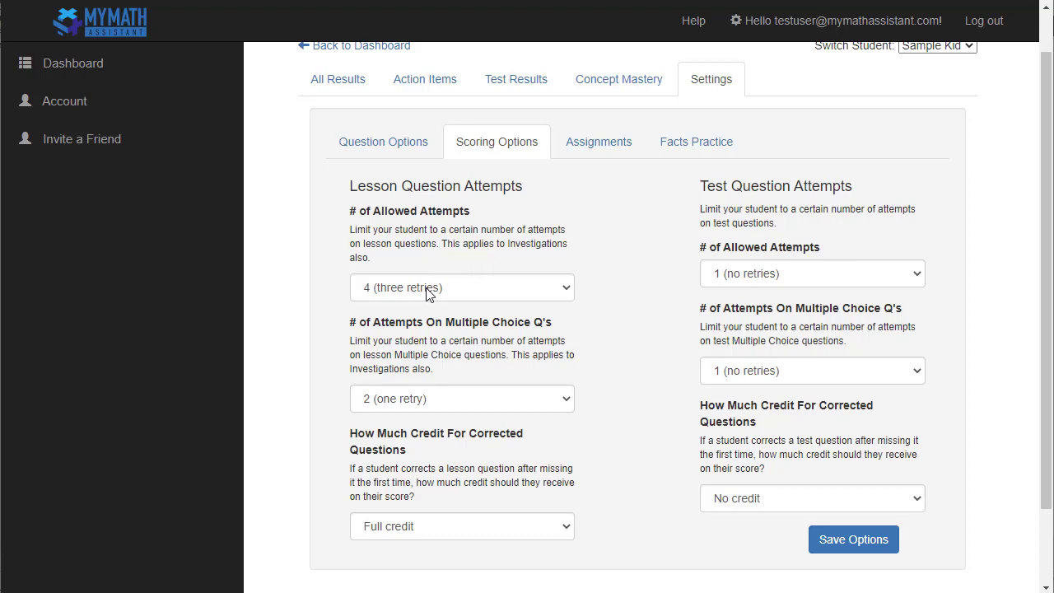
mouse_move(395, 244)
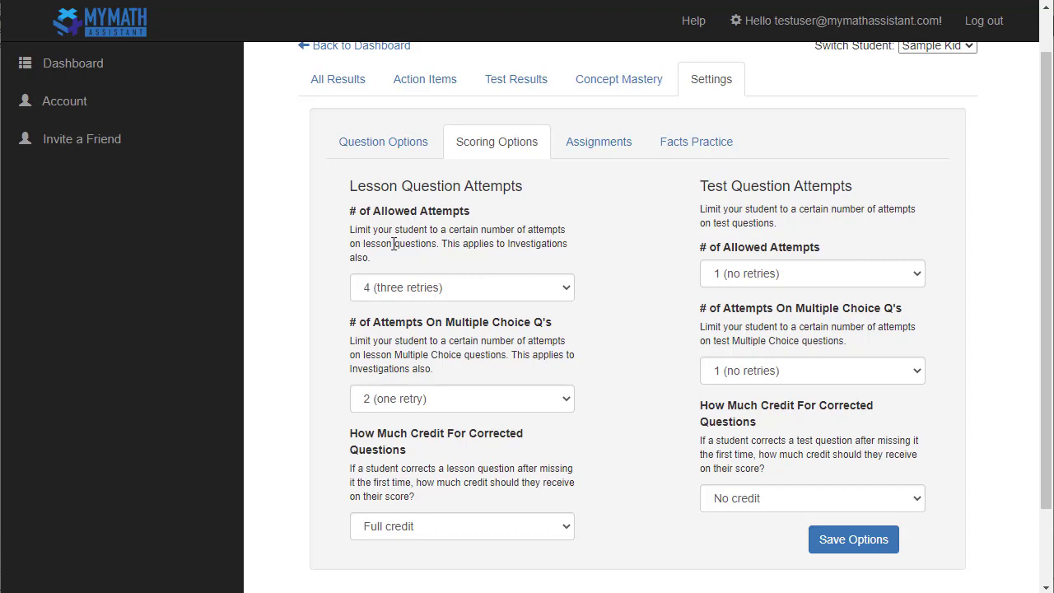
mouse_move(448, 247)
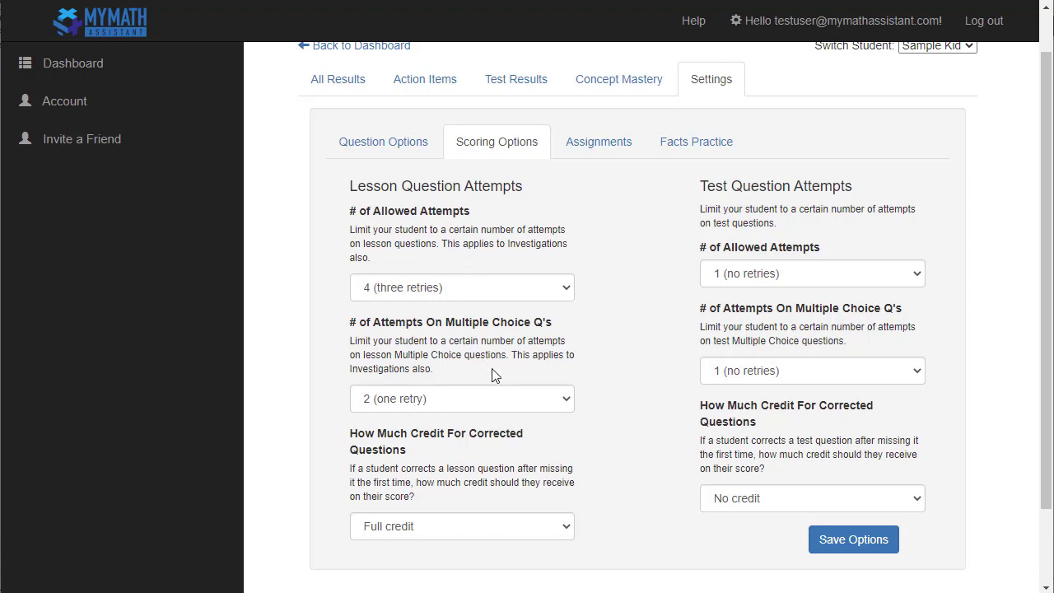
mouse_move(528, 332)
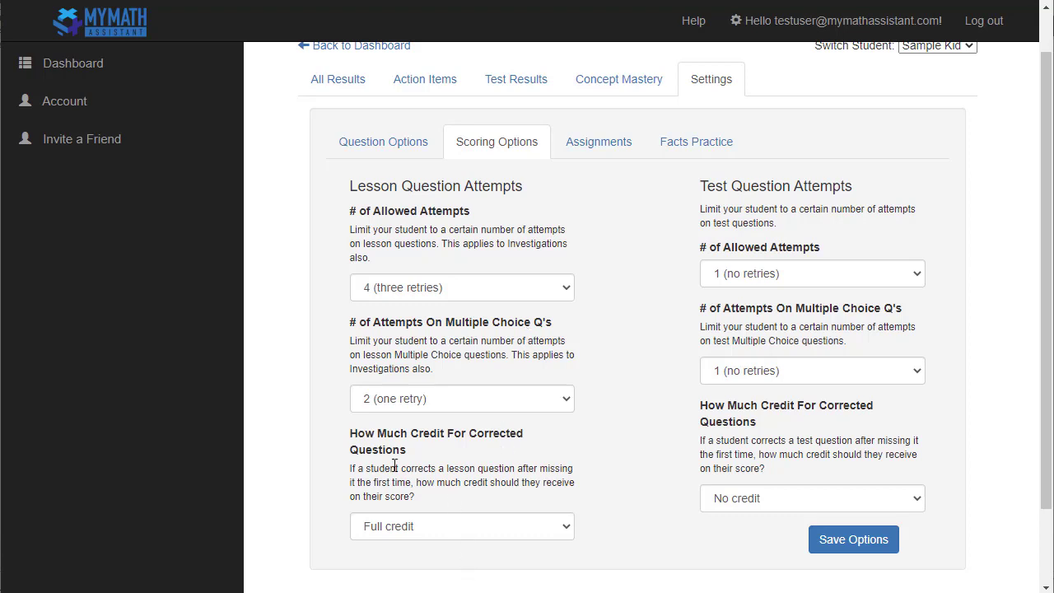
mouse_move(435, 461)
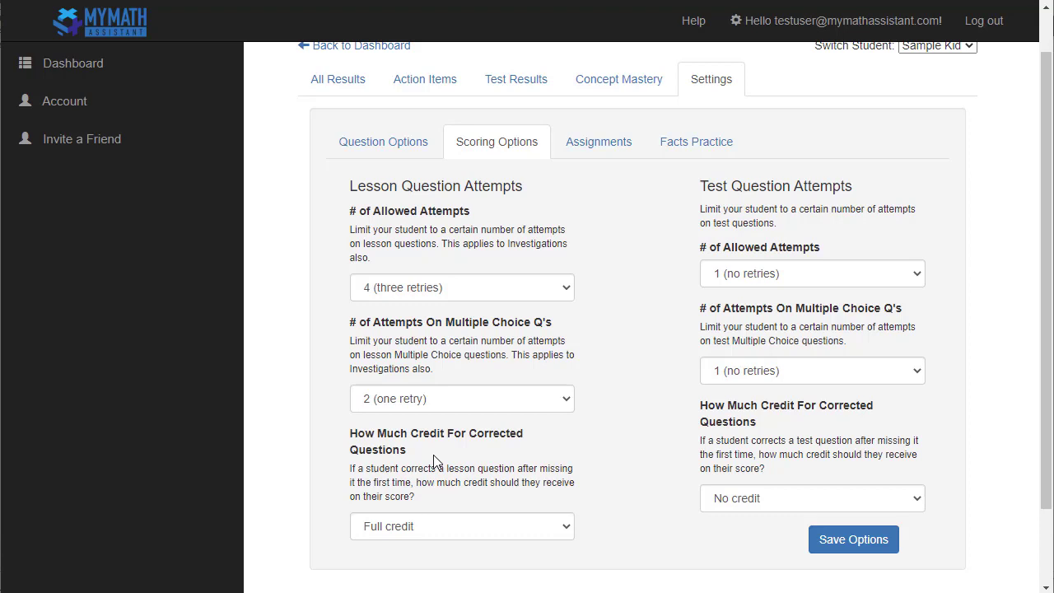
Allow infinite lesson retries and one test retry with half credit for corrected questions.
click(462, 527)
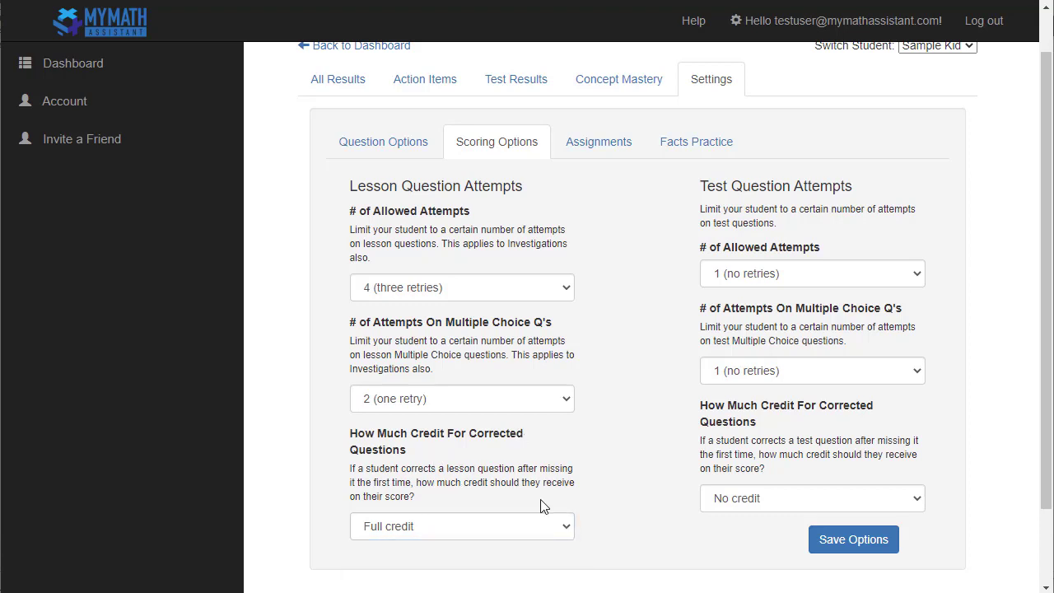
mouse_move(632, 257)
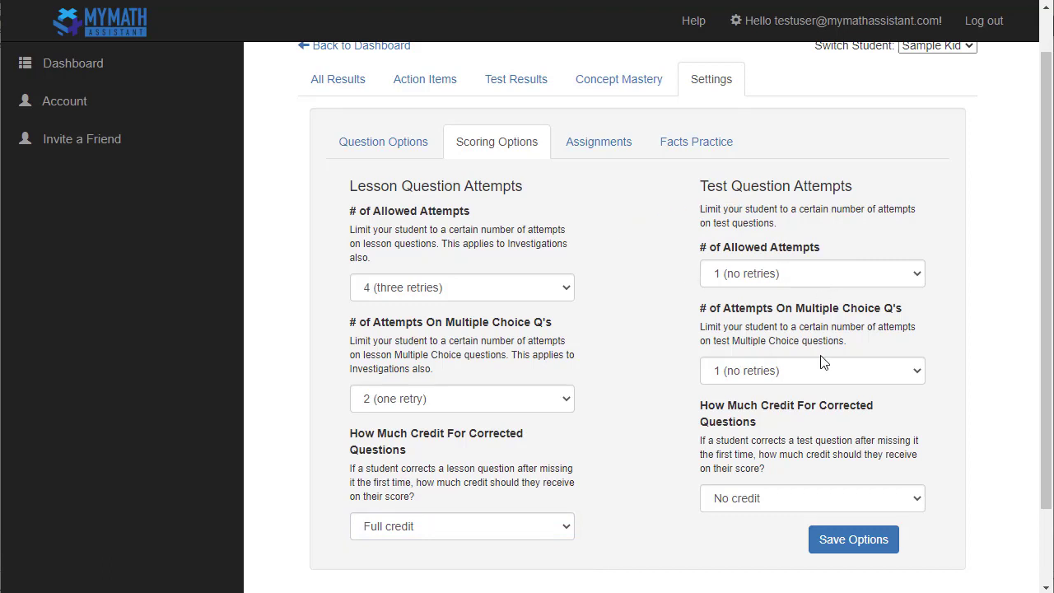
mouse_move(846, 417)
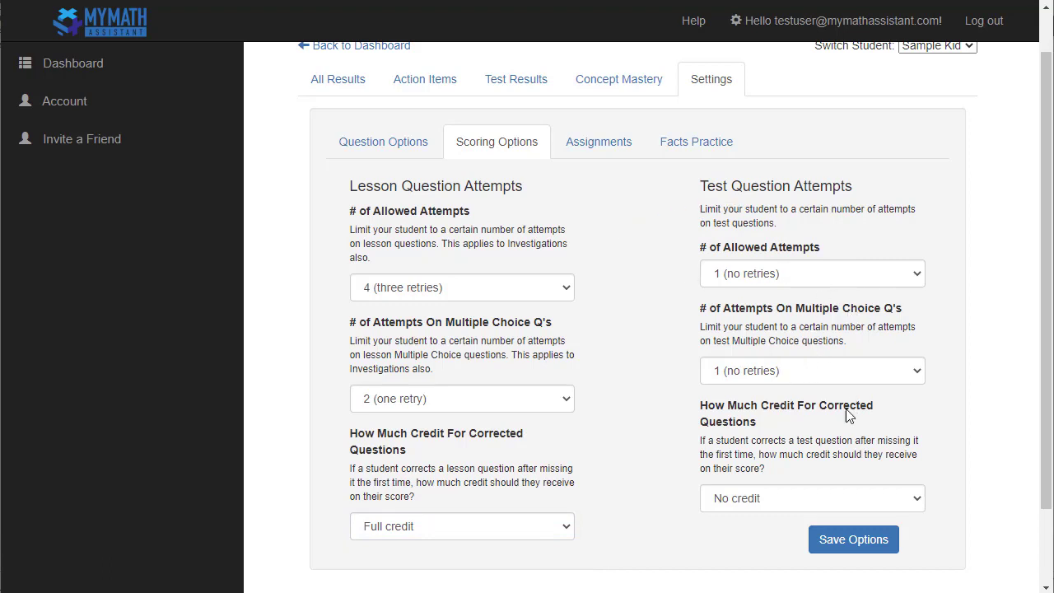
click(812, 497)
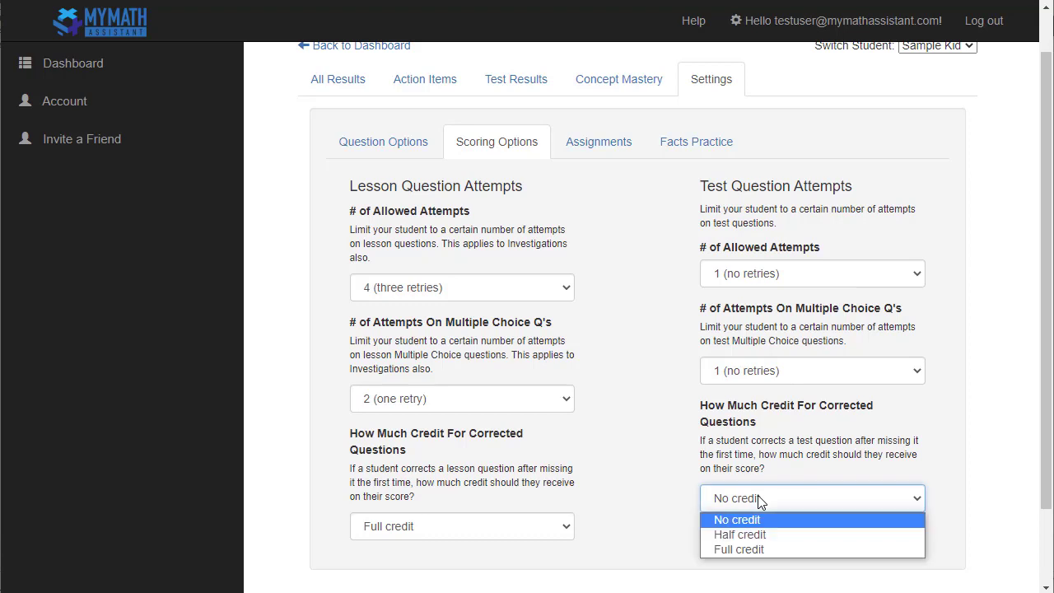
click(738, 518)
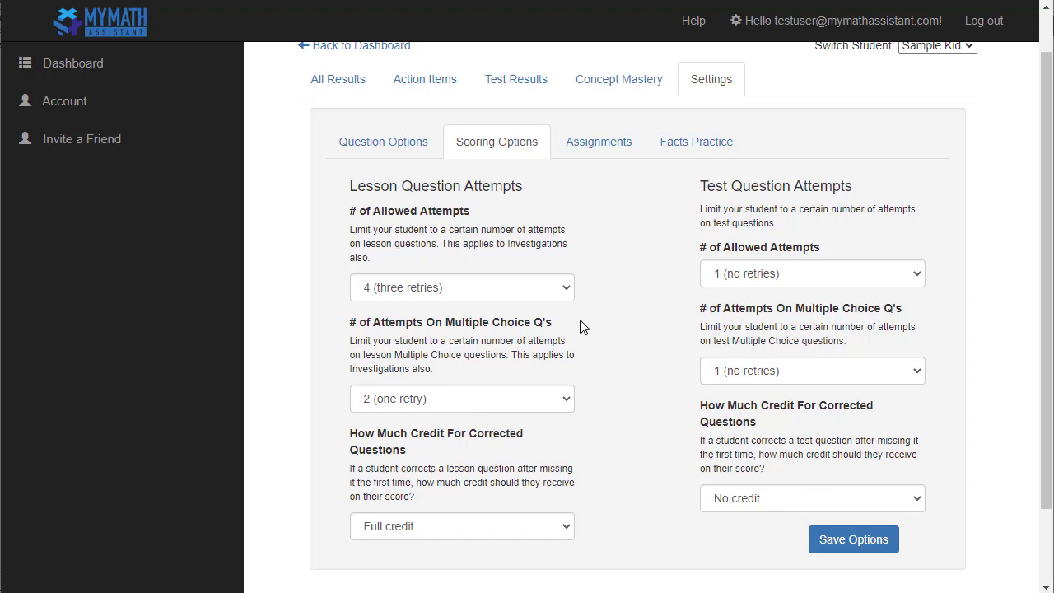
click(461, 286)
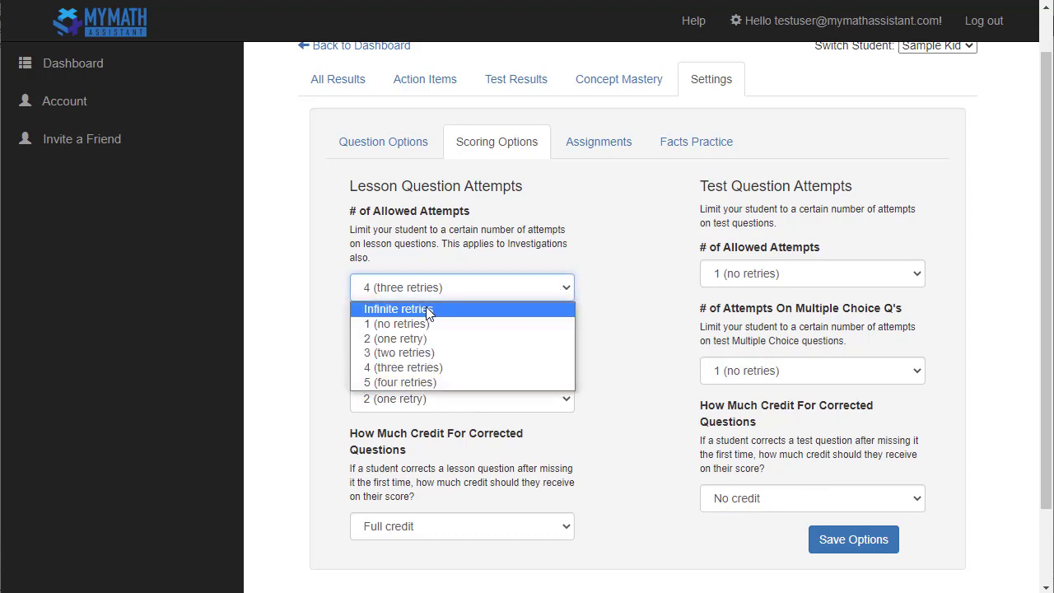
click(398, 310)
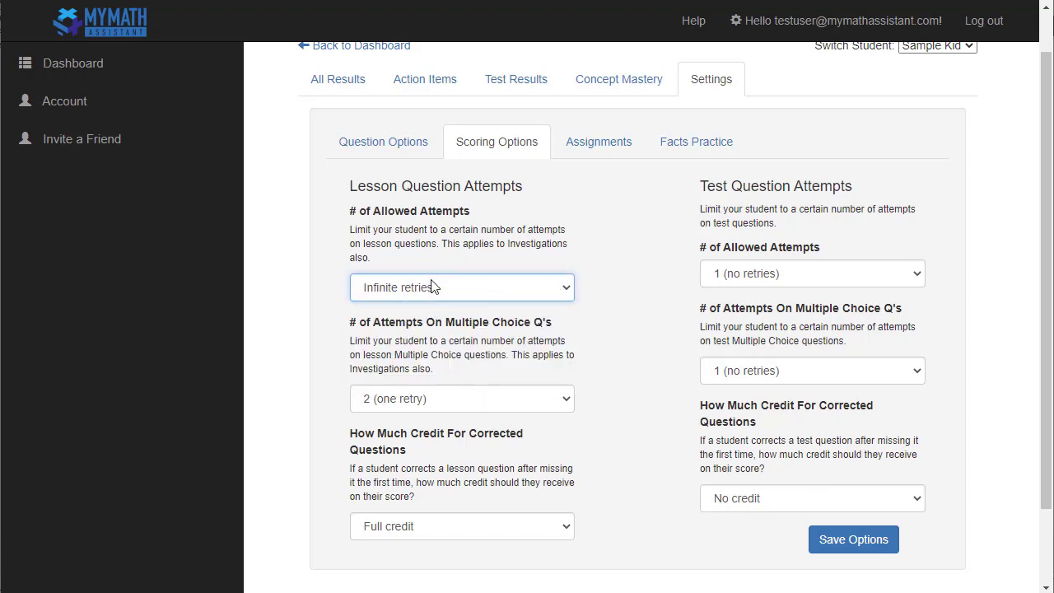
mouse_move(442, 298)
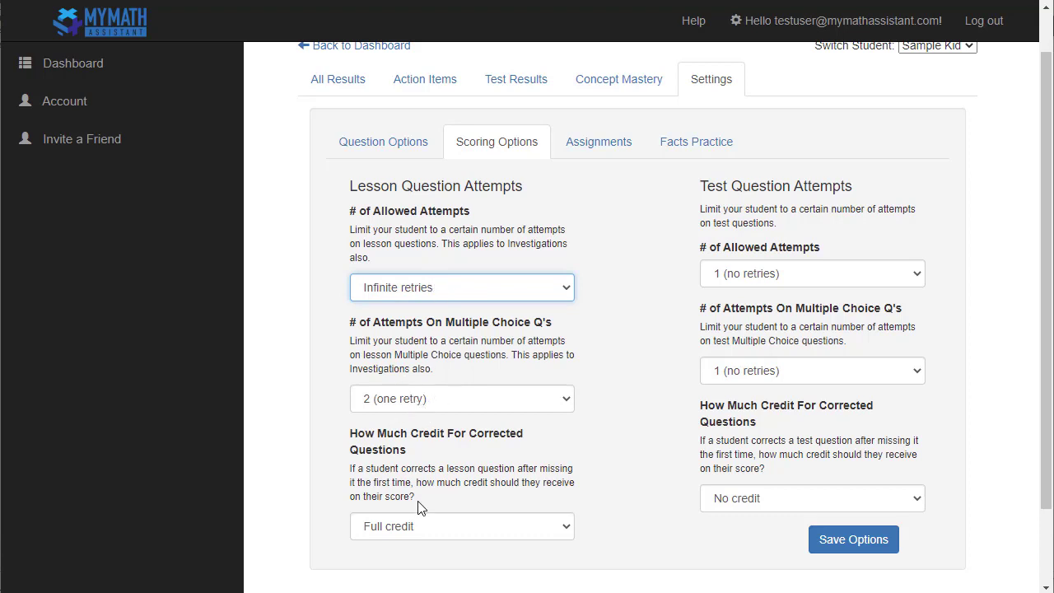
click(812, 273)
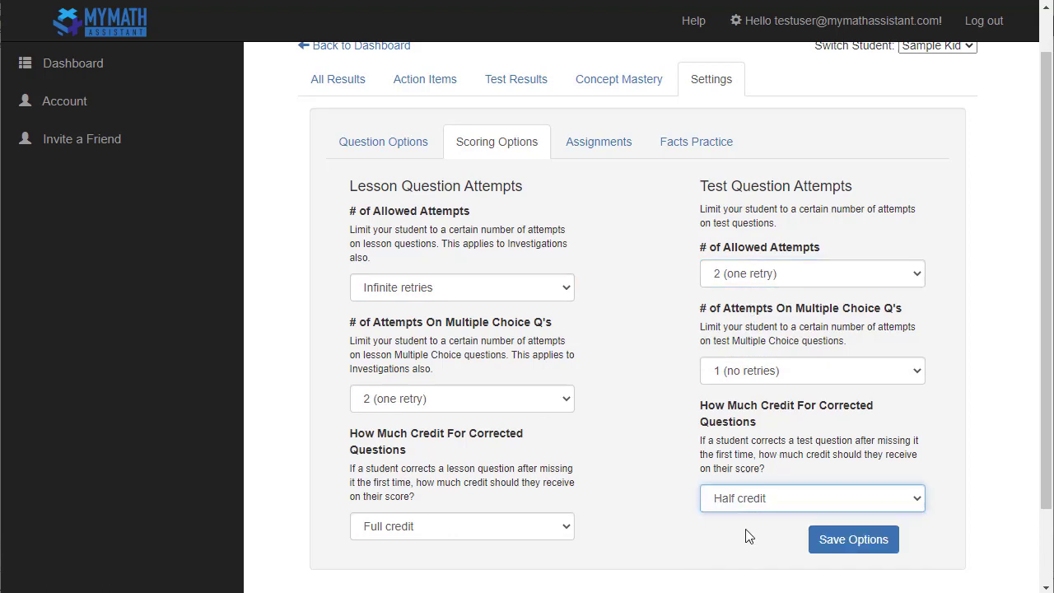
mouse_move(751, 507)
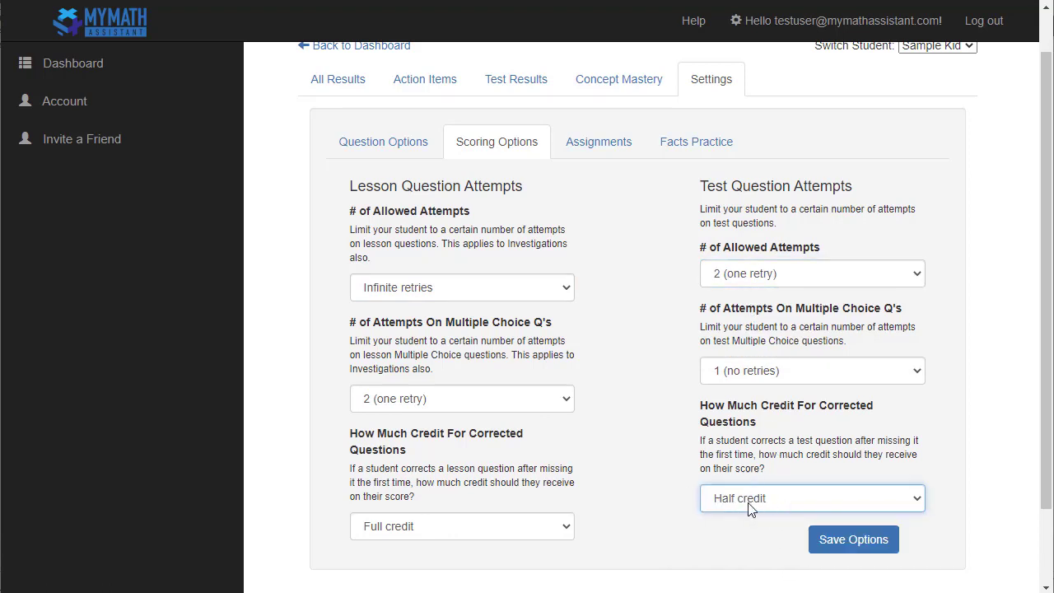
mouse_move(771, 371)
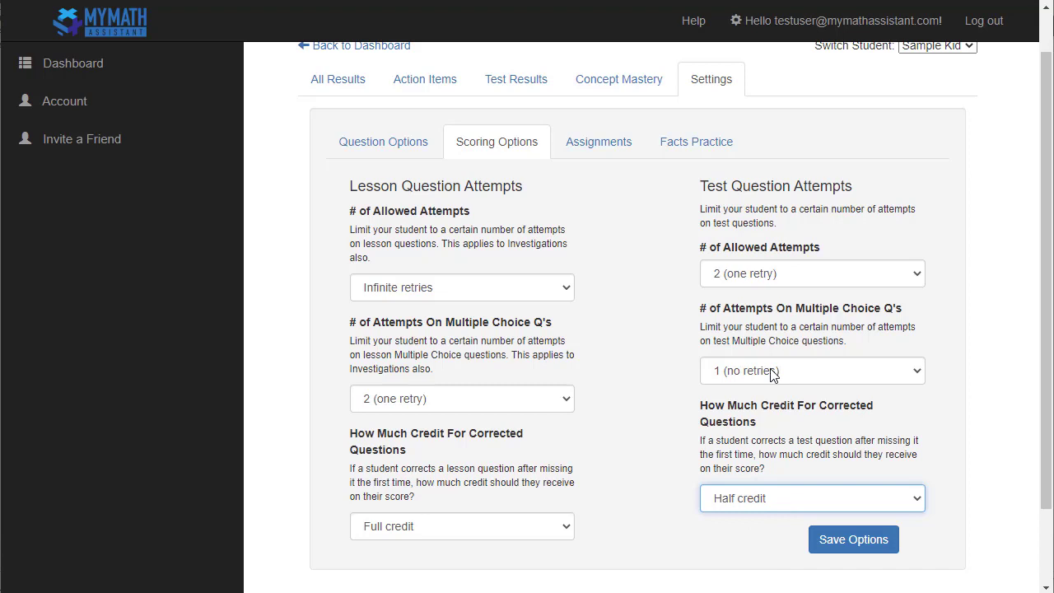
click(597, 142)
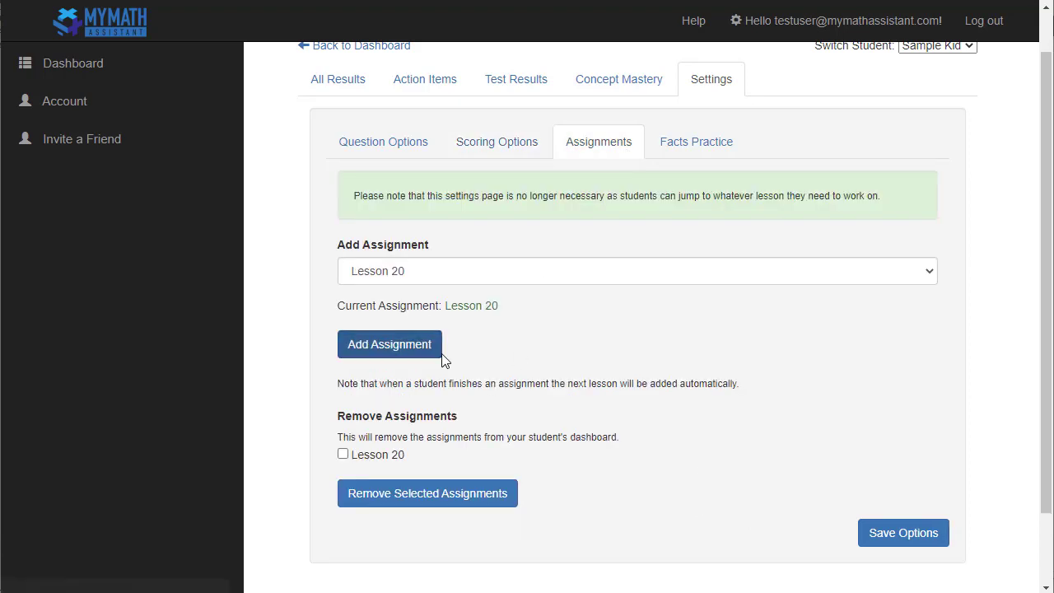
mouse_move(429, 298)
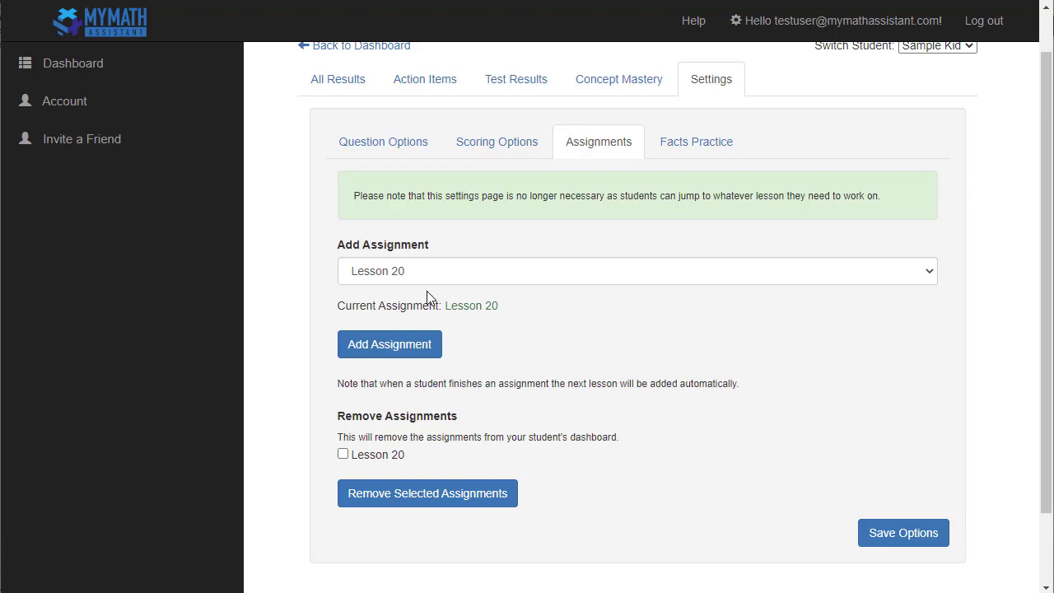
mouse_move(426, 349)
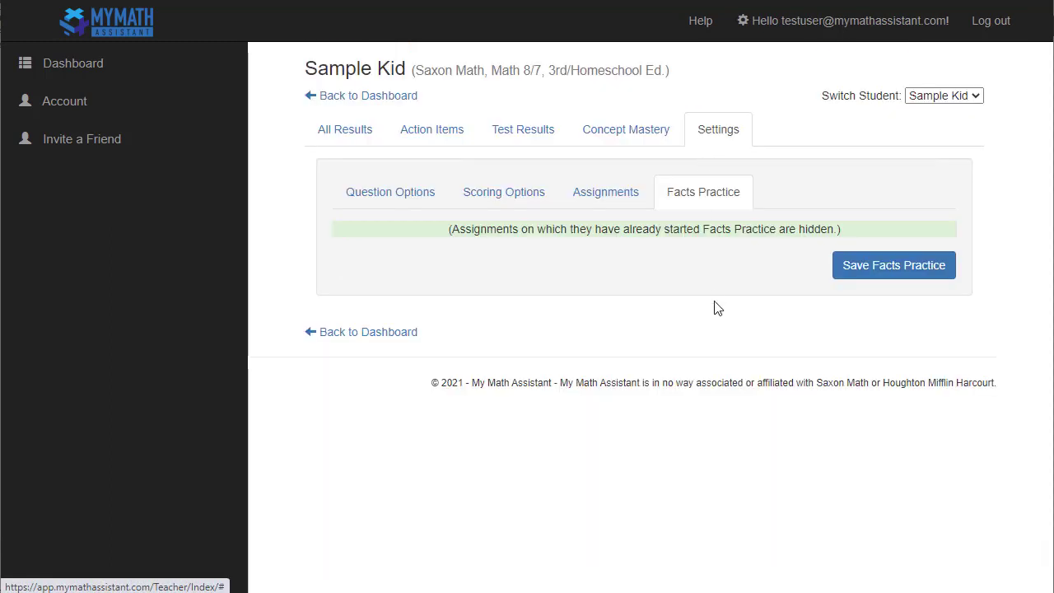
Switch Lesson 1's book to Custom Facts Practice and back to Math 8/7.
click(703, 191)
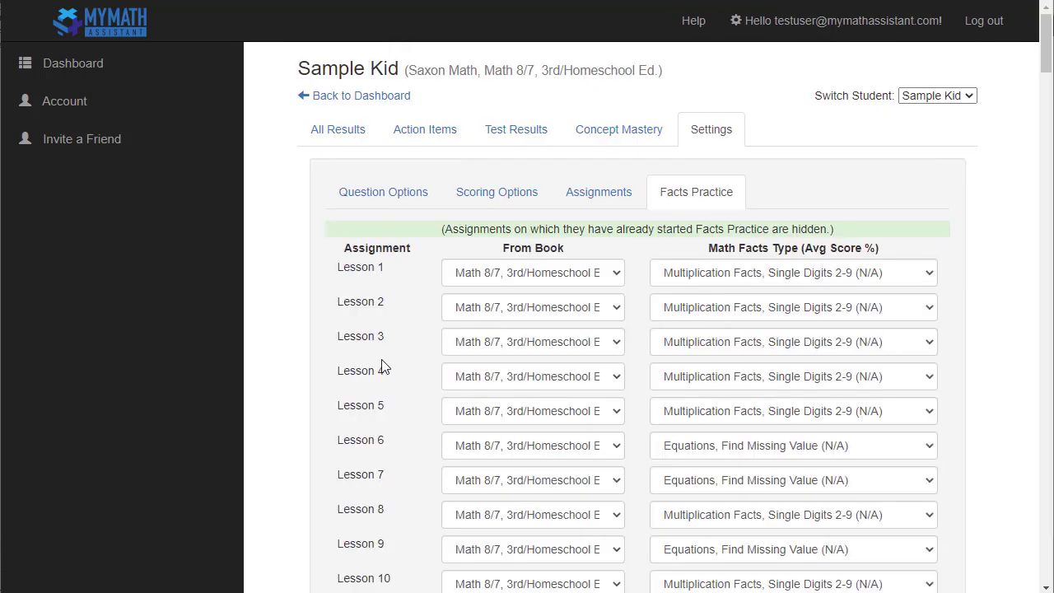
mouse_move(373, 362)
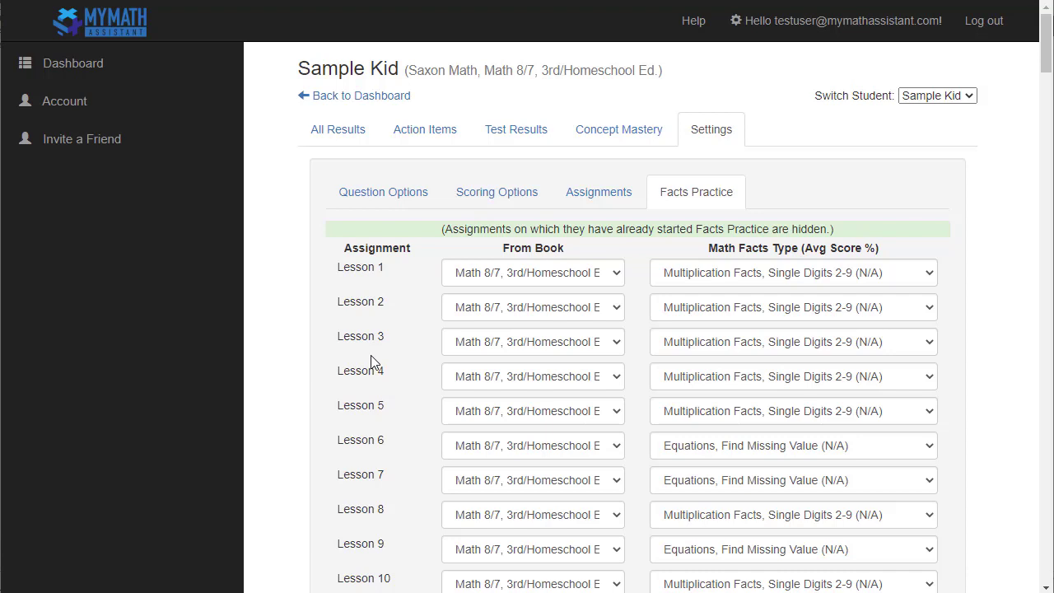
mouse_move(382, 369)
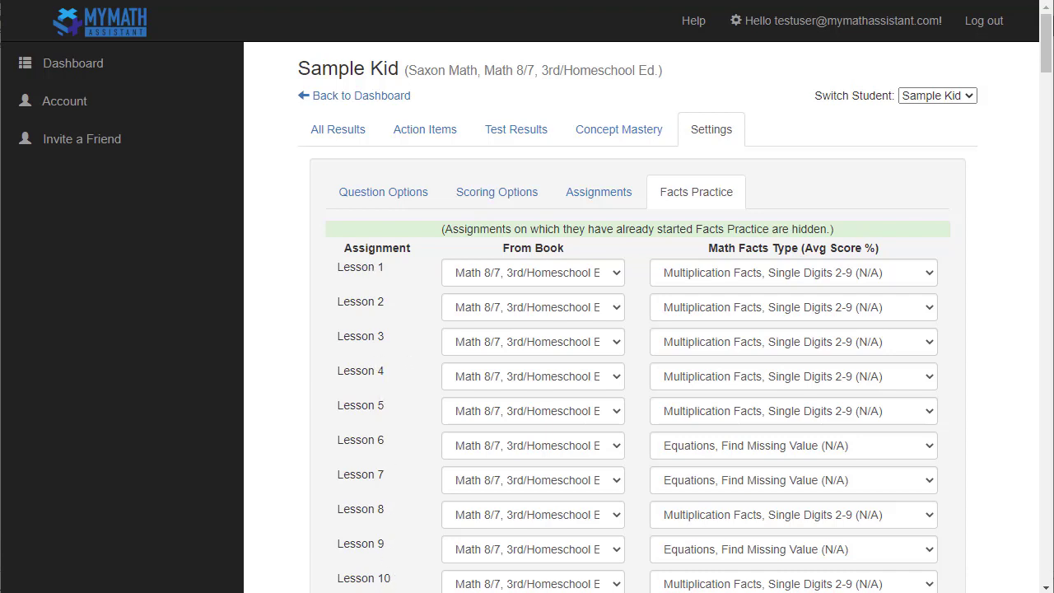
mouse_move(728, 569)
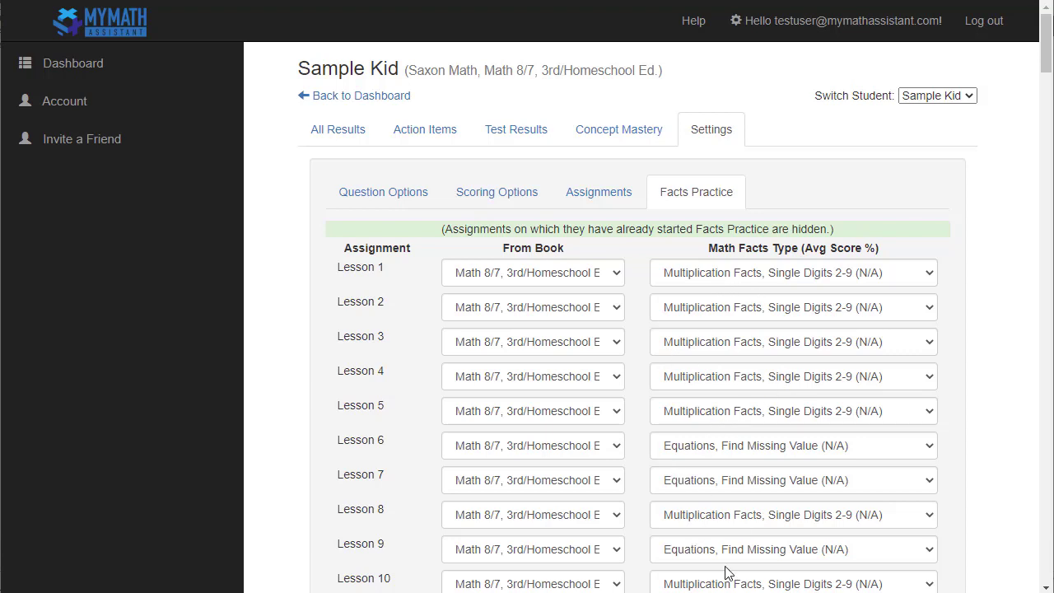
click(532, 273)
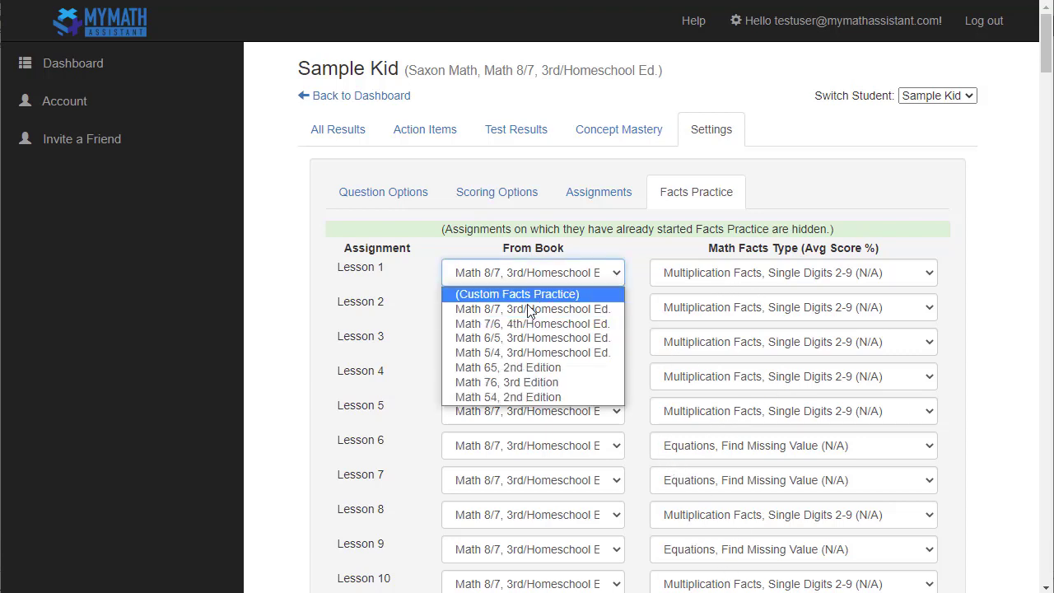
click(518, 293)
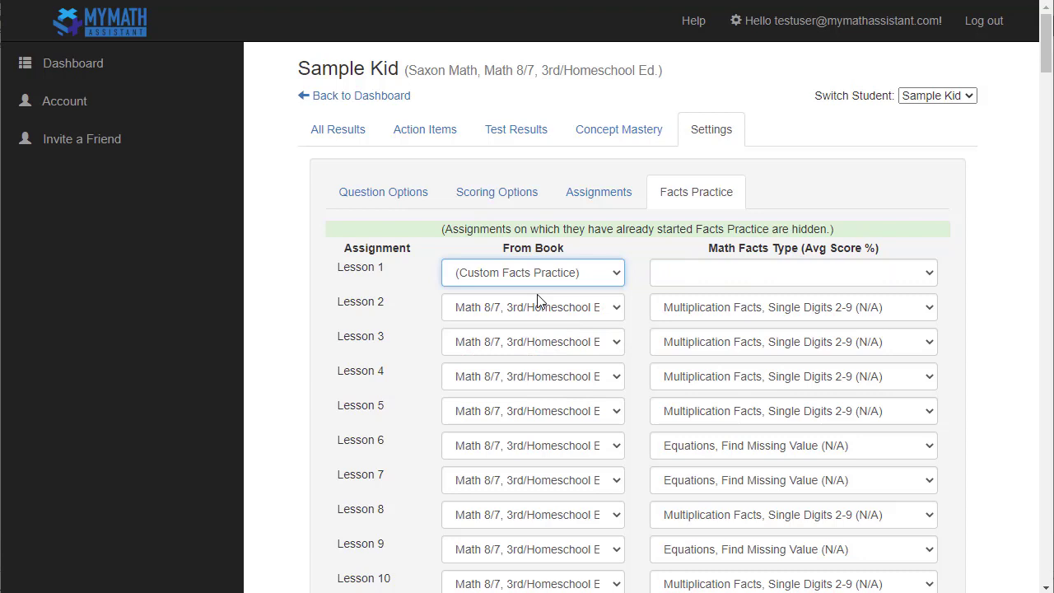
click(793, 274)
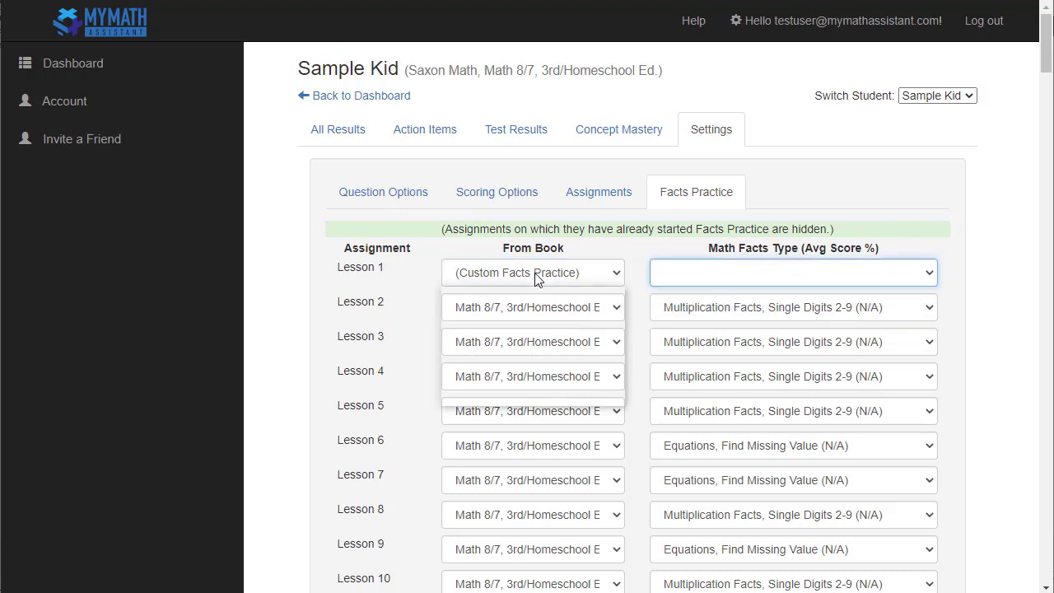
click(533, 308)
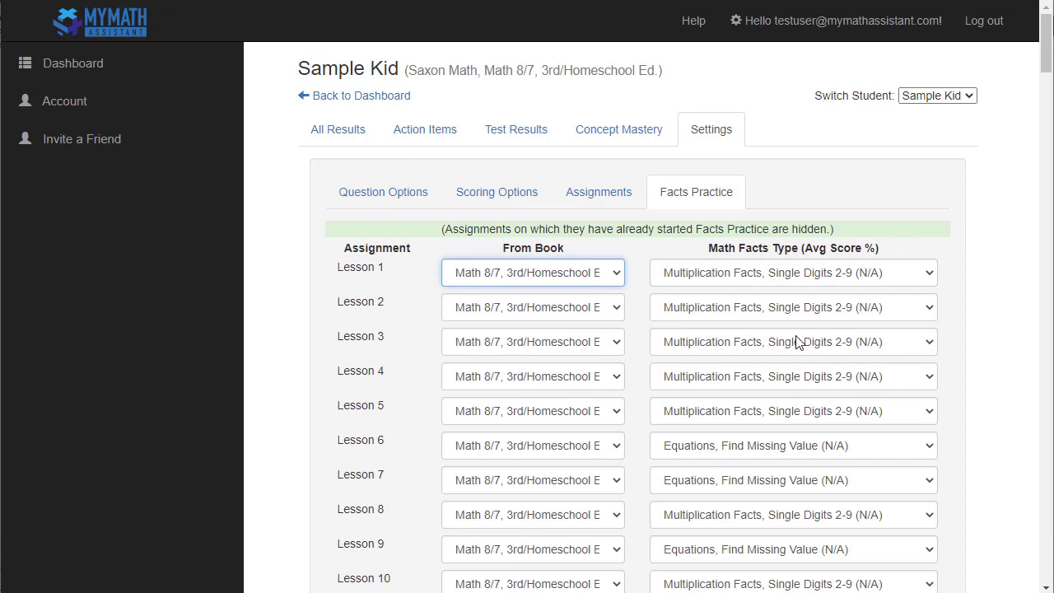
Set Lesson 5's facts practice type to Proportions and return to the dashboard.
scroll(down, 3)
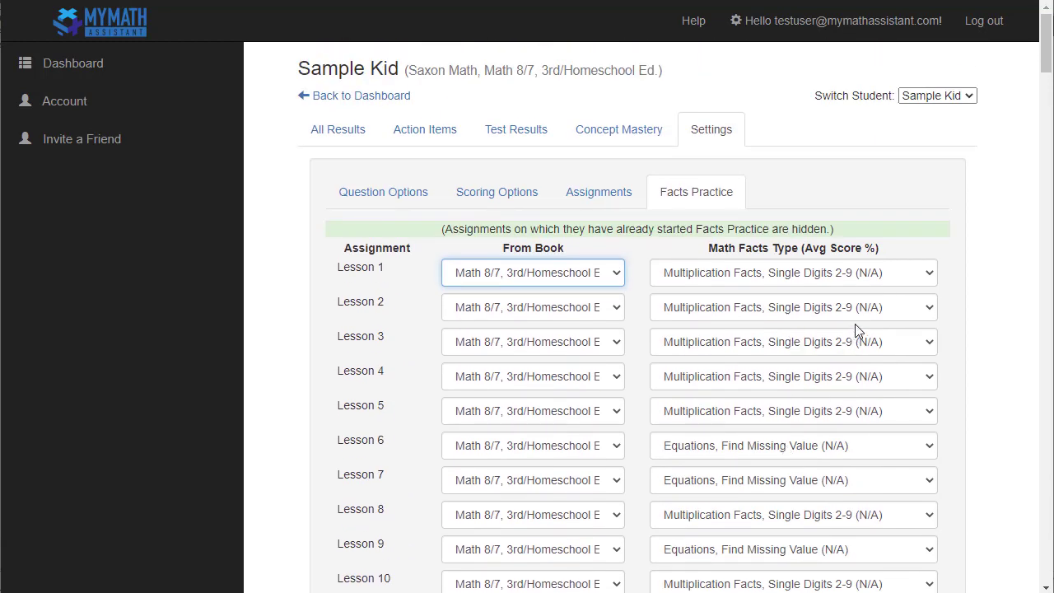
mouse_move(805, 284)
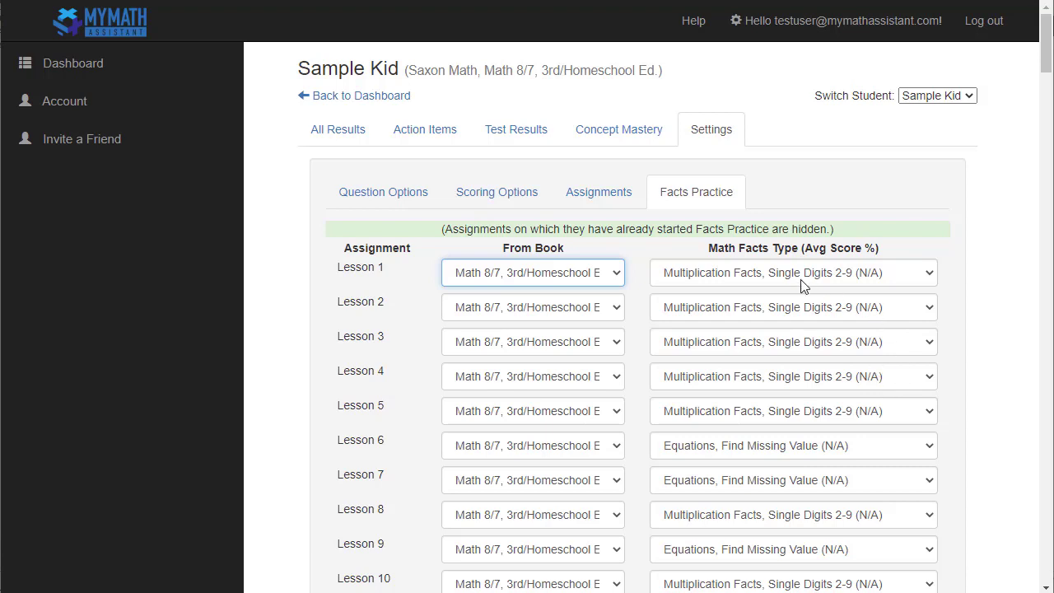
mouse_move(681, 332)
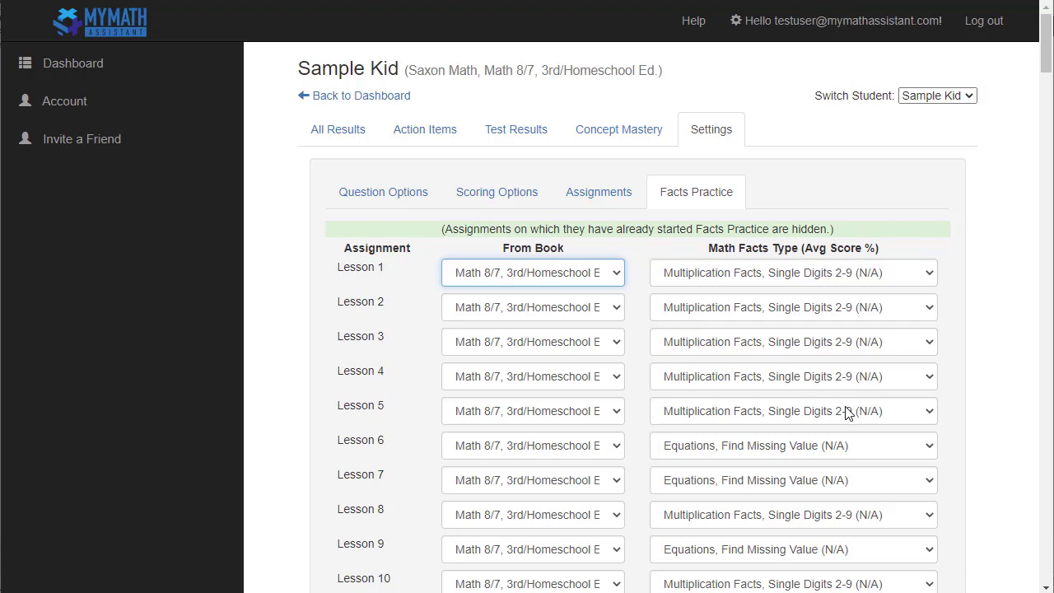
click(794, 411)
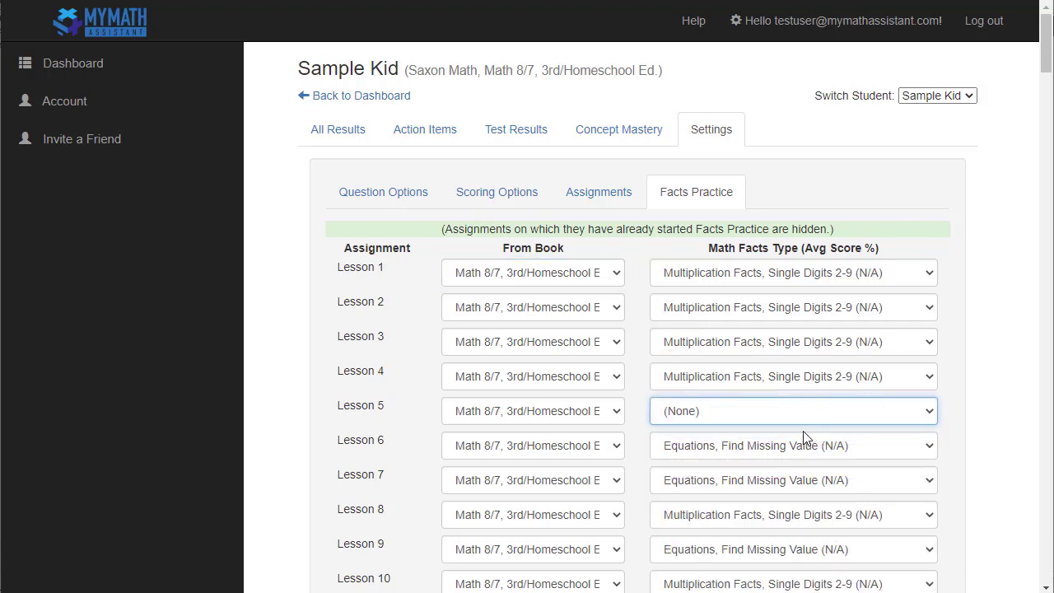
click(794, 412)
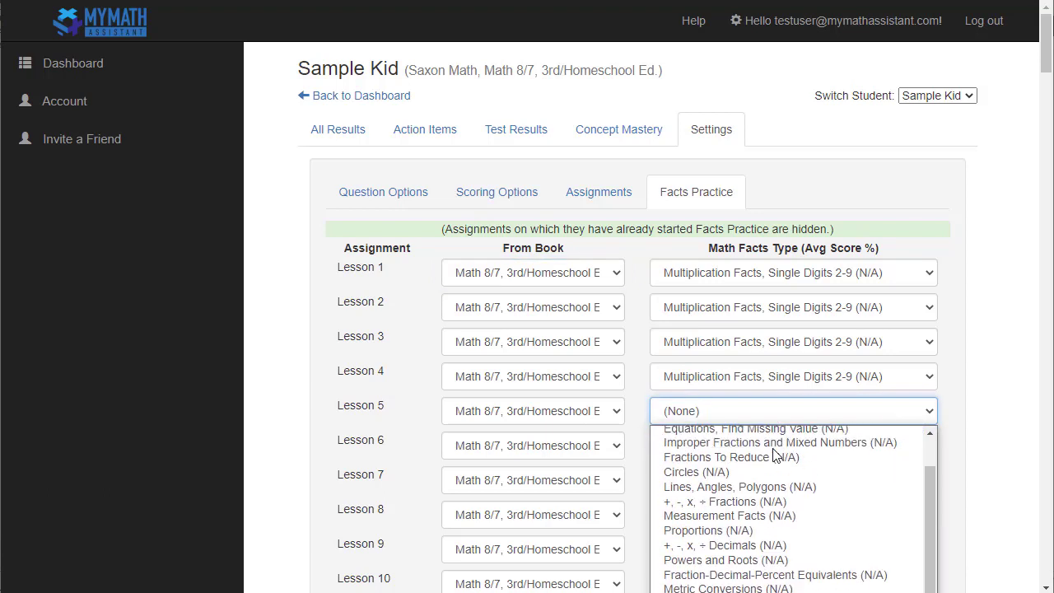
scroll(down, 3)
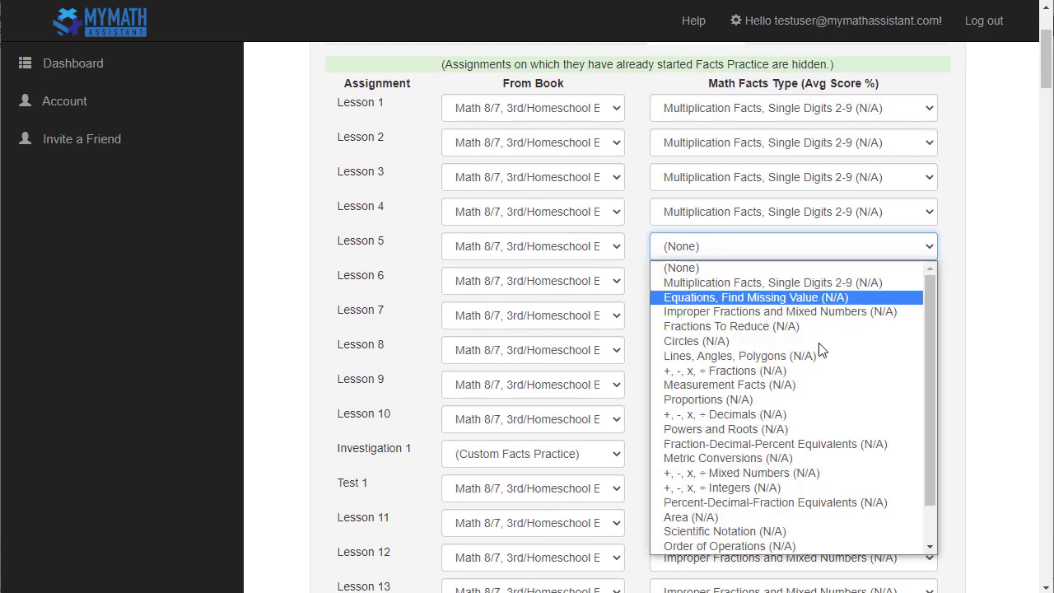
click(708, 400)
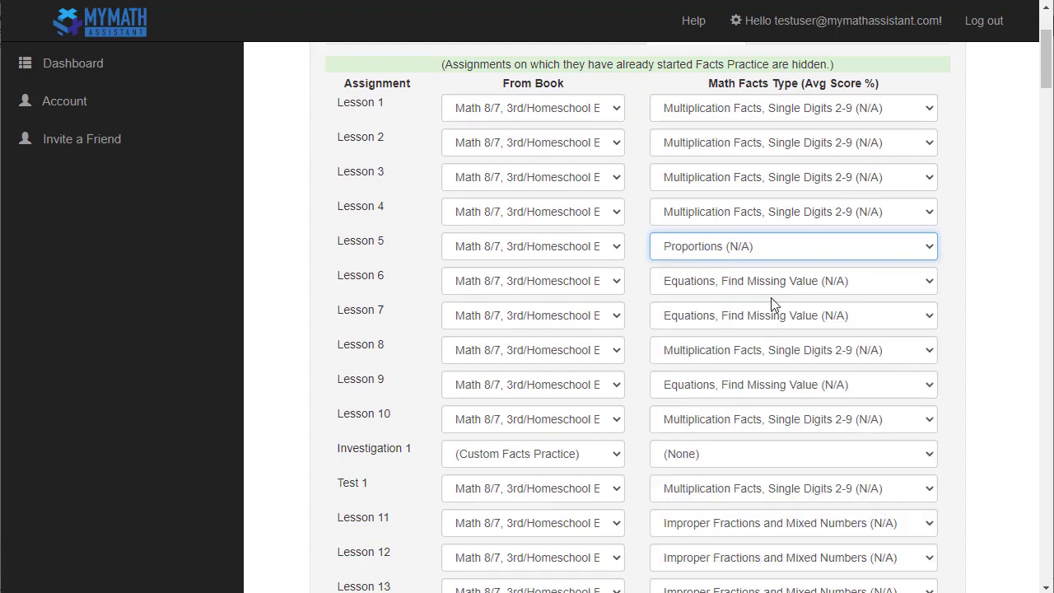
mouse_move(765, 272)
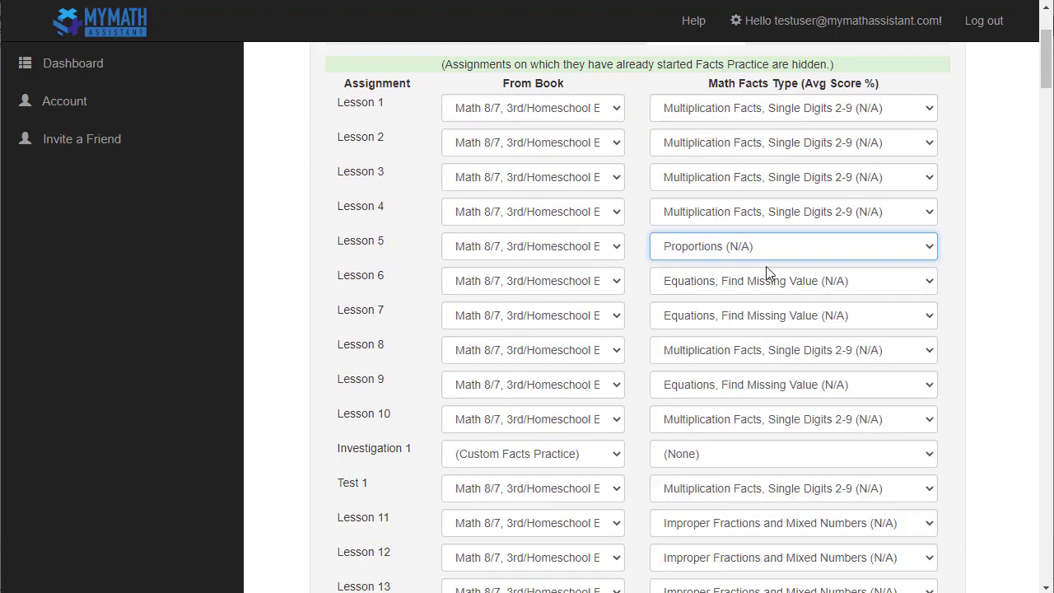
click(79, 66)
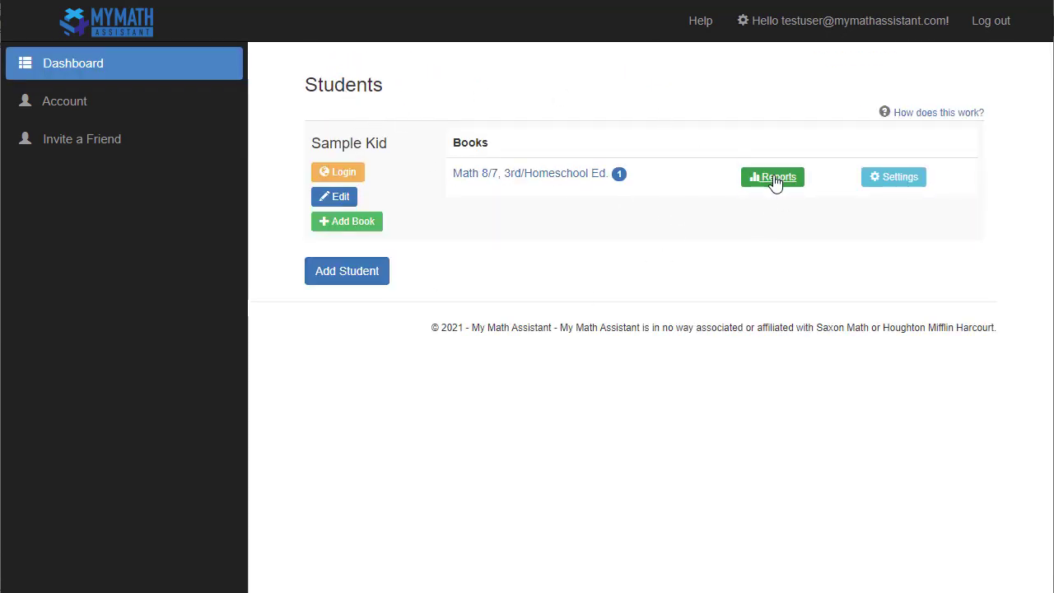
View Sample Kid's reports with all assignments and open the Lesson 20 question report.
click(773, 176)
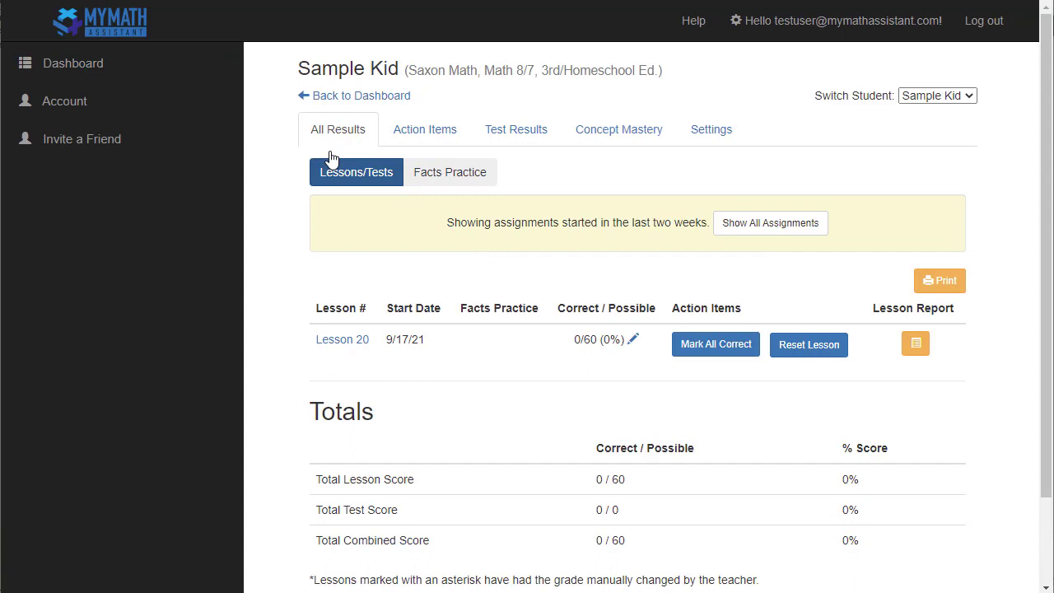
mouse_move(290, 250)
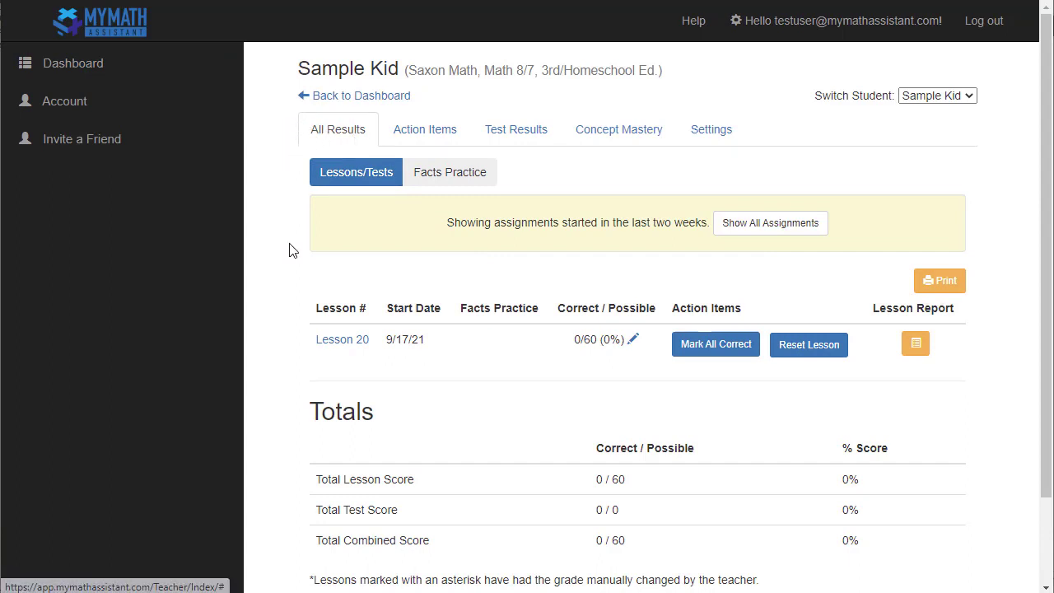
mouse_move(508, 328)
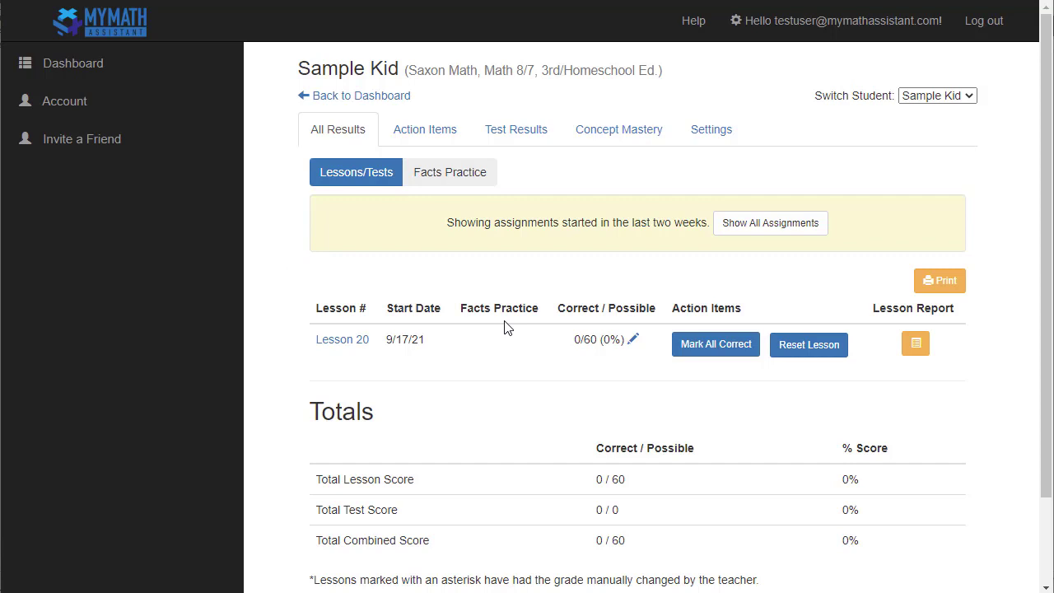
mouse_move(785, 237)
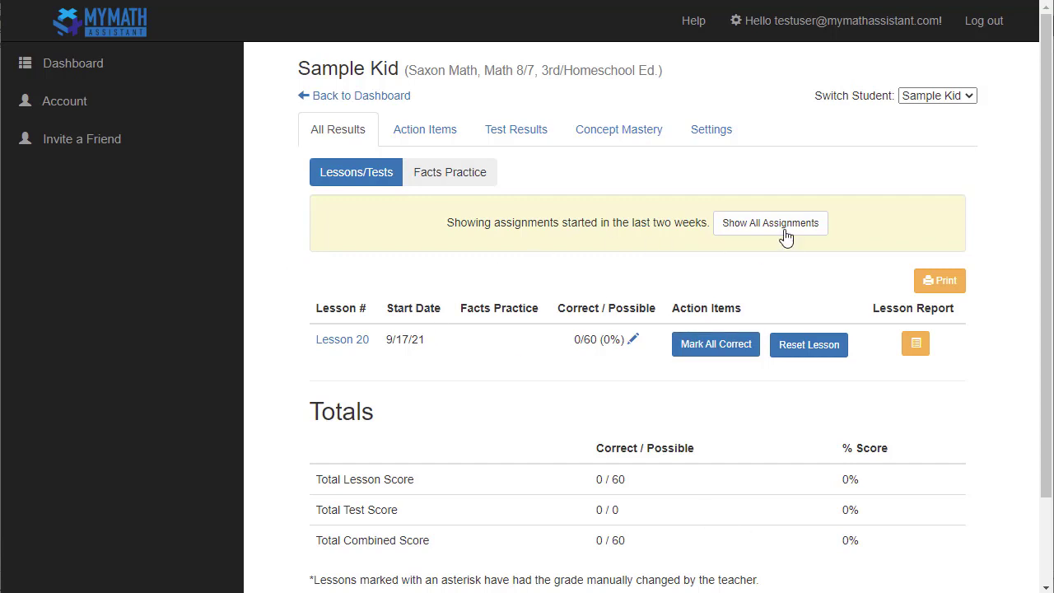
click(771, 224)
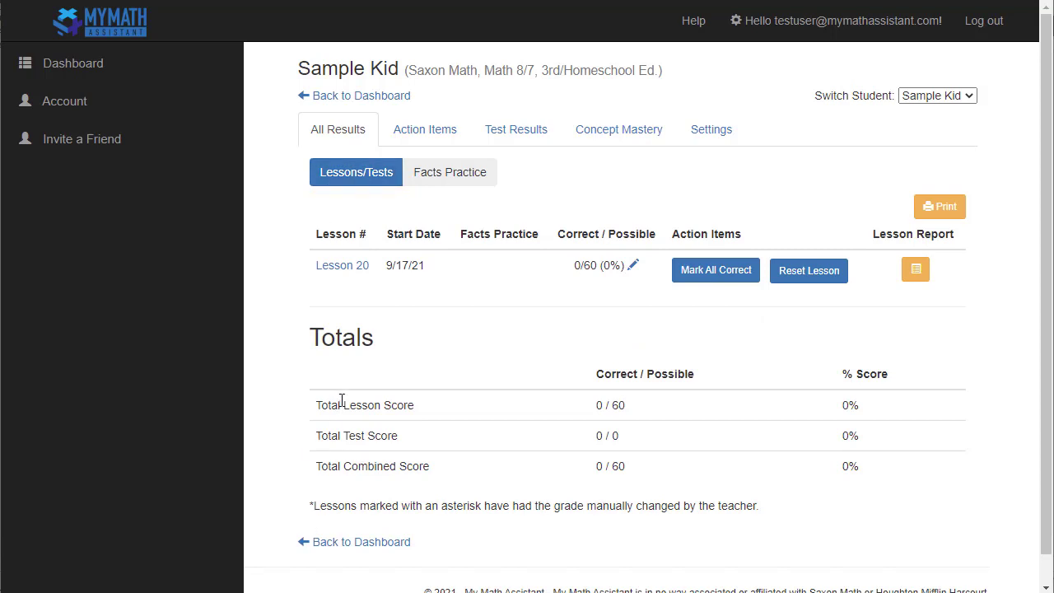
mouse_move(468, 323)
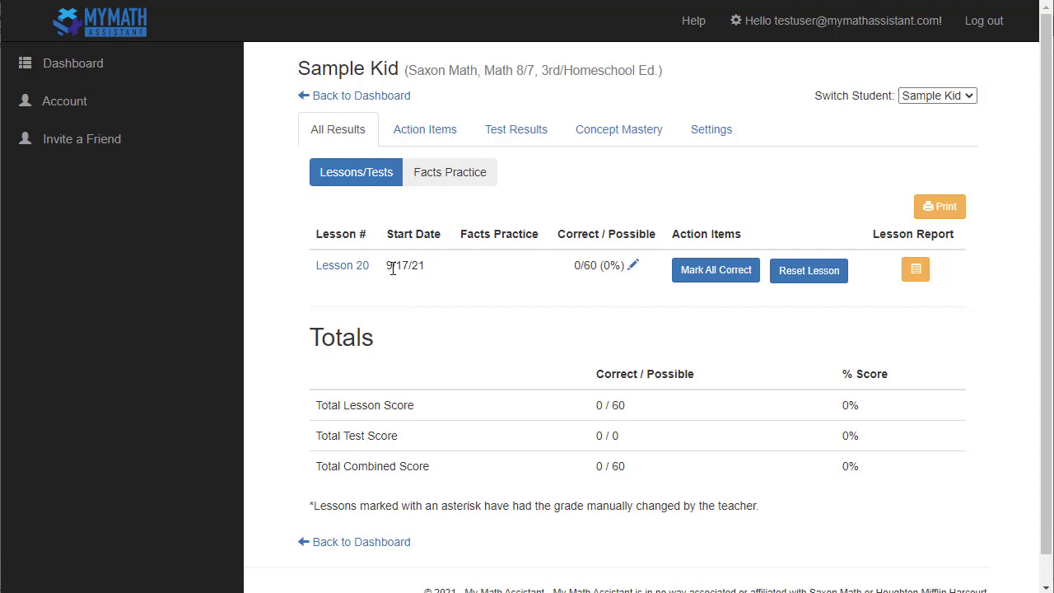
mouse_move(342, 281)
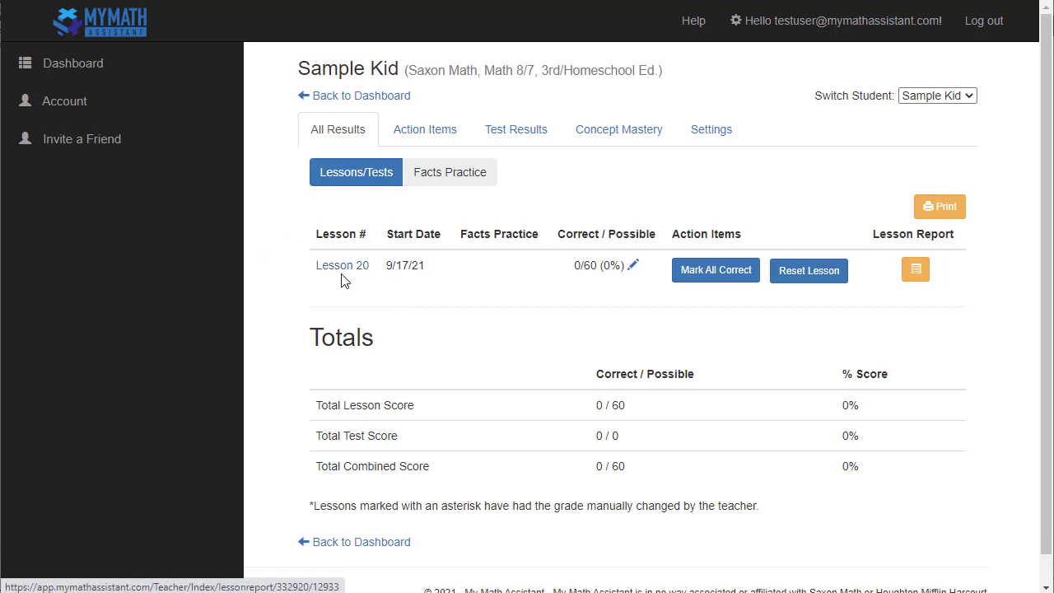
click(342, 265)
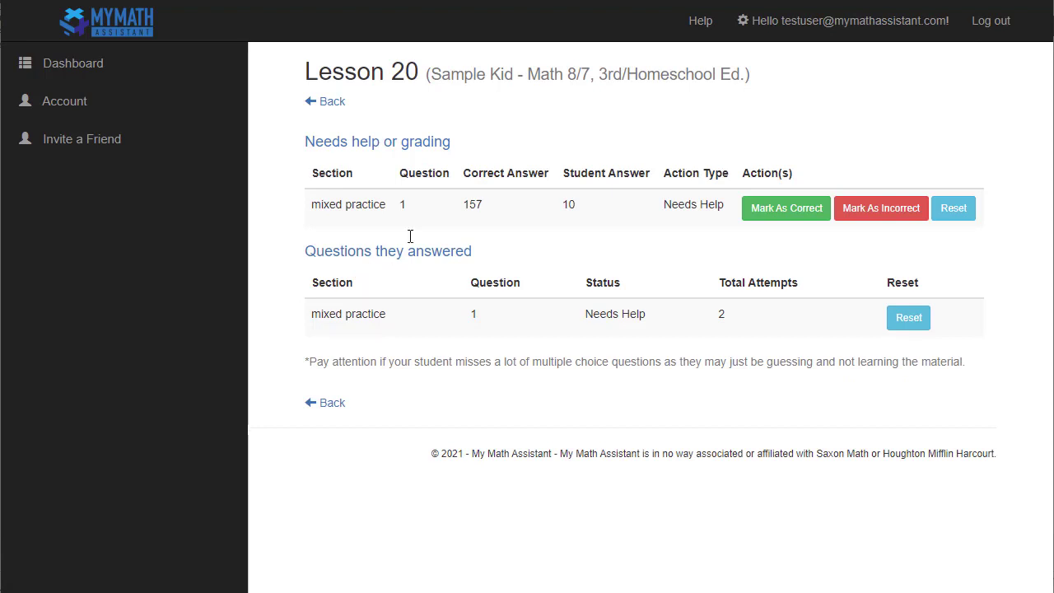
mouse_move(686, 194)
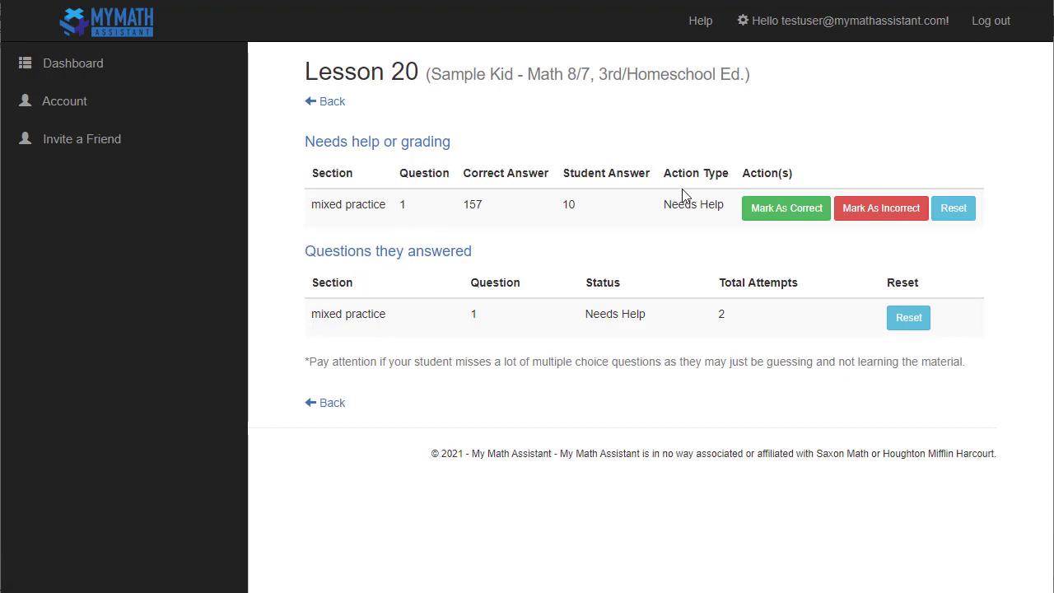
Highlight the Needs Help entry, then go back to Sample Kid's results report.
double_click(692, 204)
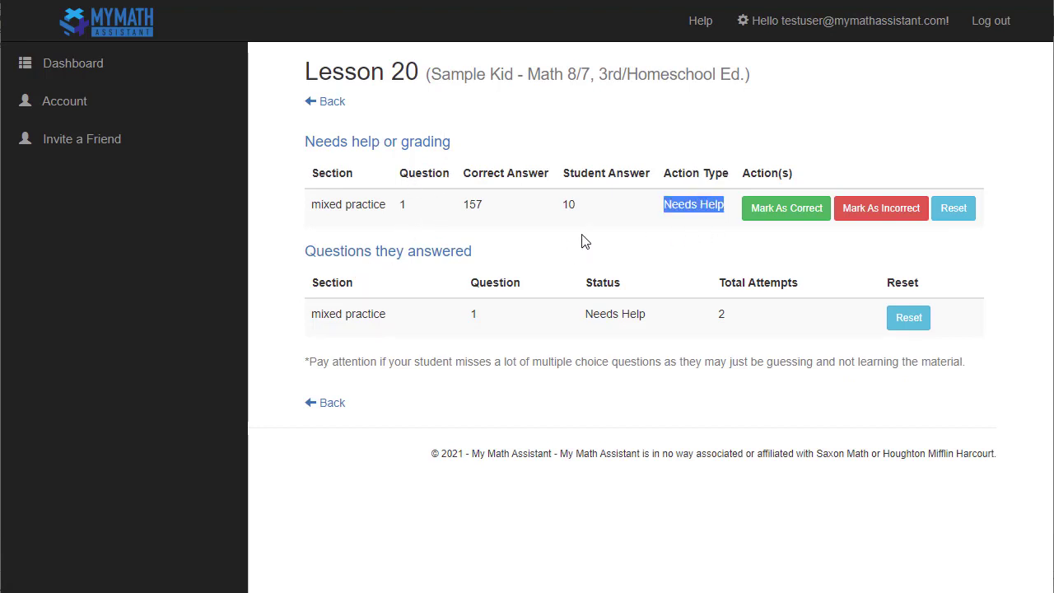
mouse_move(448, 321)
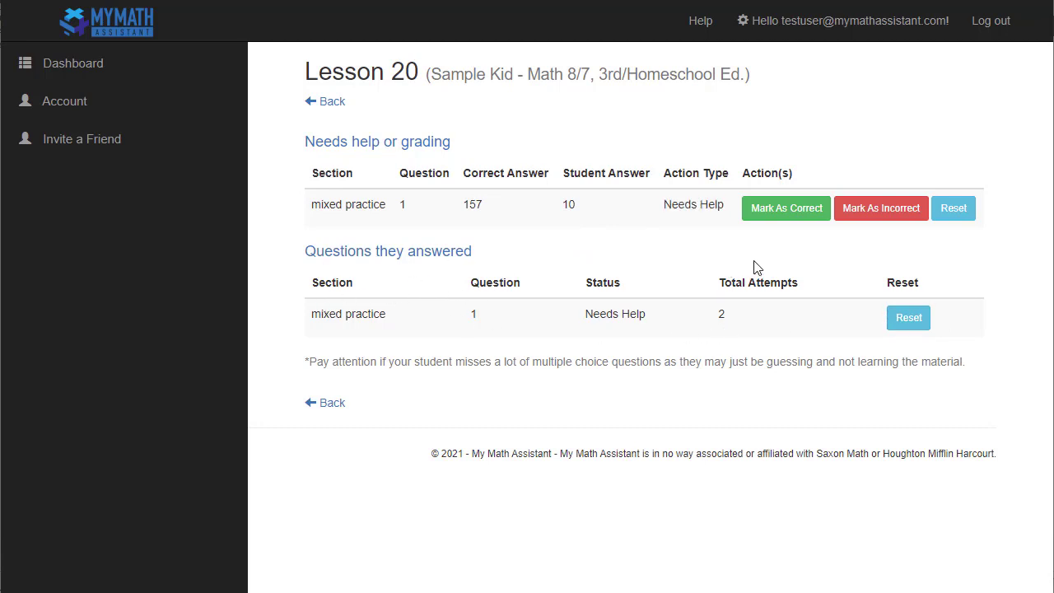
mouse_move(879, 207)
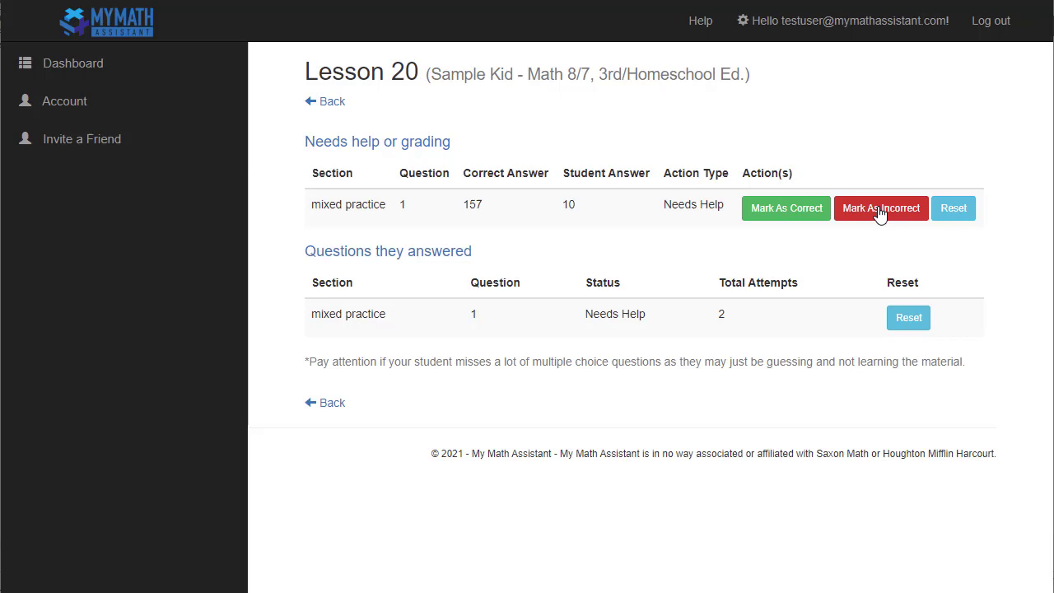
mouse_move(954, 212)
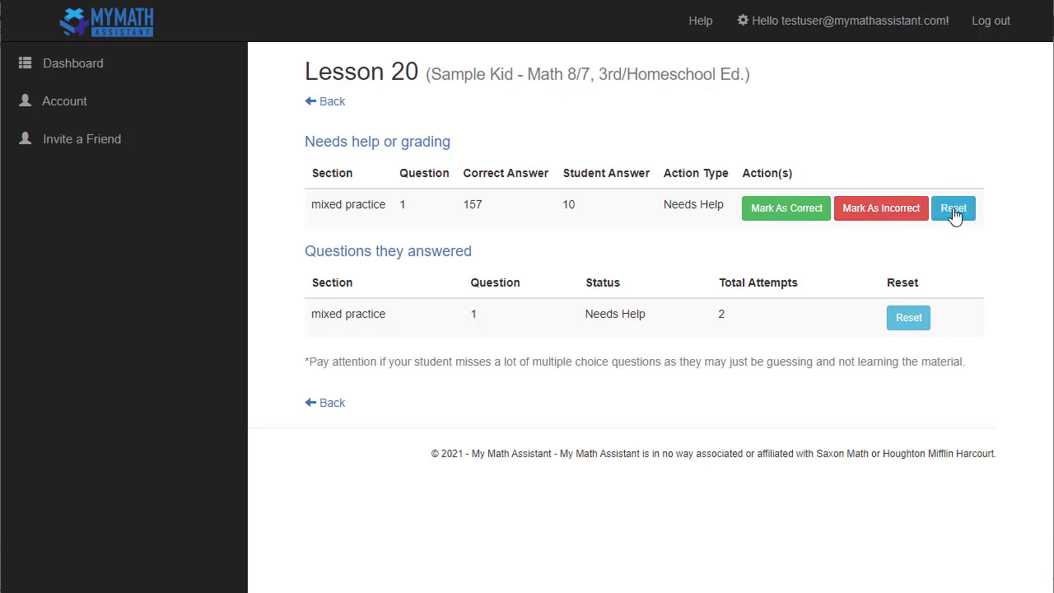
mouse_move(484, 122)
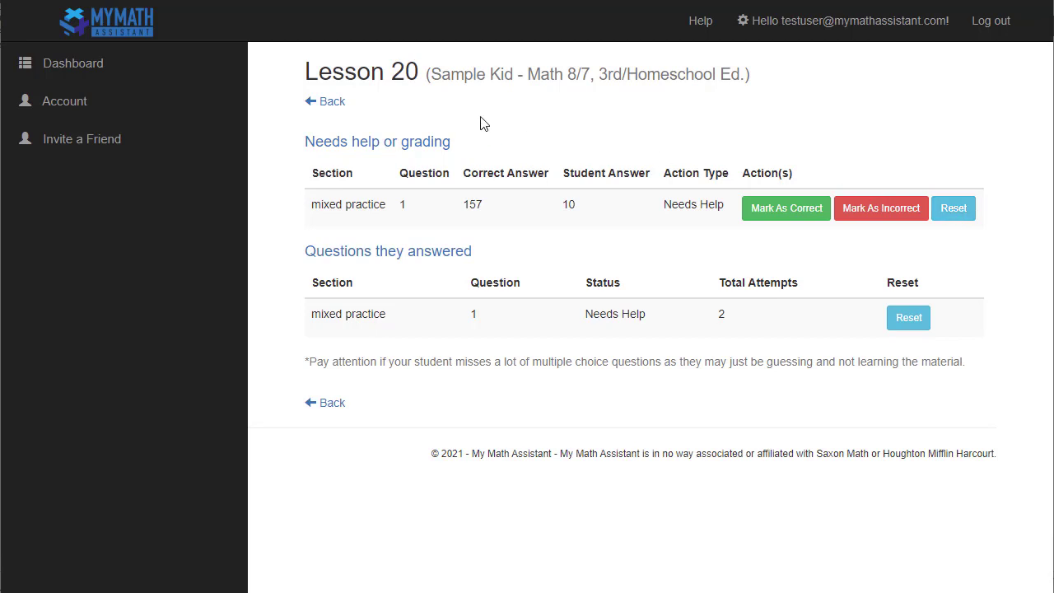
click(322, 100)
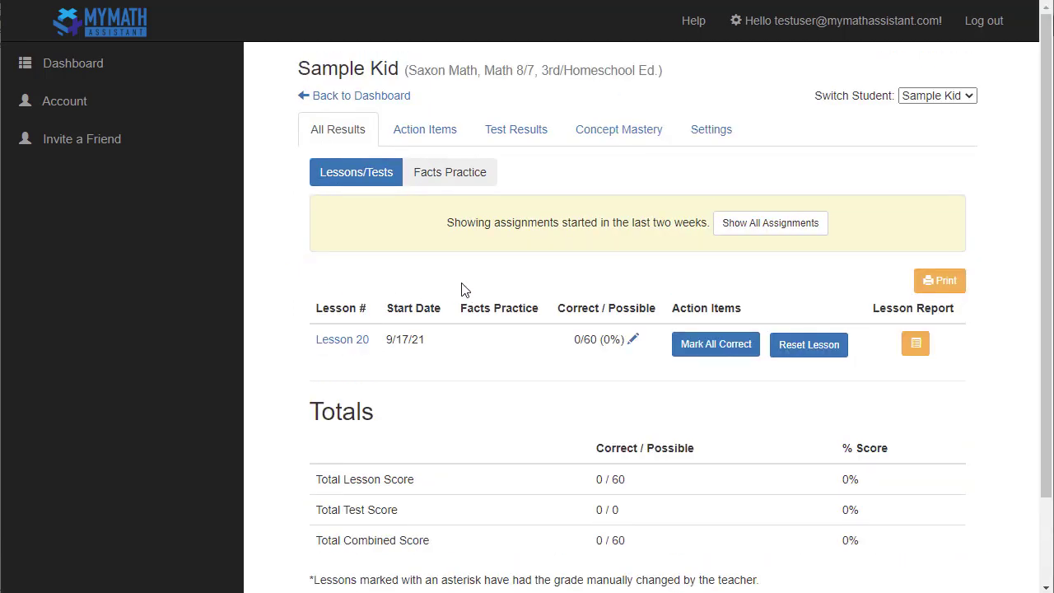
mouse_move(494, 339)
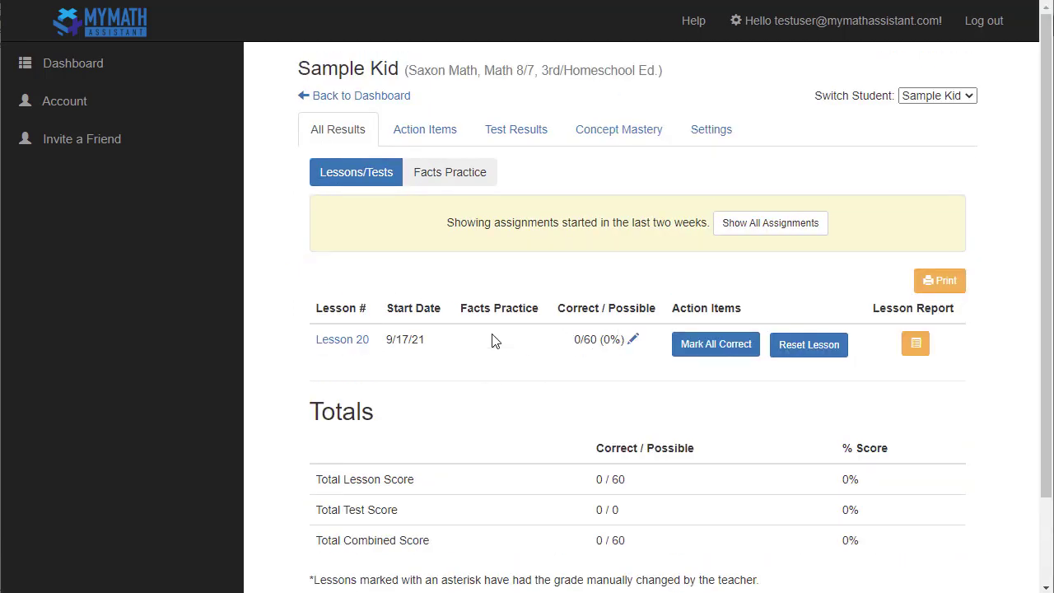
mouse_move(389, 340)
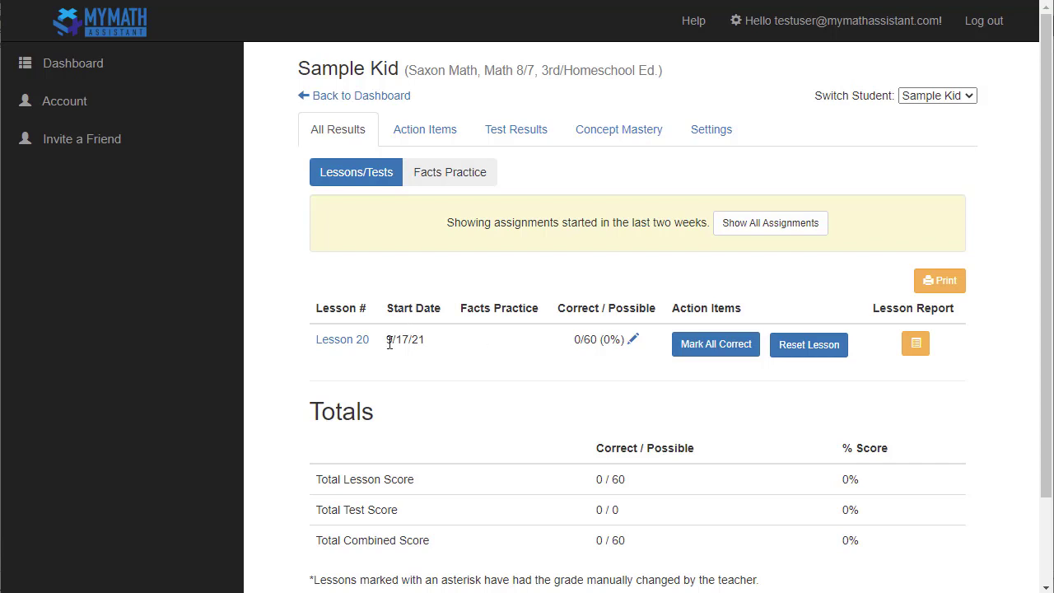
mouse_move(718, 369)
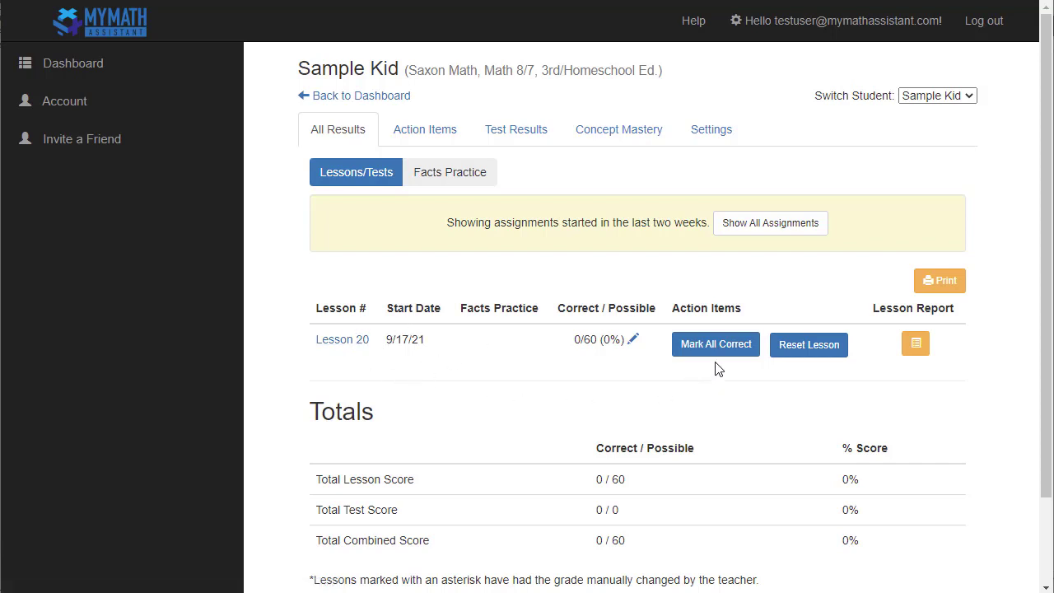
mouse_move(789, 377)
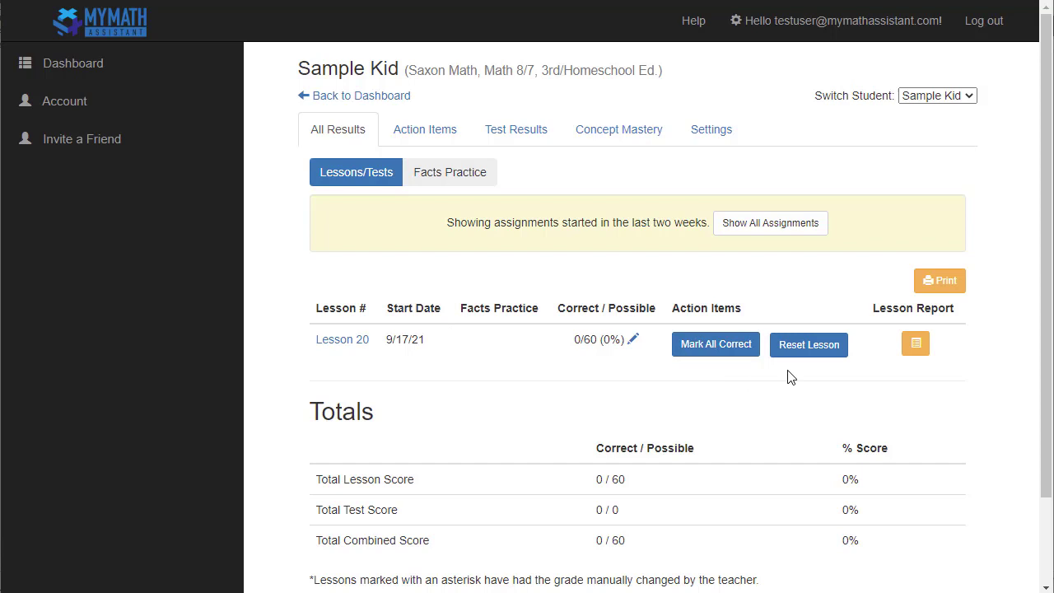
mouse_move(812, 352)
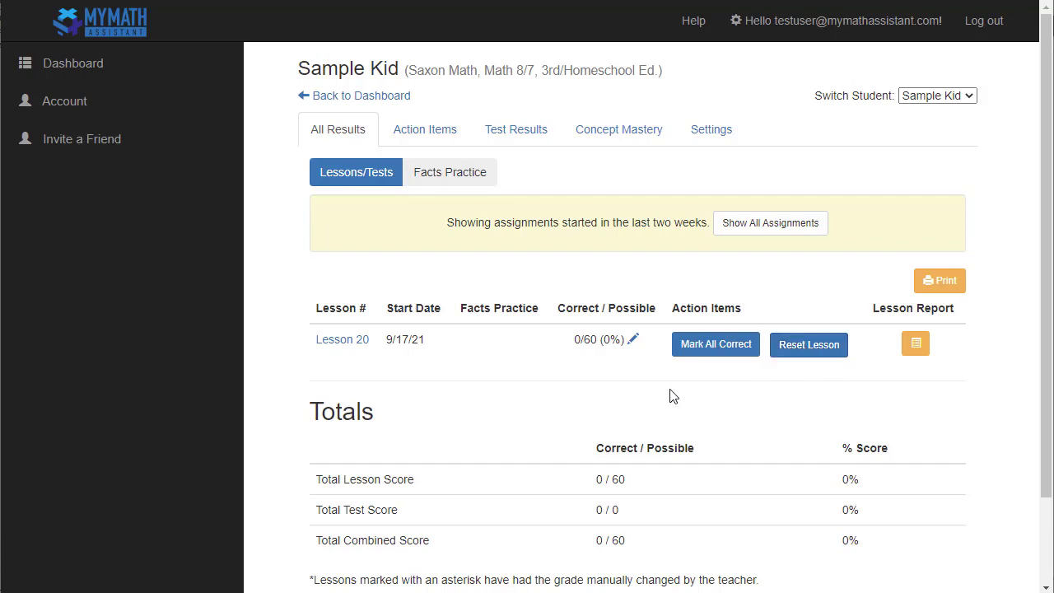
Start manually editing Lesson 20's 0/60 score.
click(632, 339)
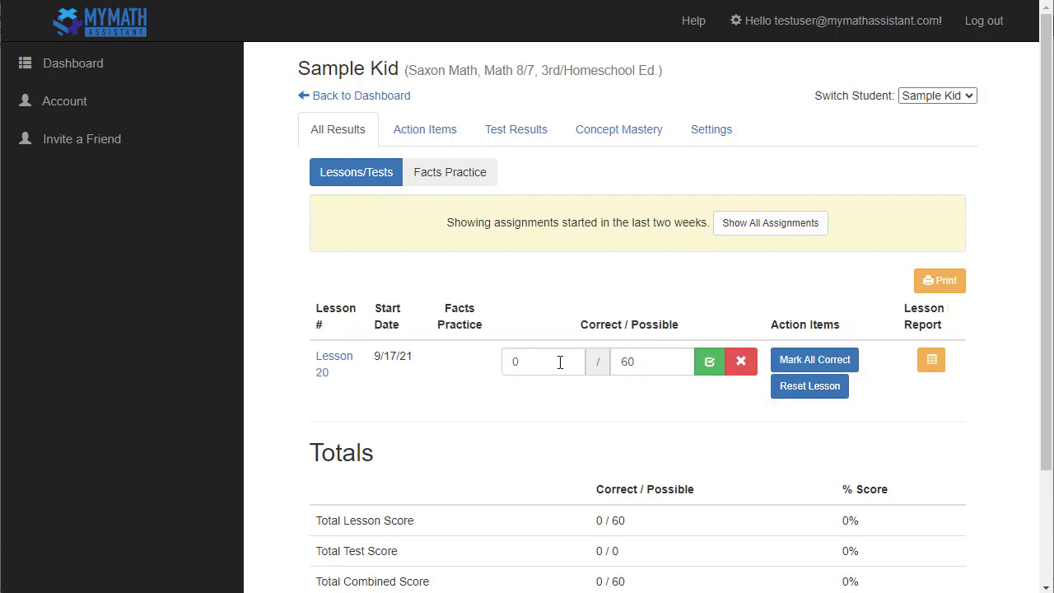
mouse_move(741, 363)
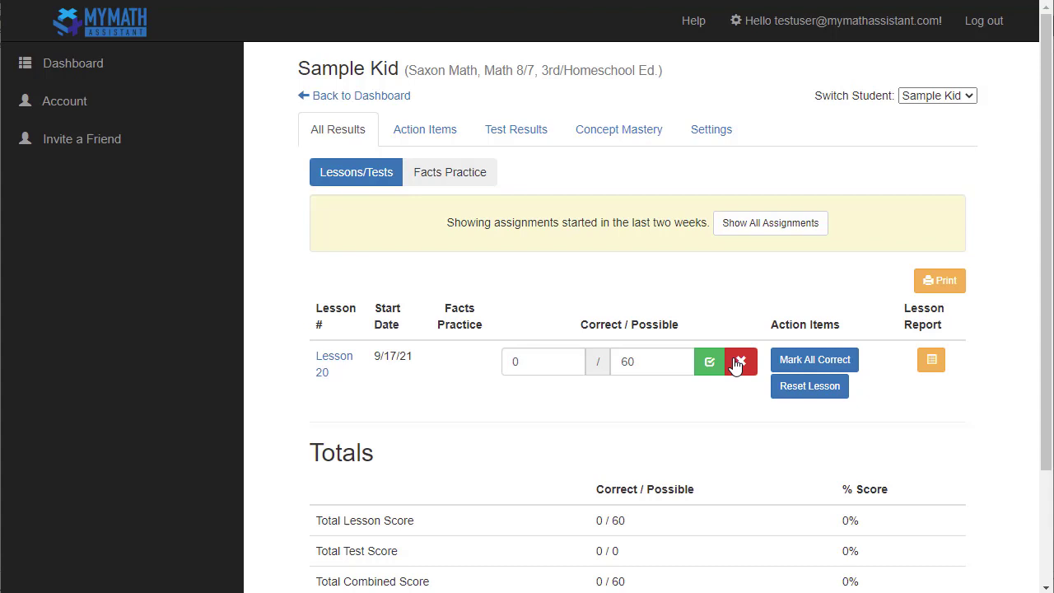
Cancel the Lesson 20 score edit at 0/60 and view Sample Kid's empty Facts Practice results.
click(741, 361)
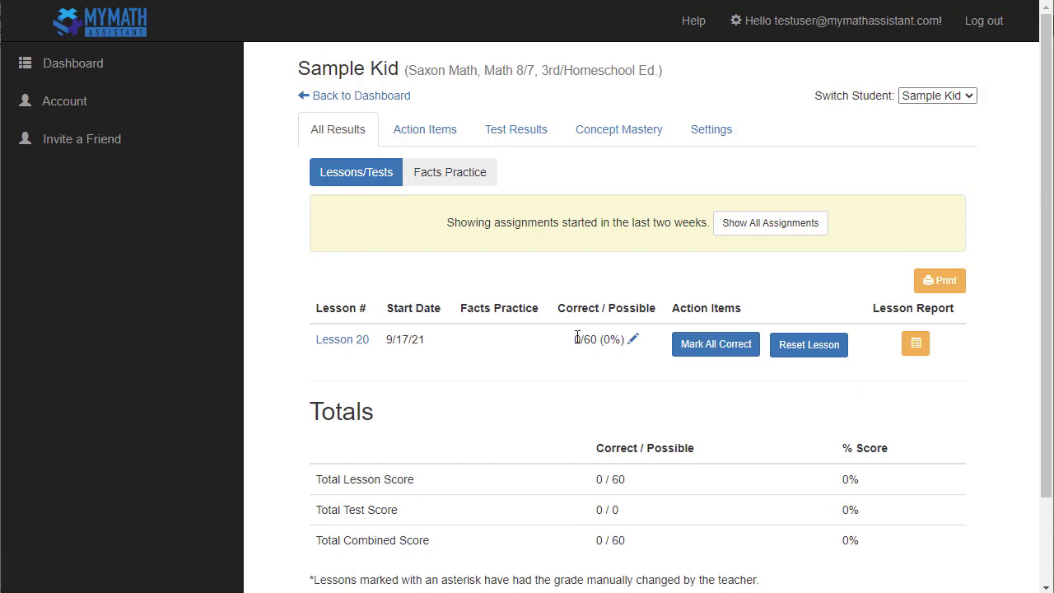
mouse_move(914, 343)
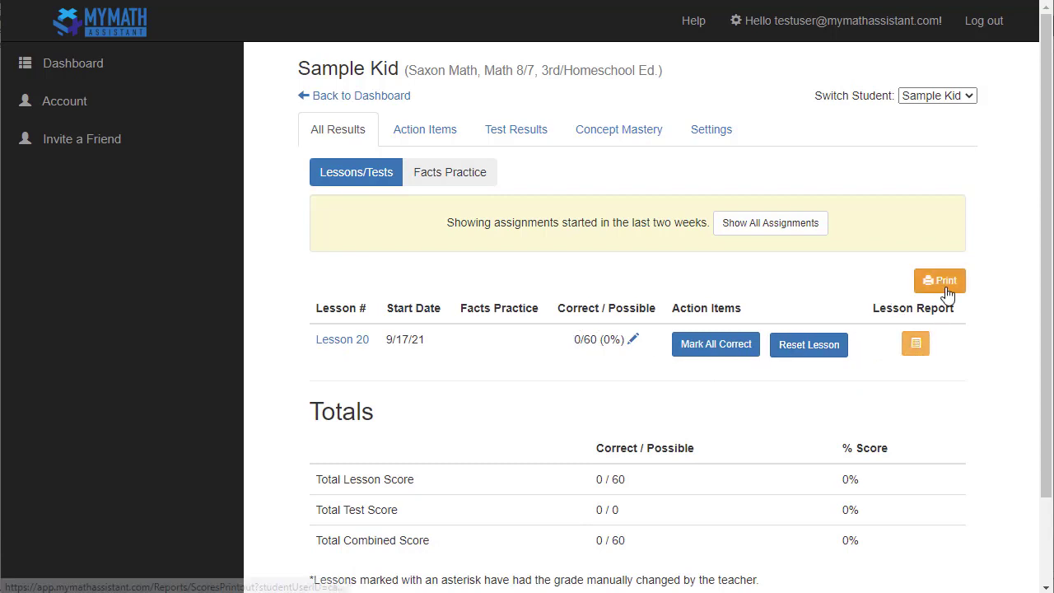
mouse_move(859, 296)
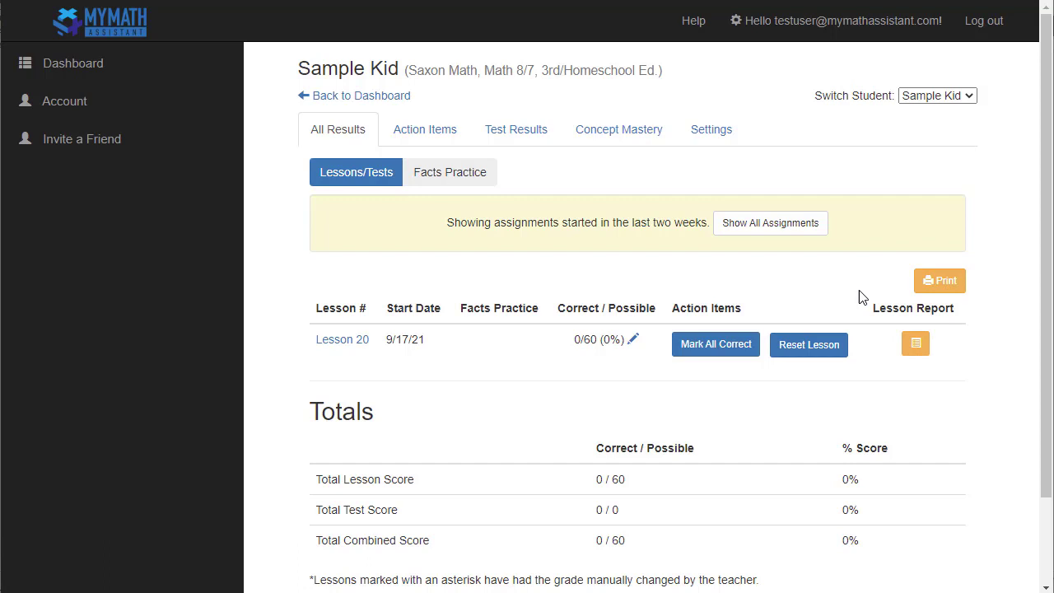
mouse_move(514, 340)
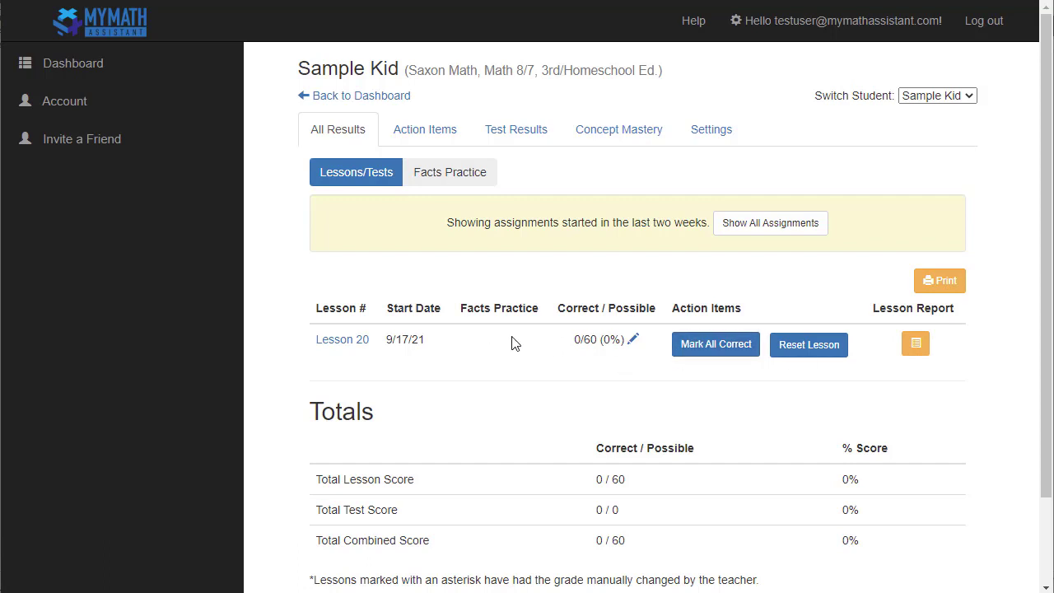
mouse_move(441, 178)
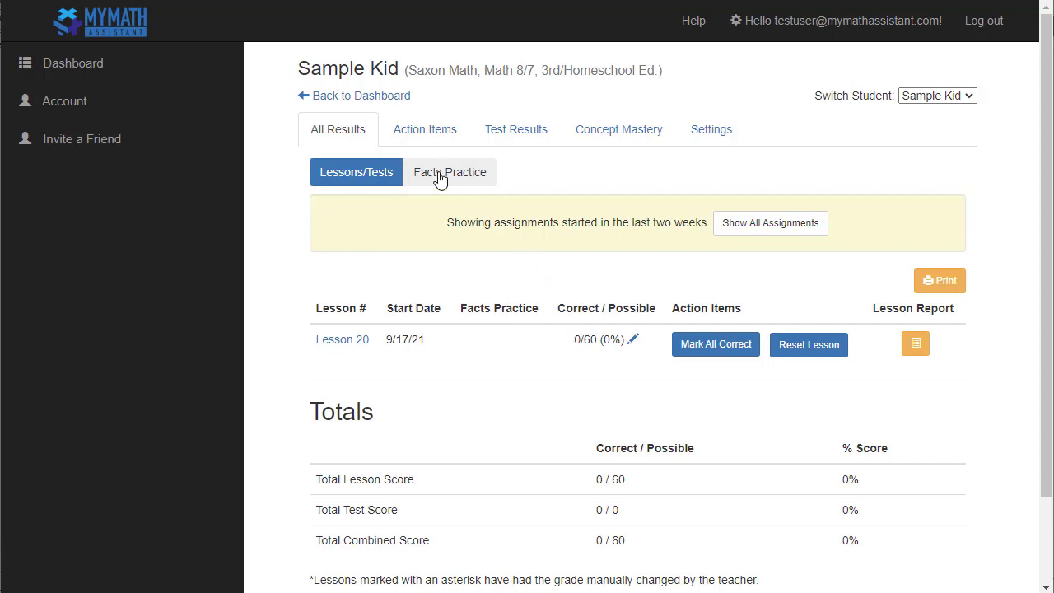
click(451, 173)
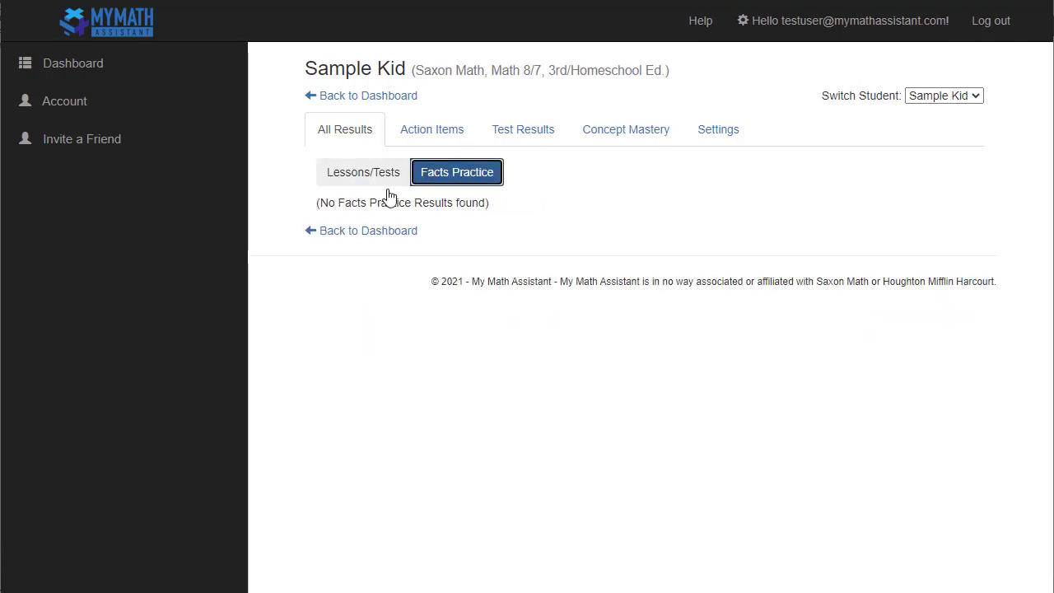
mouse_move(774, 198)
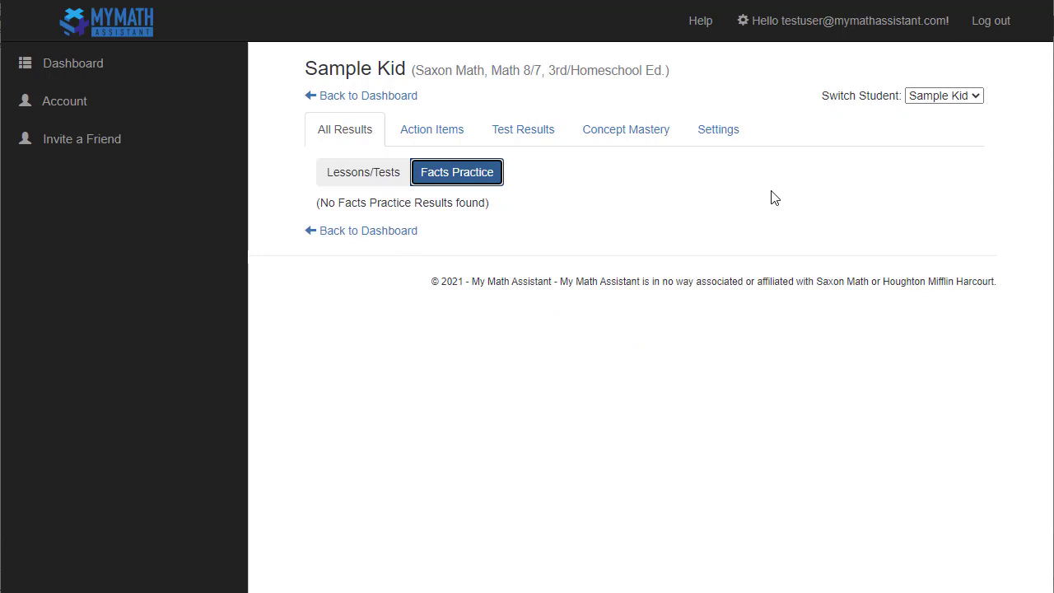
mouse_move(853, 231)
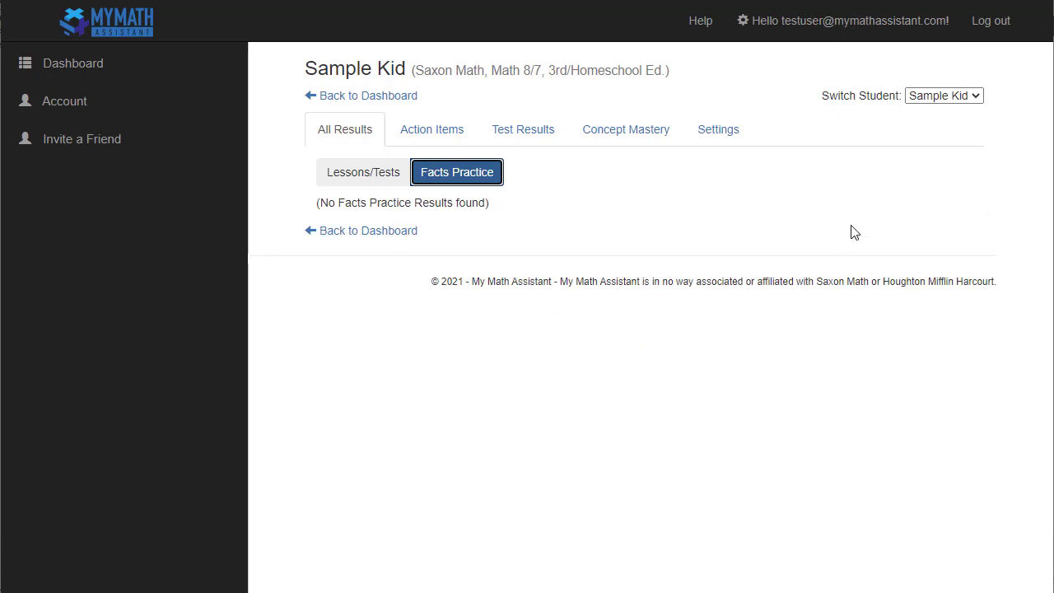
mouse_move(932, 222)
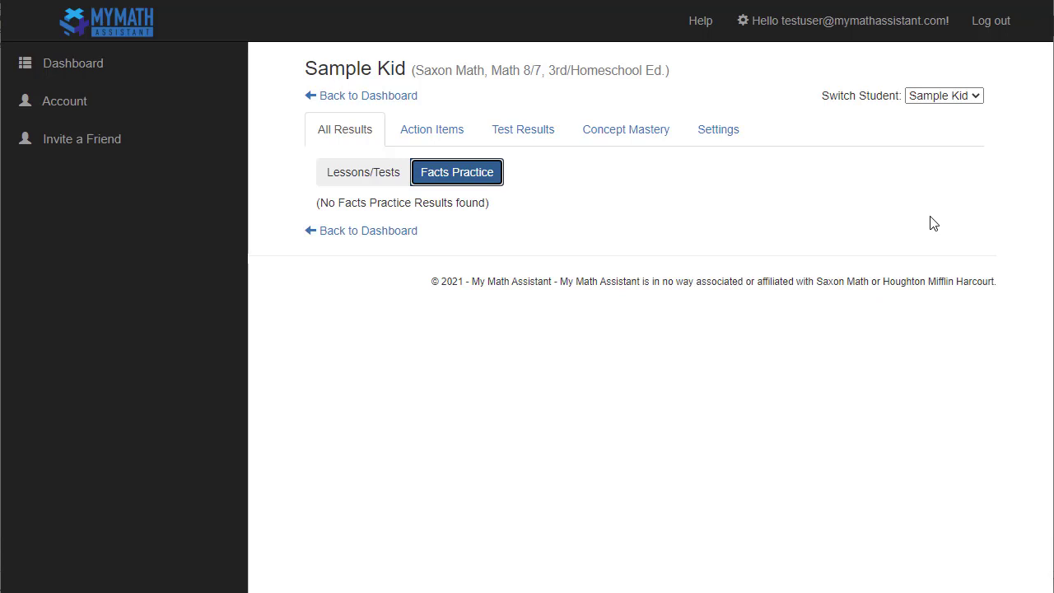
Show the Action Items report listing Lesson 20 mixed-practice question 1 as Needs Help.
click(432, 129)
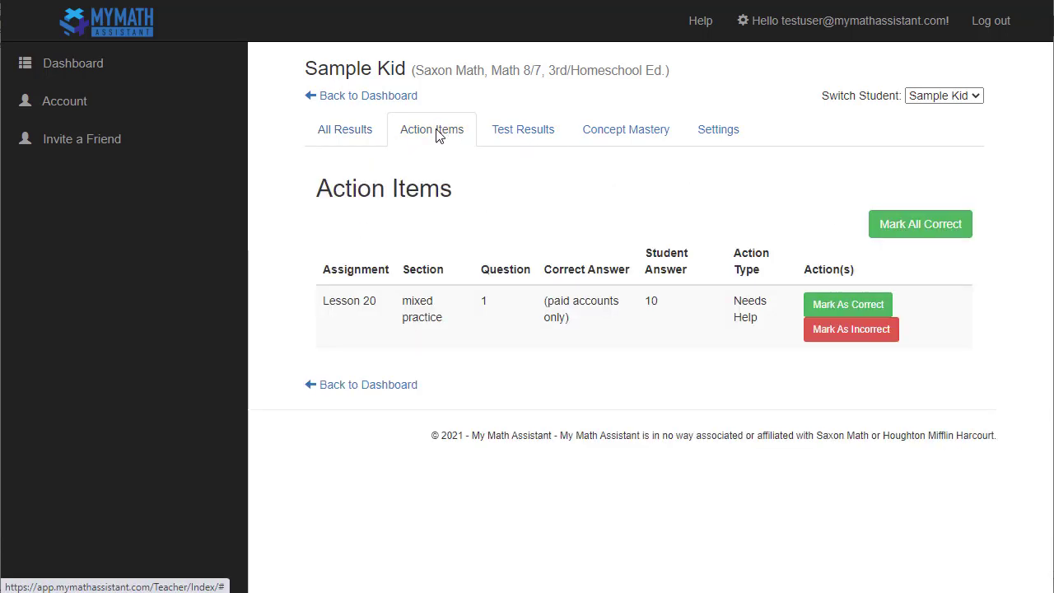
mouse_move(675, 402)
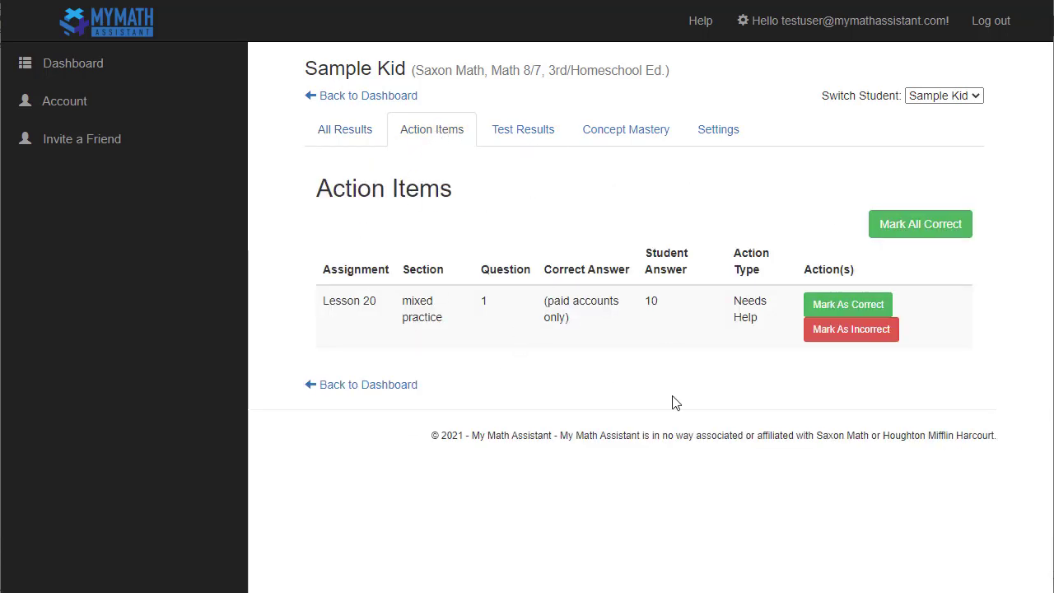
mouse_move(652, 378)
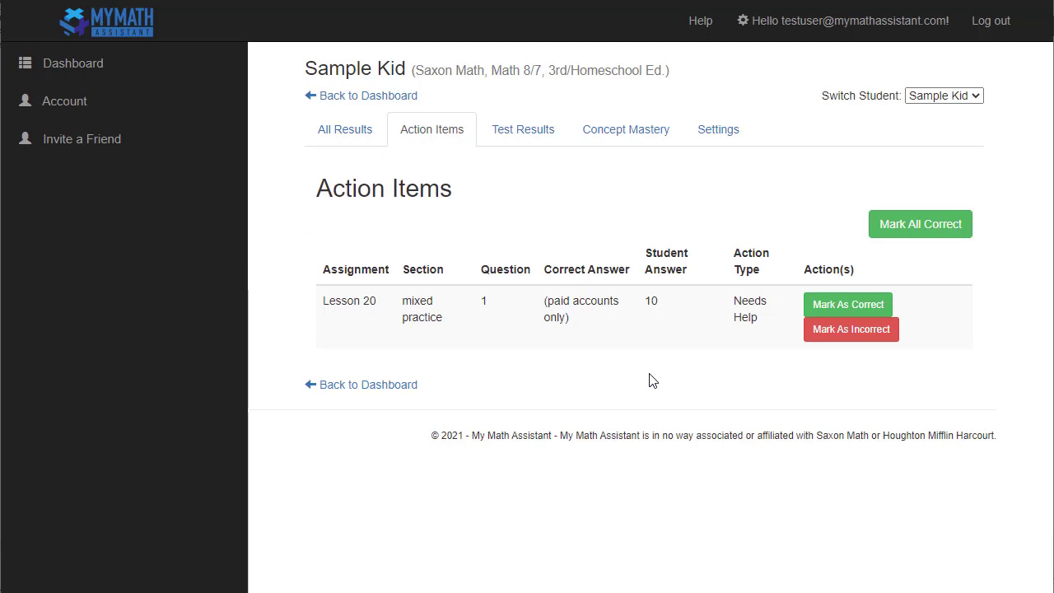
double_click(749, 300)
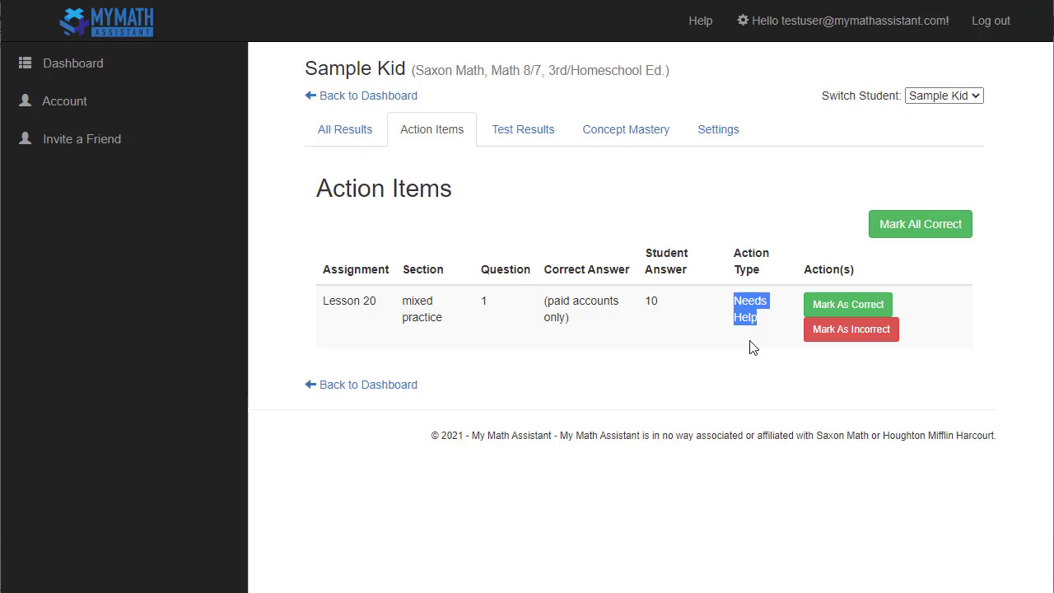
mouse_move(789, 352)
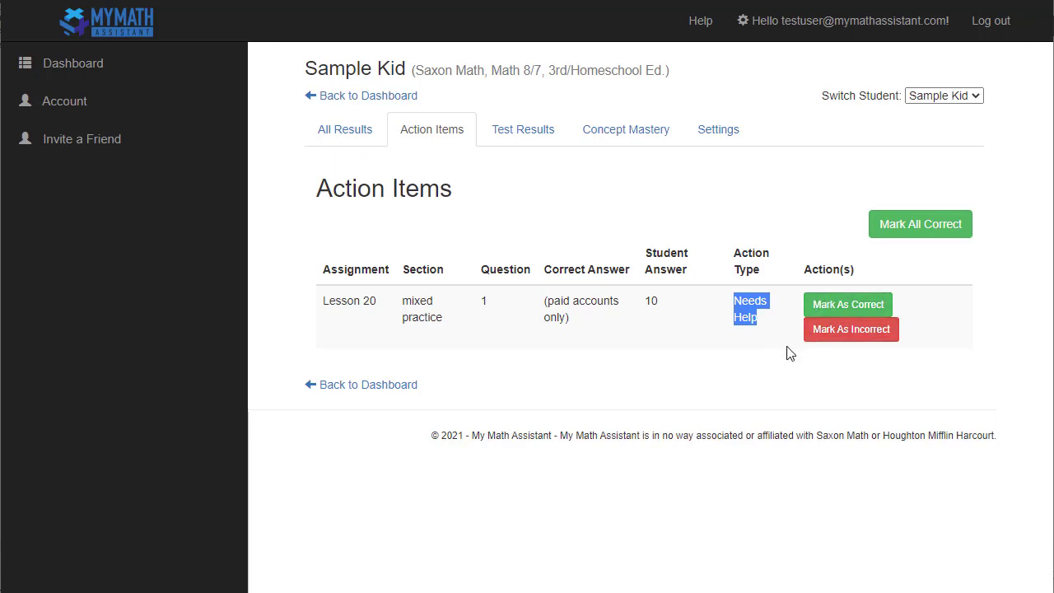
Show the Test Results report with no tests and a 0/0 (0%) total.
click(524, 128)
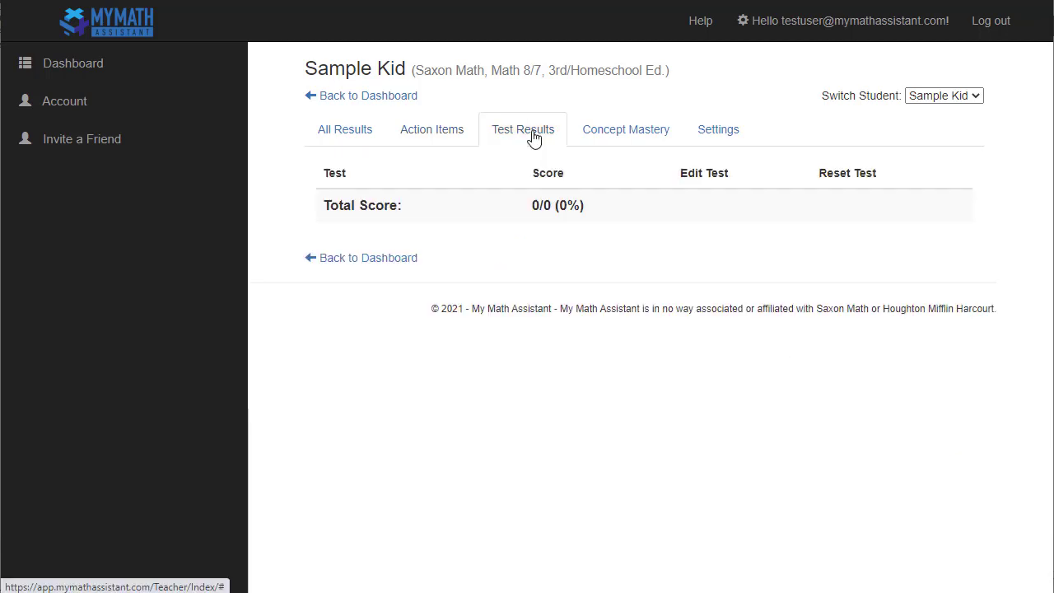
mouse_move(474, 183)
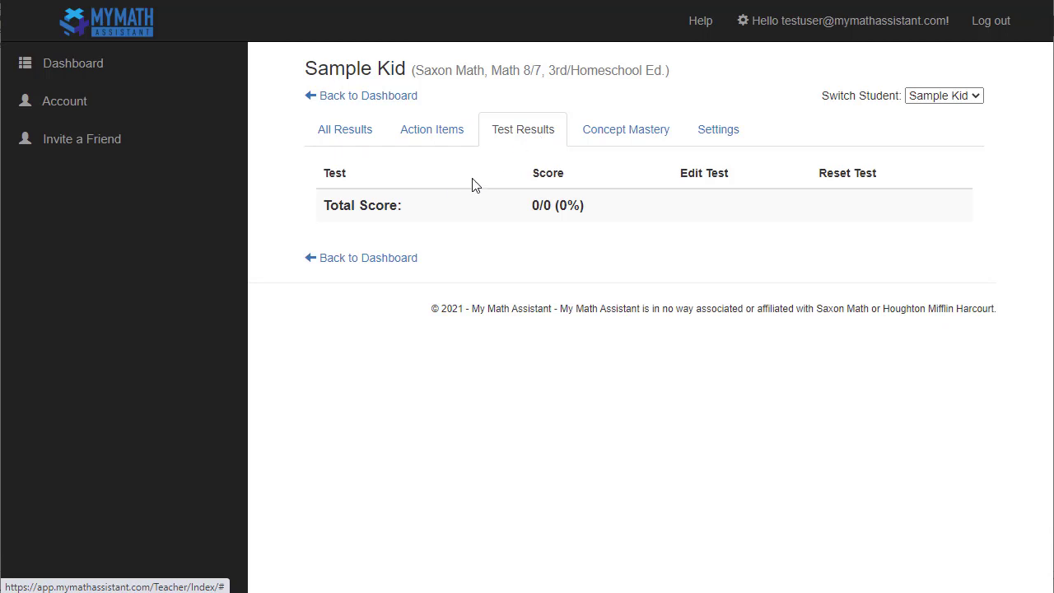
mouse_move(709, 211)
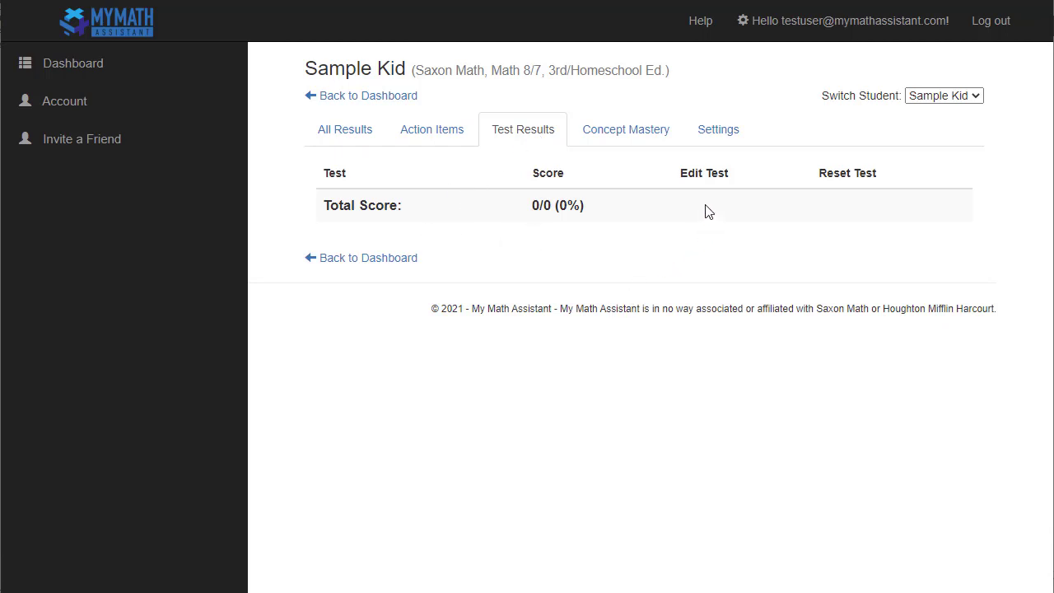
mouse_move(845, 208)
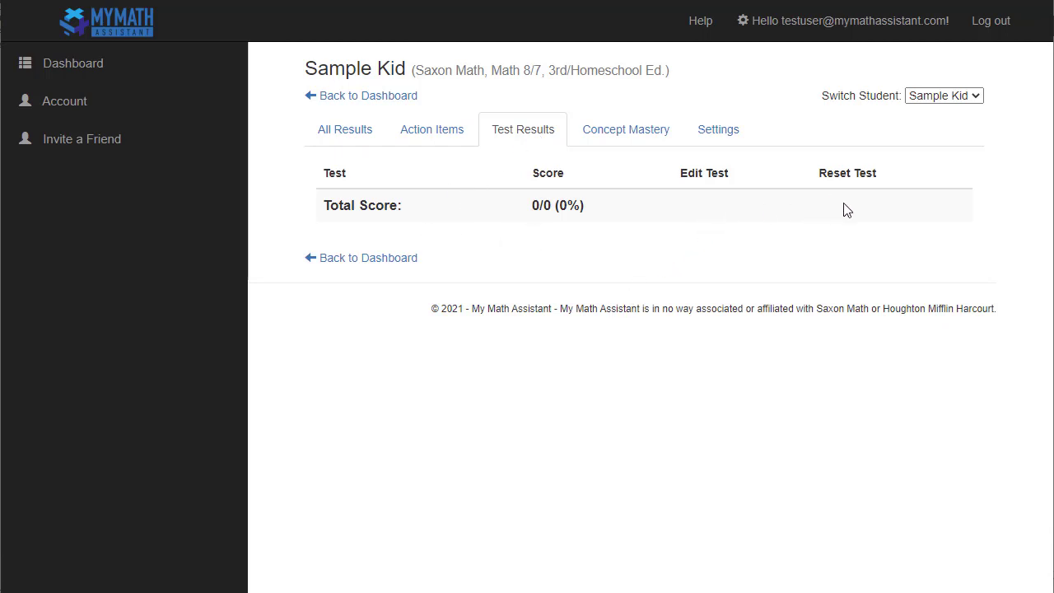
mouse_move(626, 151)
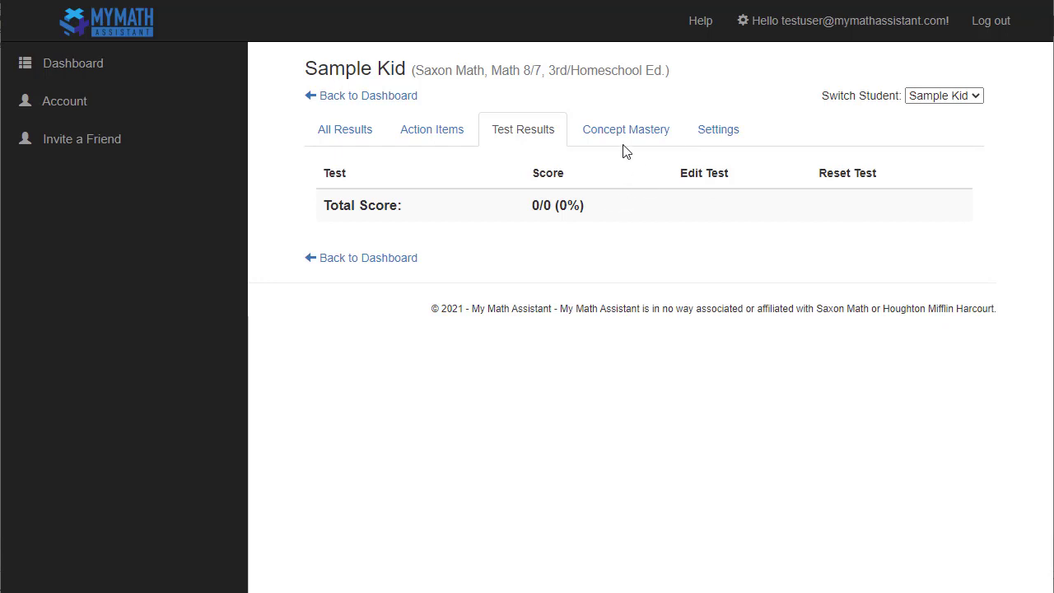
Show the Concept Mastery report and highlight Lesson 13's heading and 0% correct value.
click(626, 128)
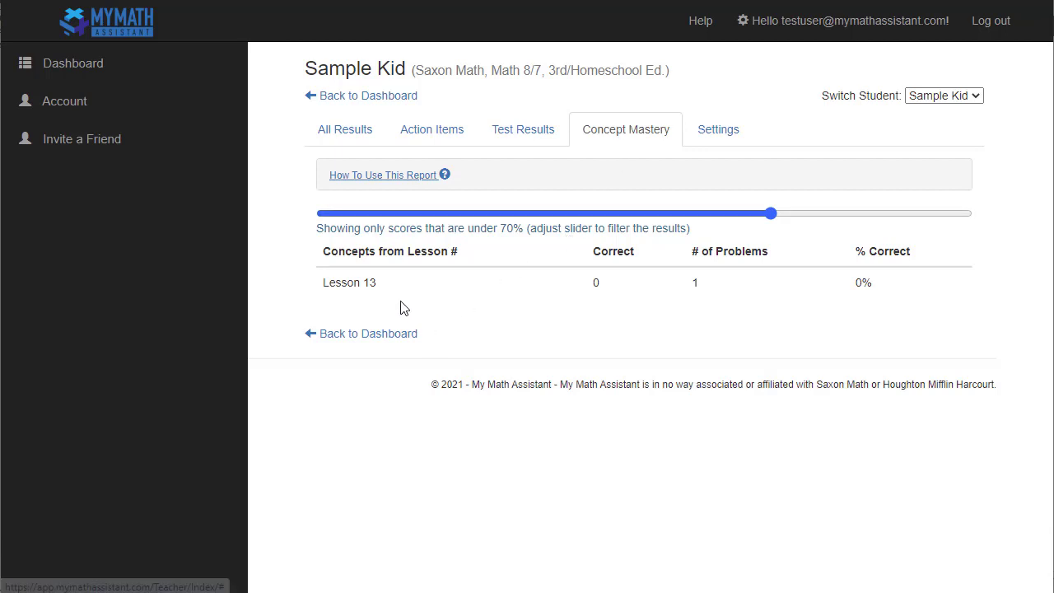
double_click(390, 251)
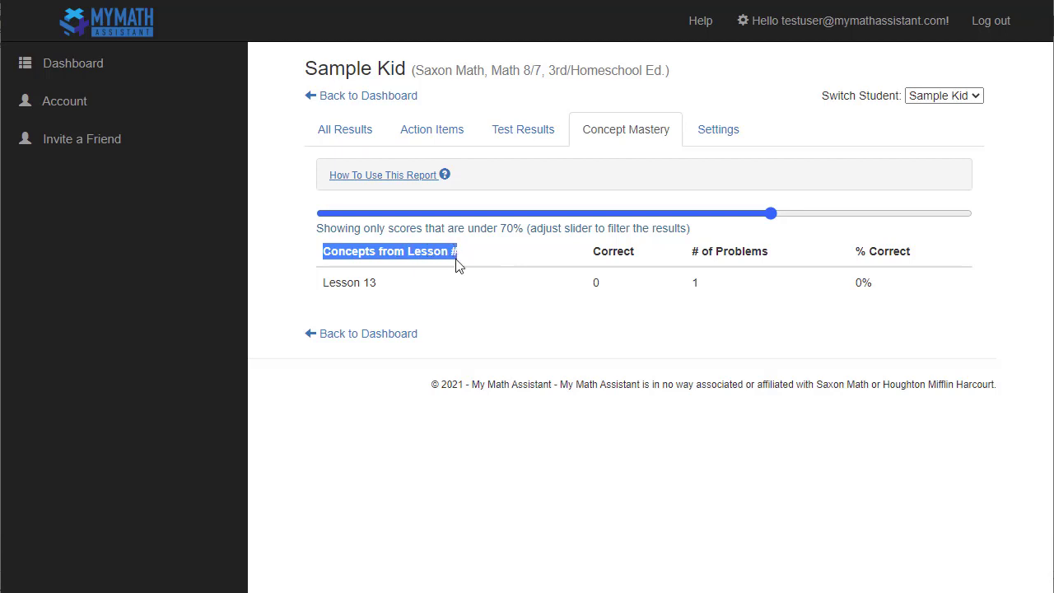
mouse_move(430, 286)
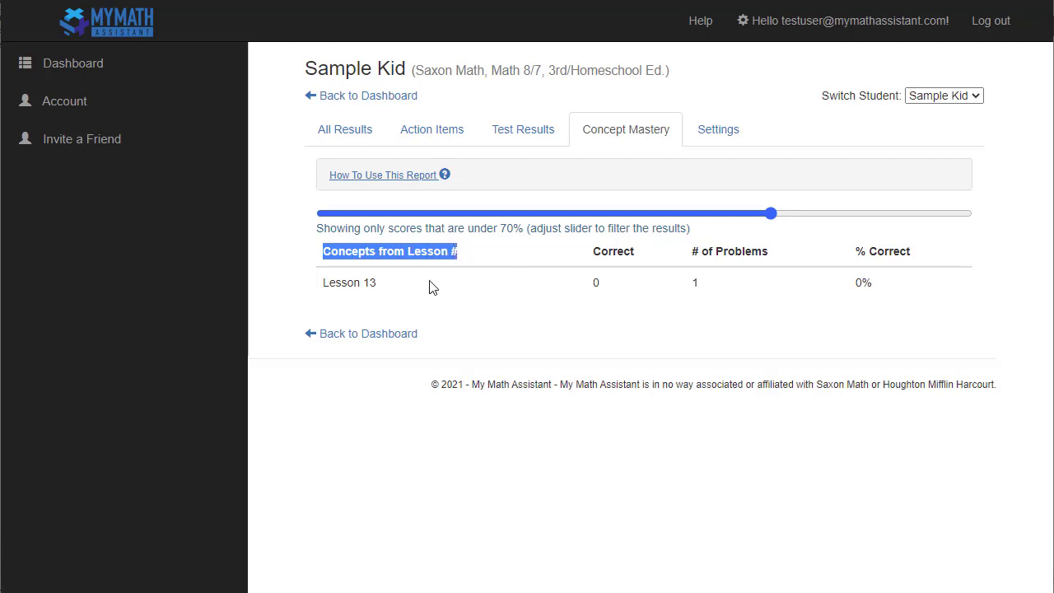
mouse_move(488, 296)
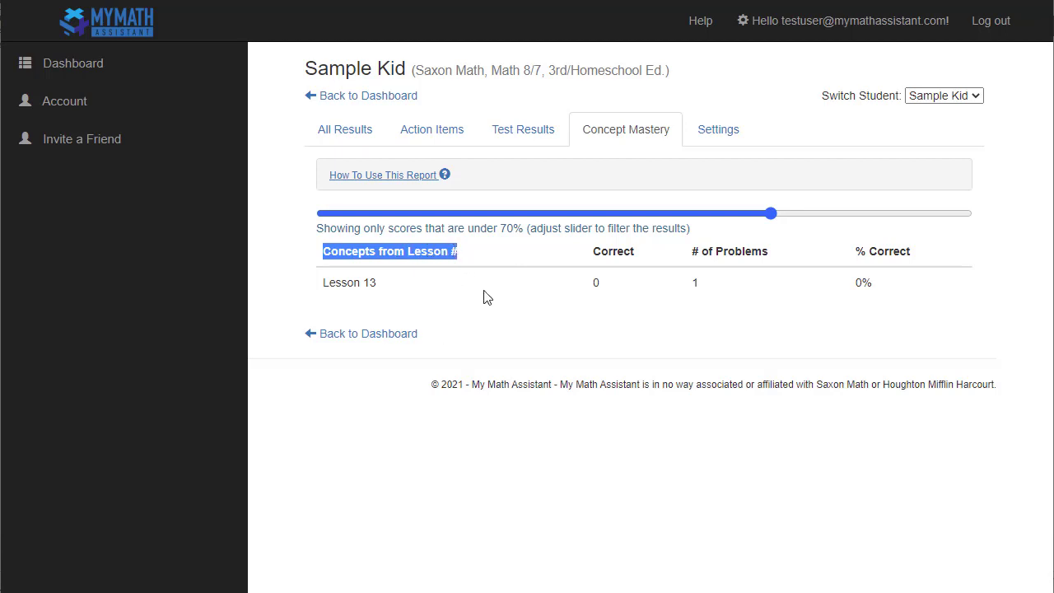
double_click(339, 283)
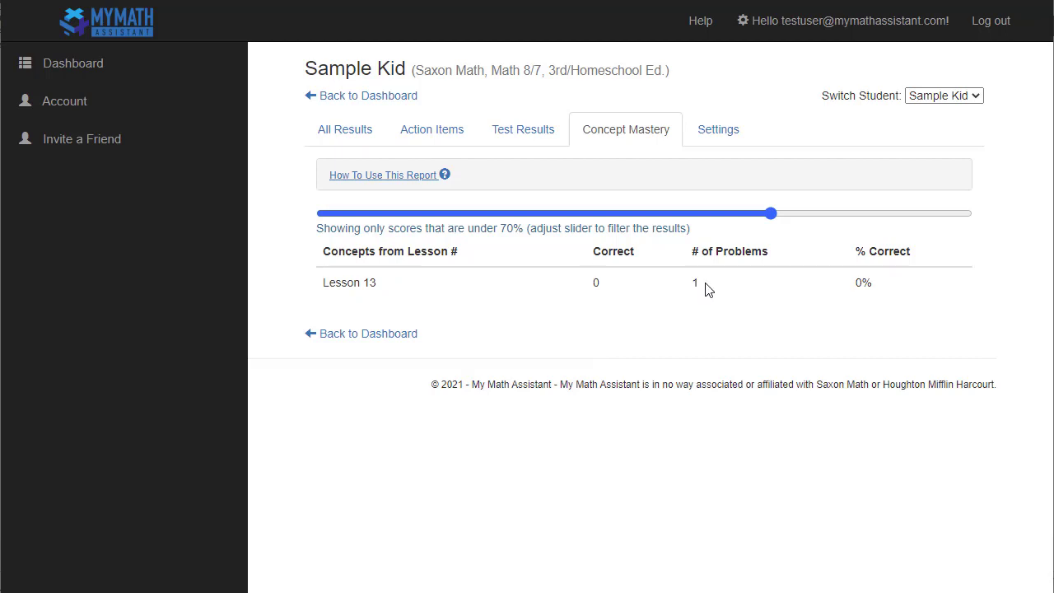
double_click(863, 283)
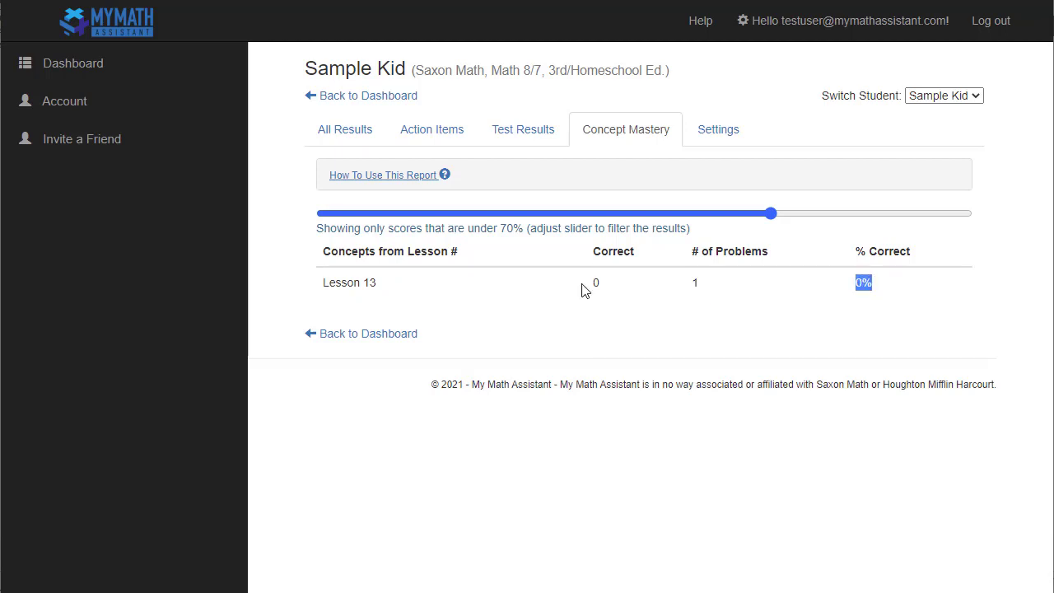
mouse_move(504, 303)
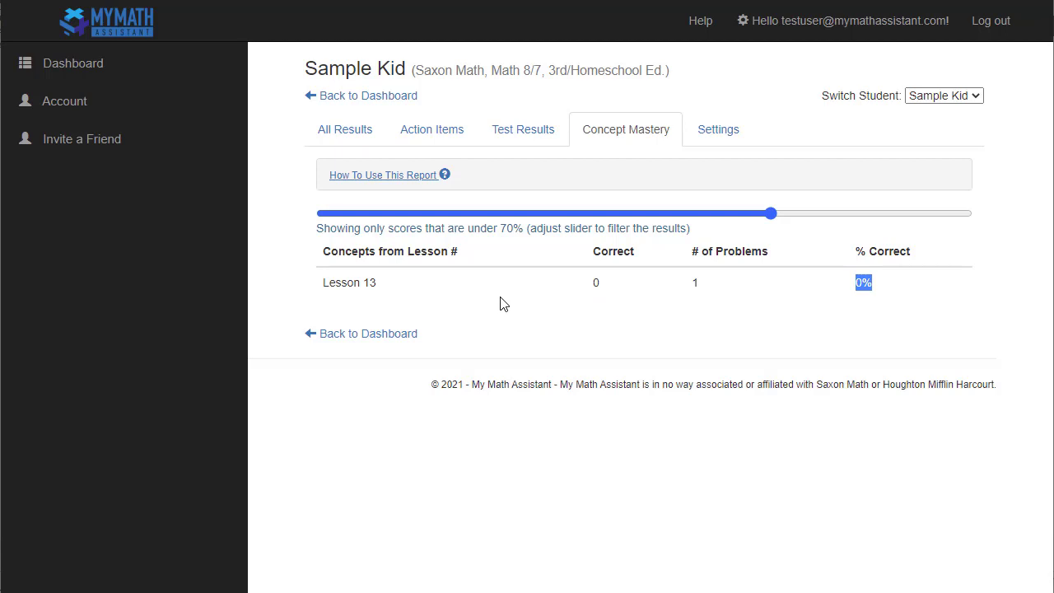
Lower the Concept Mastery filter slider from 70% to under 50%, keeping Lesson 13 at 0% listed.
drag(770, 214, 693, 215)
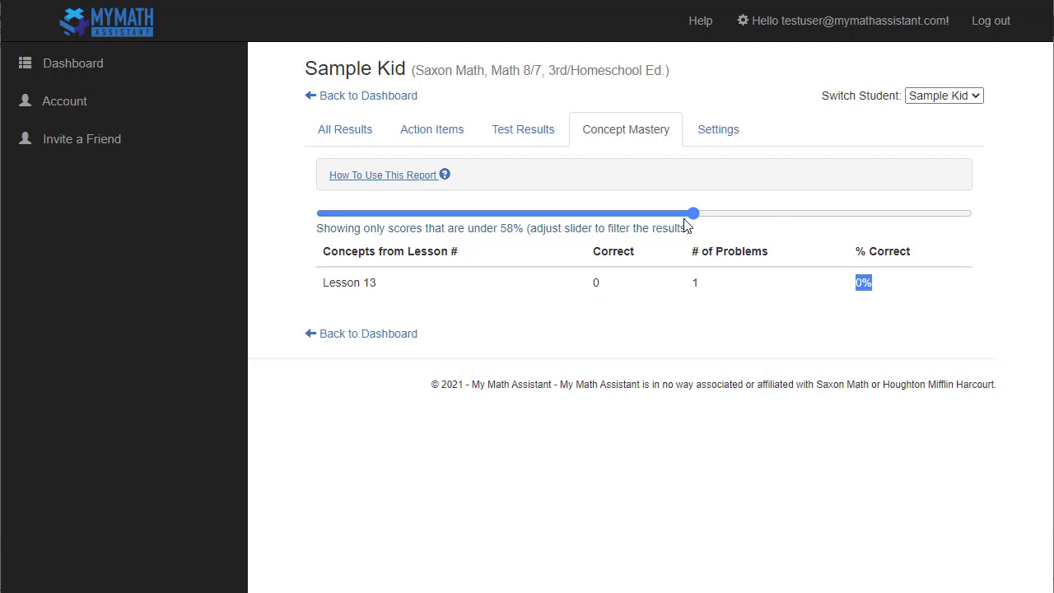
drag(692, 214, 642, 214)
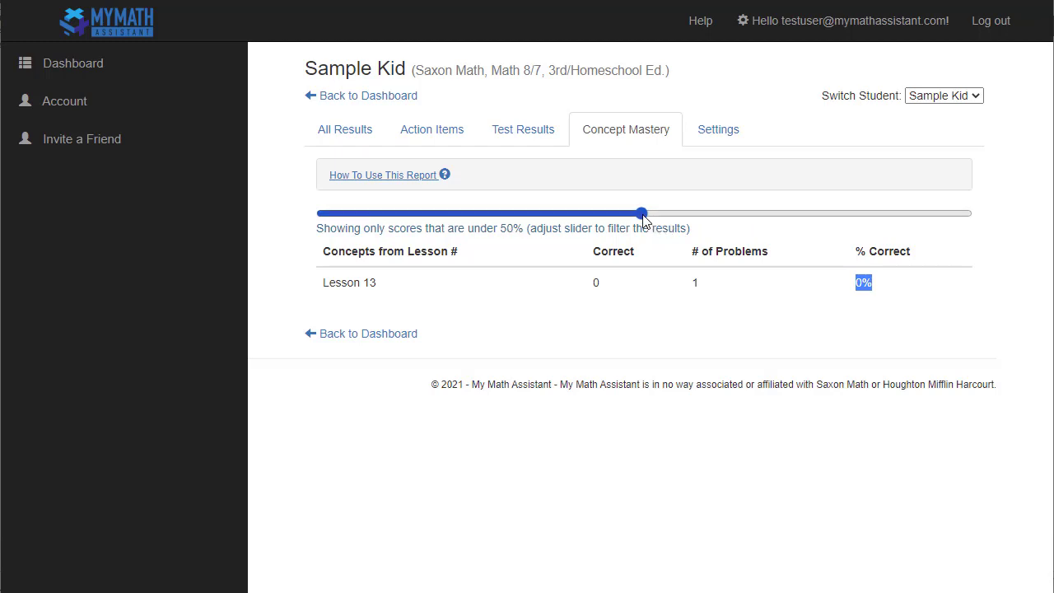
mouse_move(395, 310)
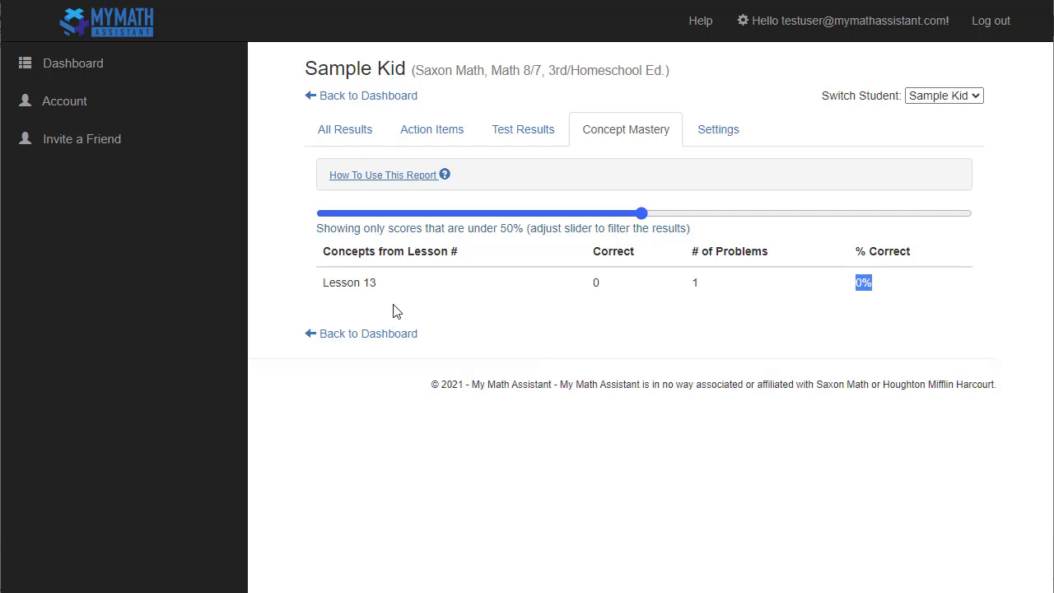
mouse_move(382, 303)
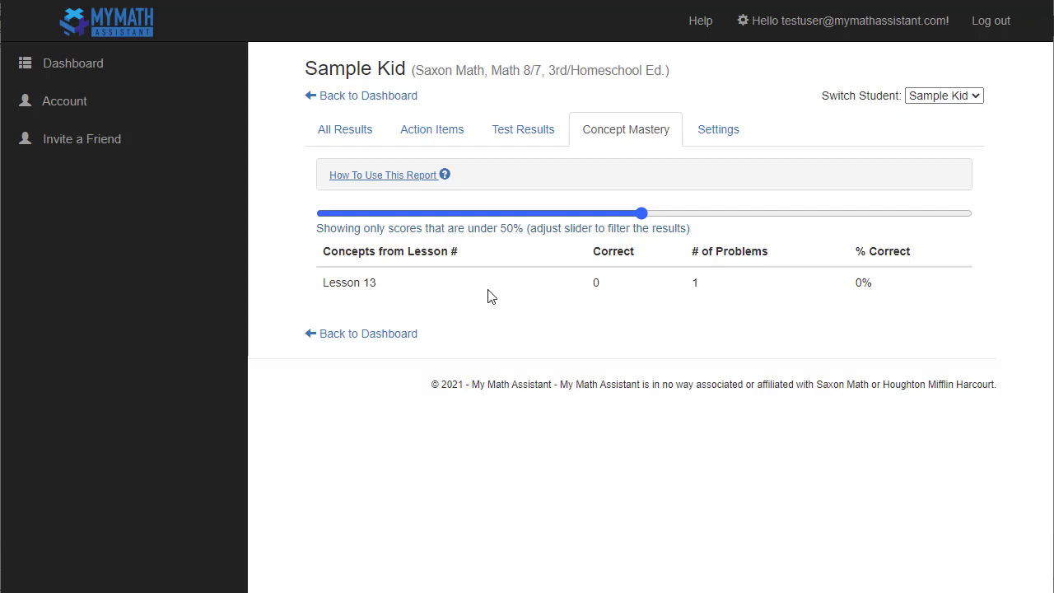
mouse_move(649, 283)
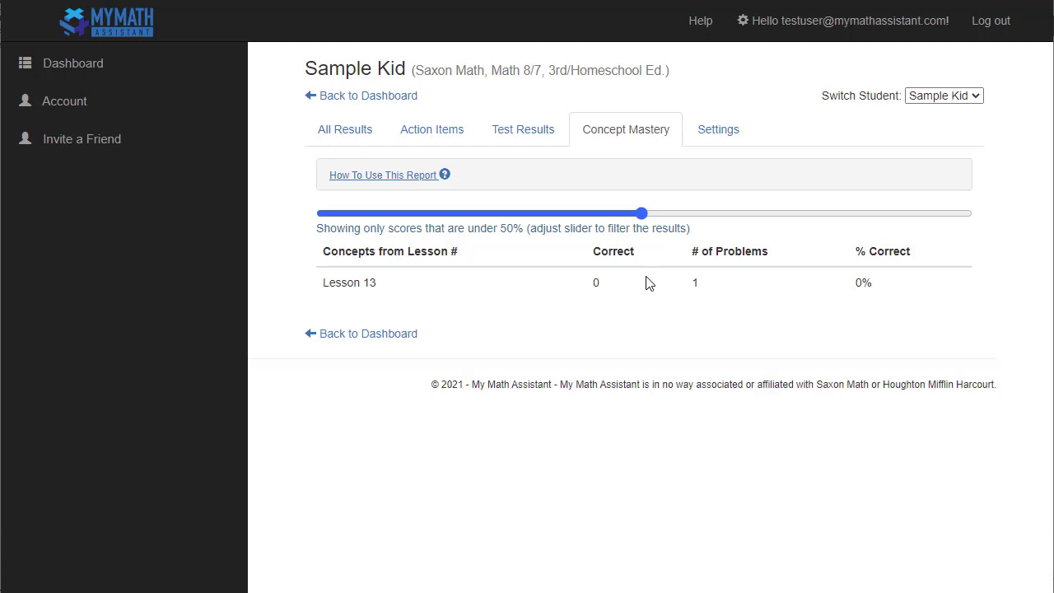